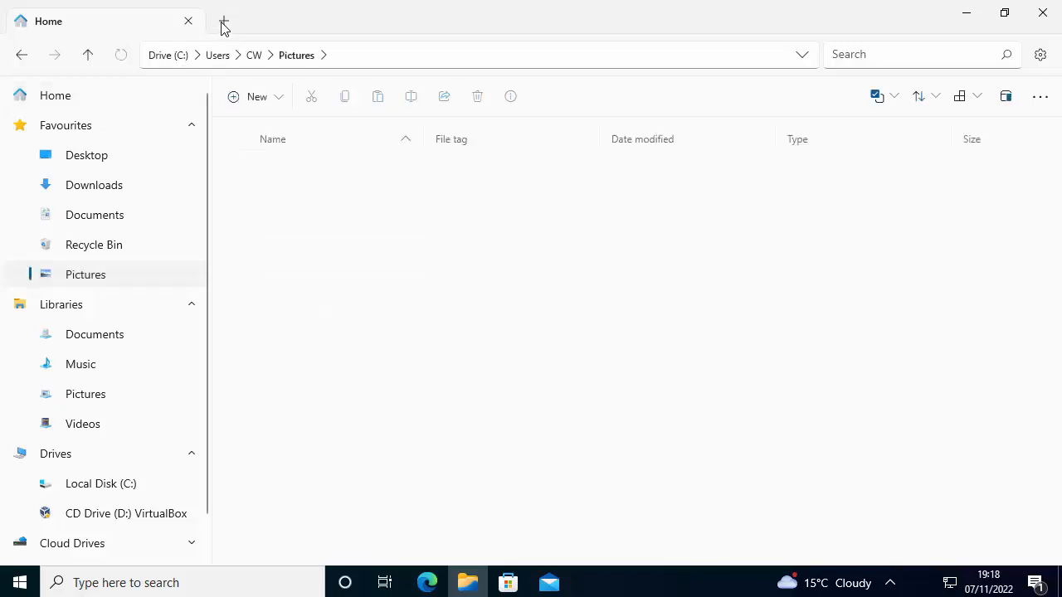
# Add new tabs showing the Downloads and Documents folders next to the Pictures tab
pyautogui.click(222, 20)
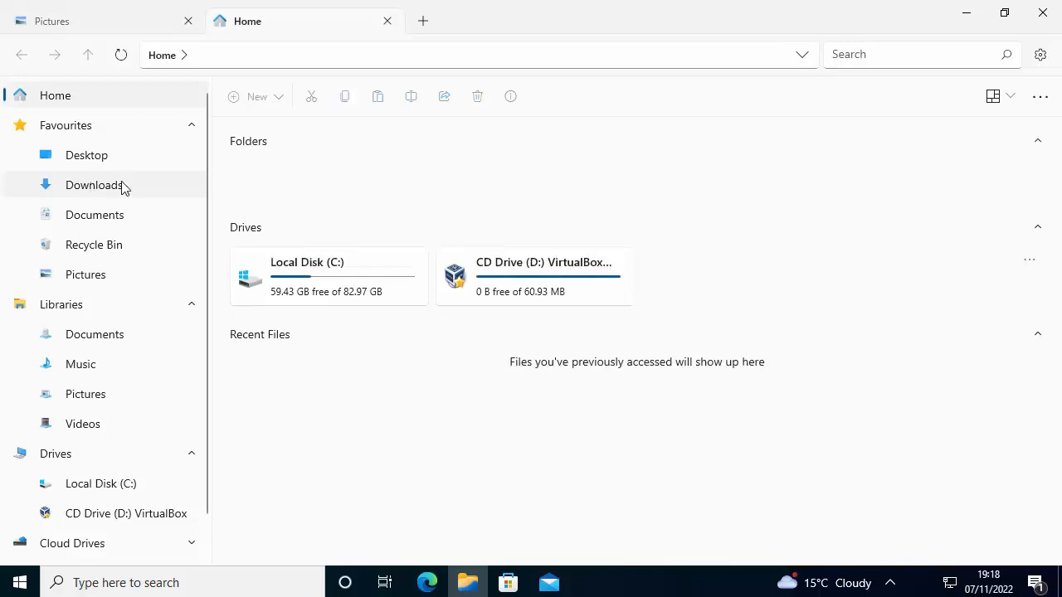
pyautogui.click(93, 186)
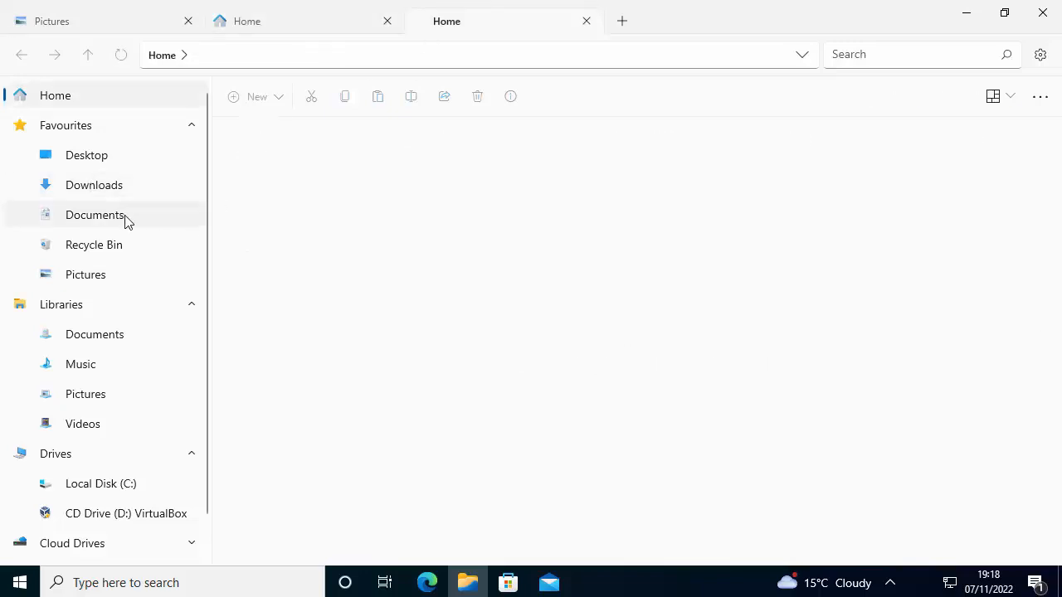
pyautogui.click(95, 215)
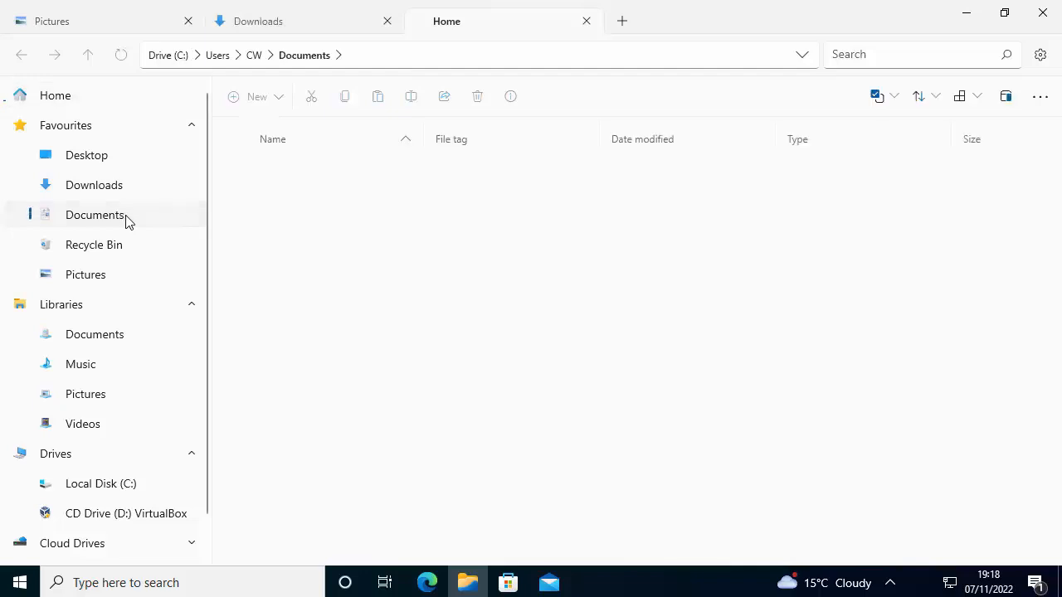
pyautogui.click(95, 215)
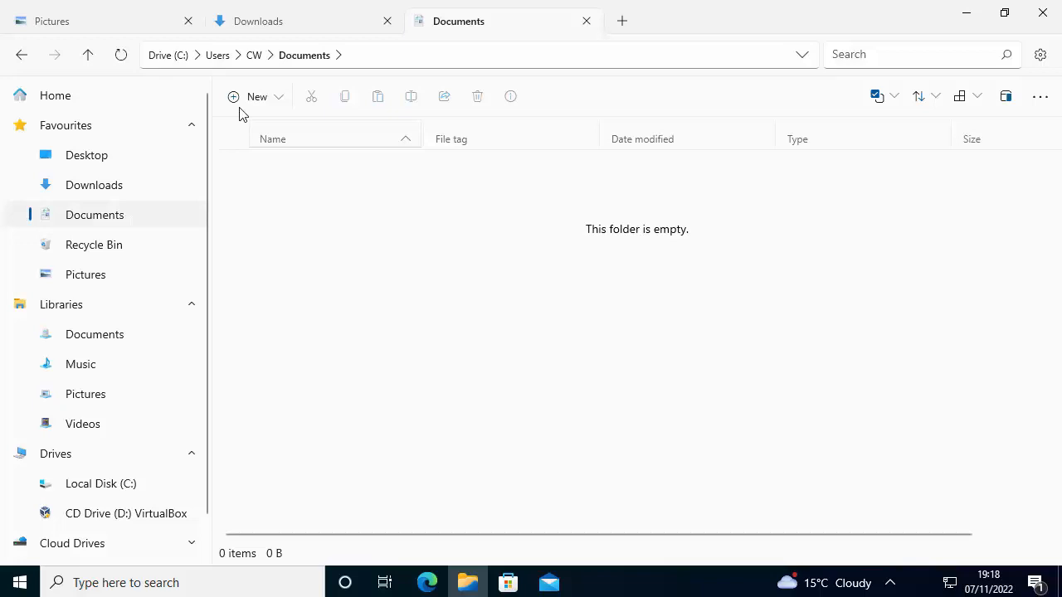
pyautogui.moveTo(306, 27)
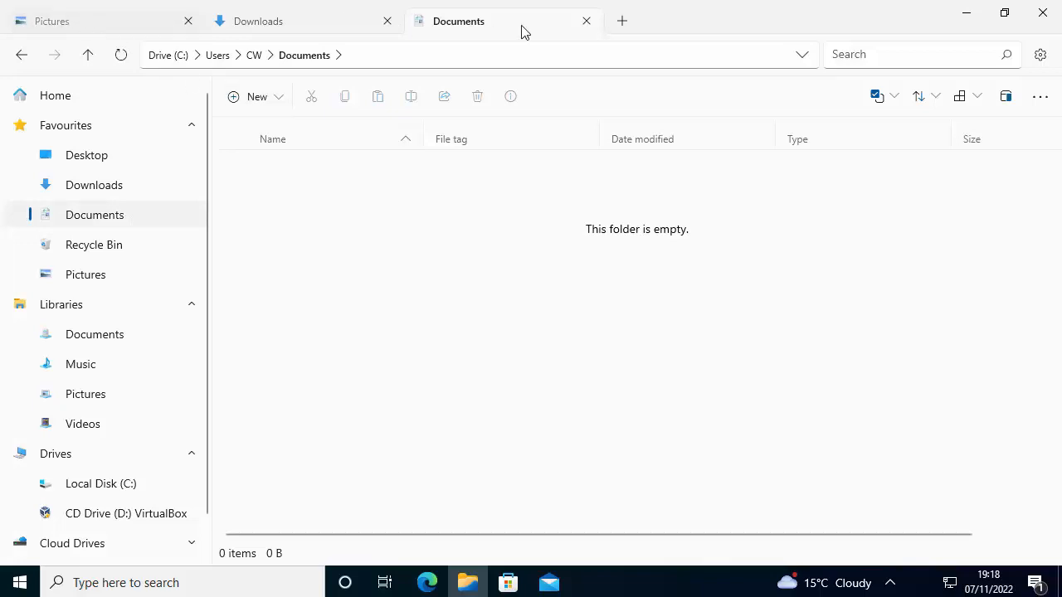
pyautogui.moveTo(299, 30)
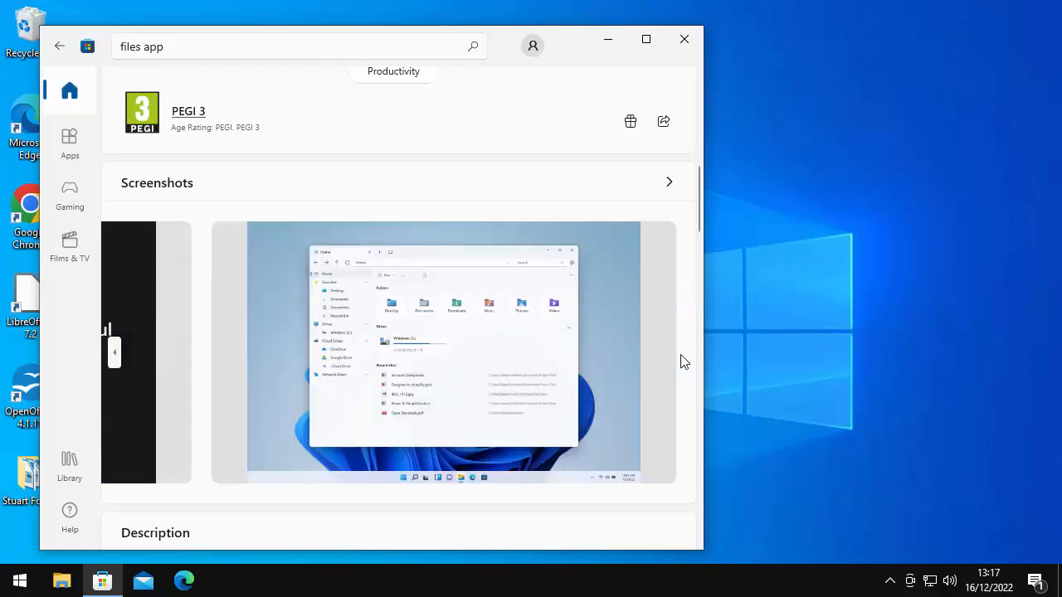
pyautogui.scroll(3)
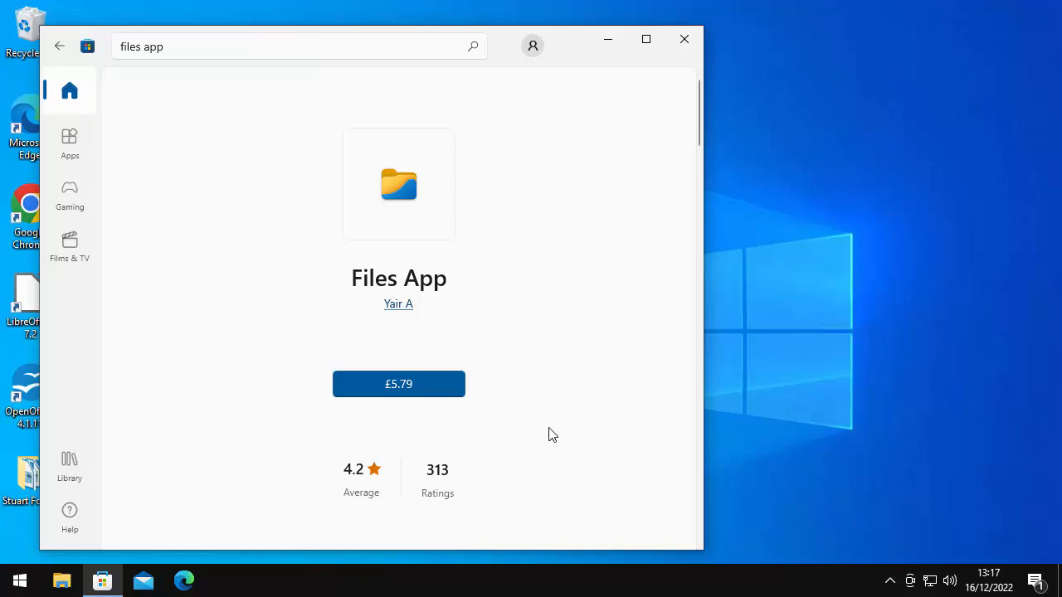
pyautogui.moveTo(707, 229)
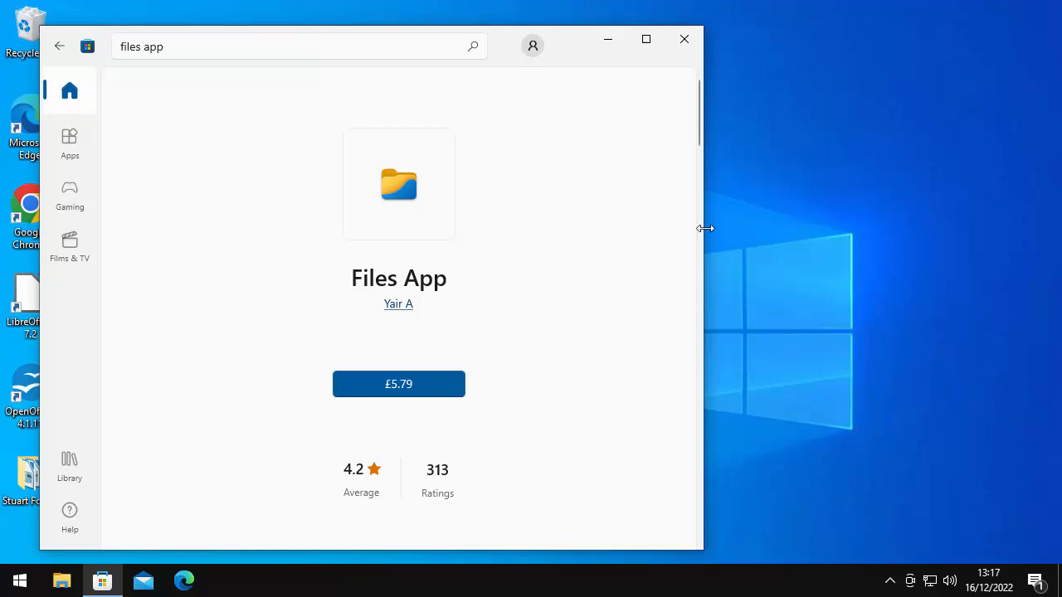
# Close the Store window and launch Microsoft Edge from its desktop shortcut
pyautogui.click(683, 40)
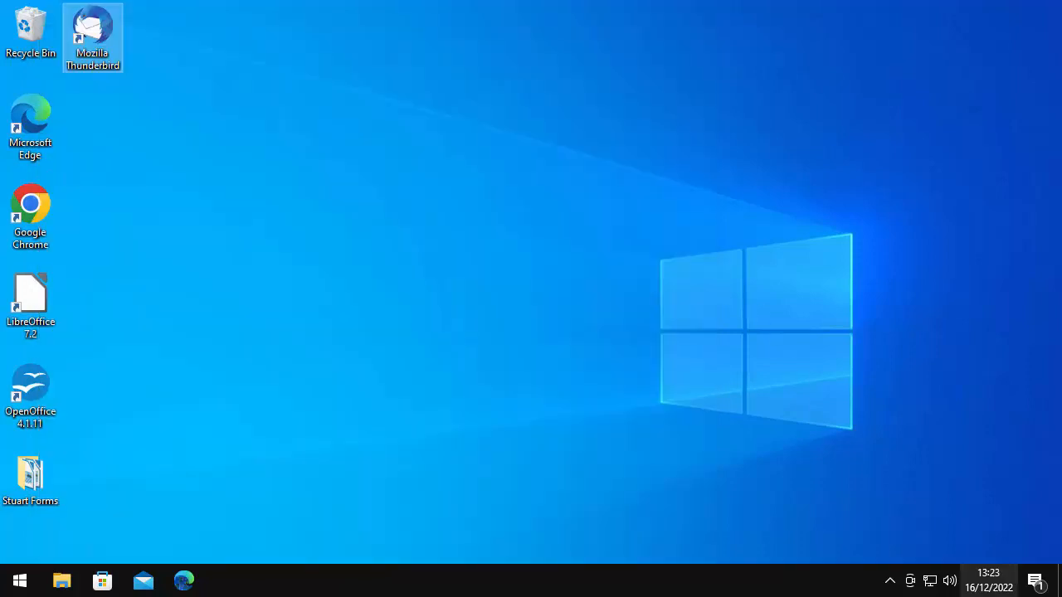
pyautogui.moveTo(99, 292)
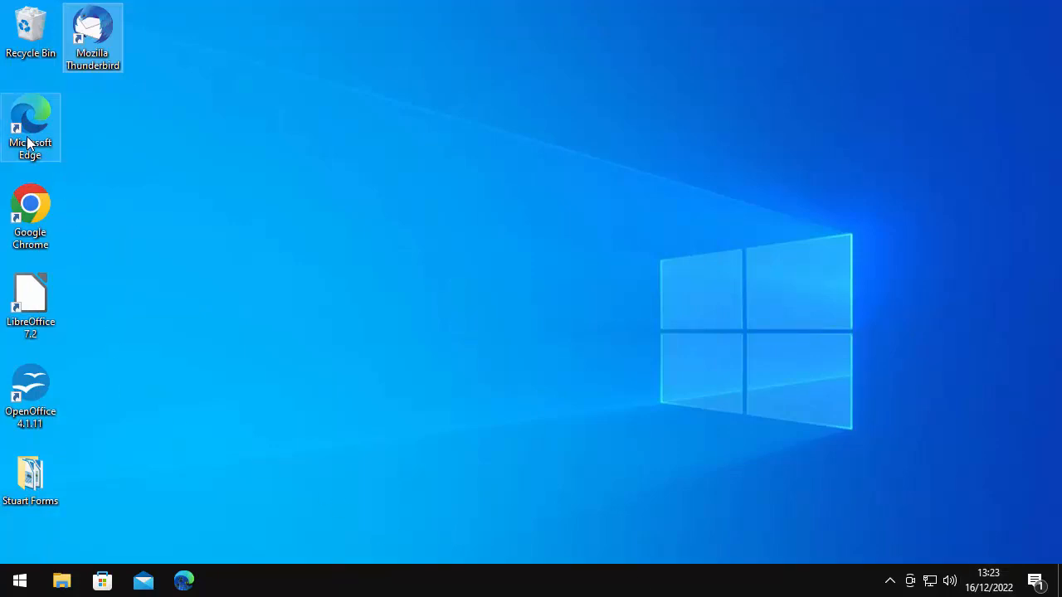
pyautogui.moveTo(73, 156)
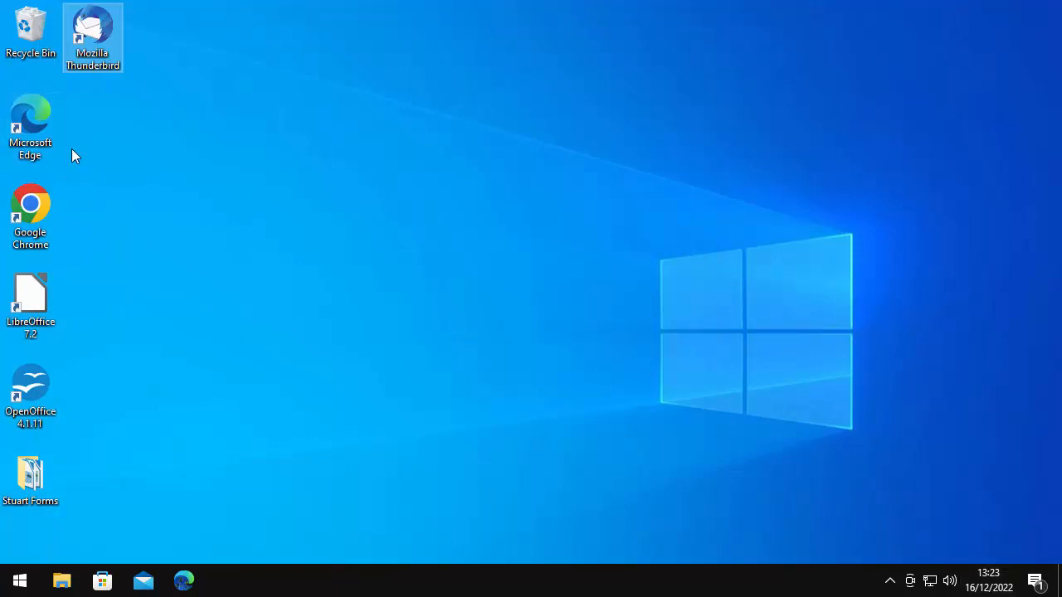
pyautogui.click(30, 119)
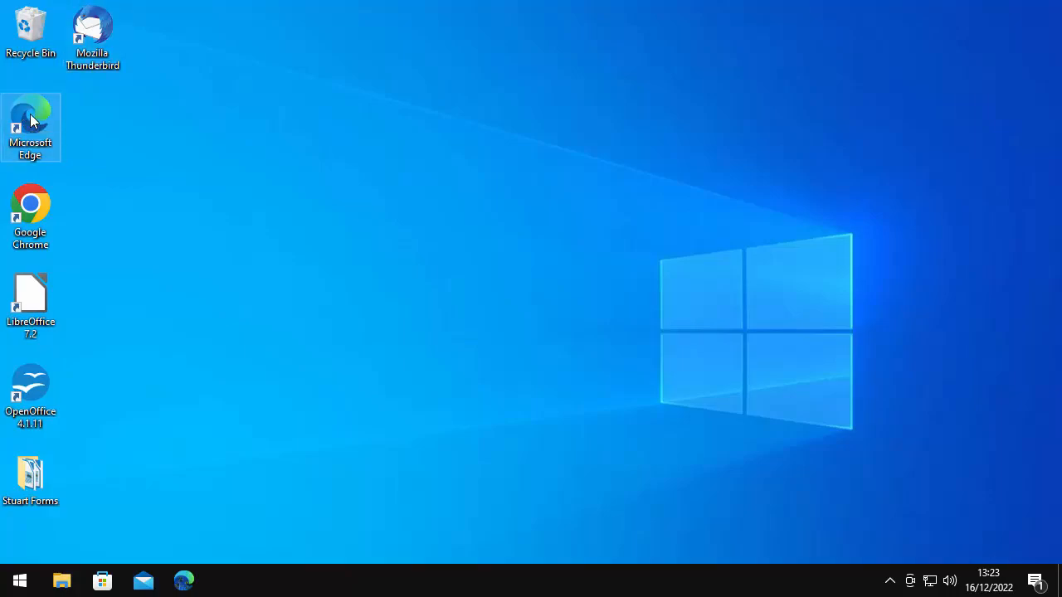
pyautogui.doubleClick(30, 112)
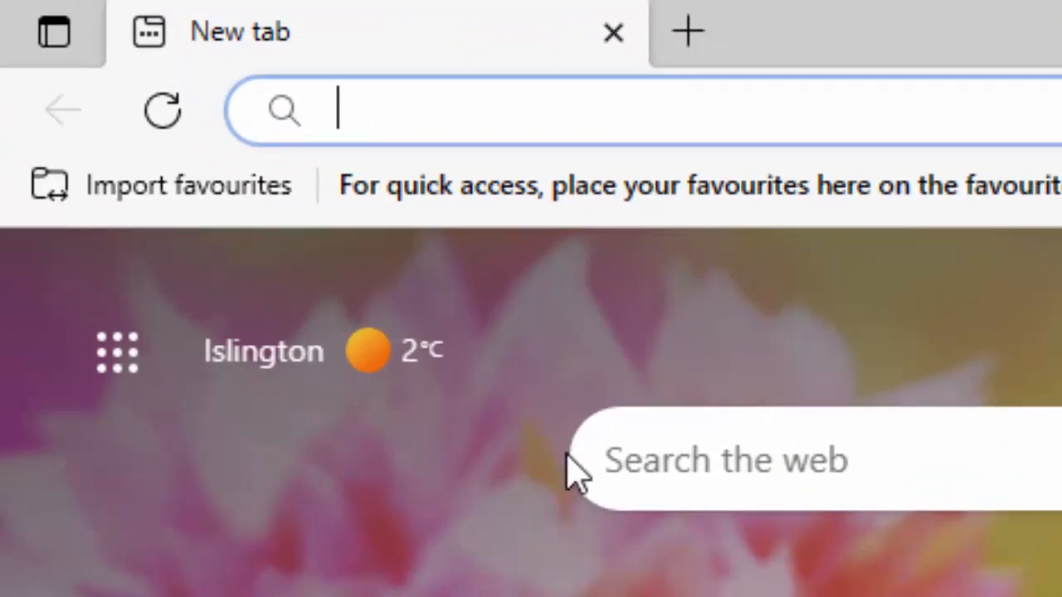
# Navigate Edge to the files.community website from the address bar
pyautogui.write('files.c')
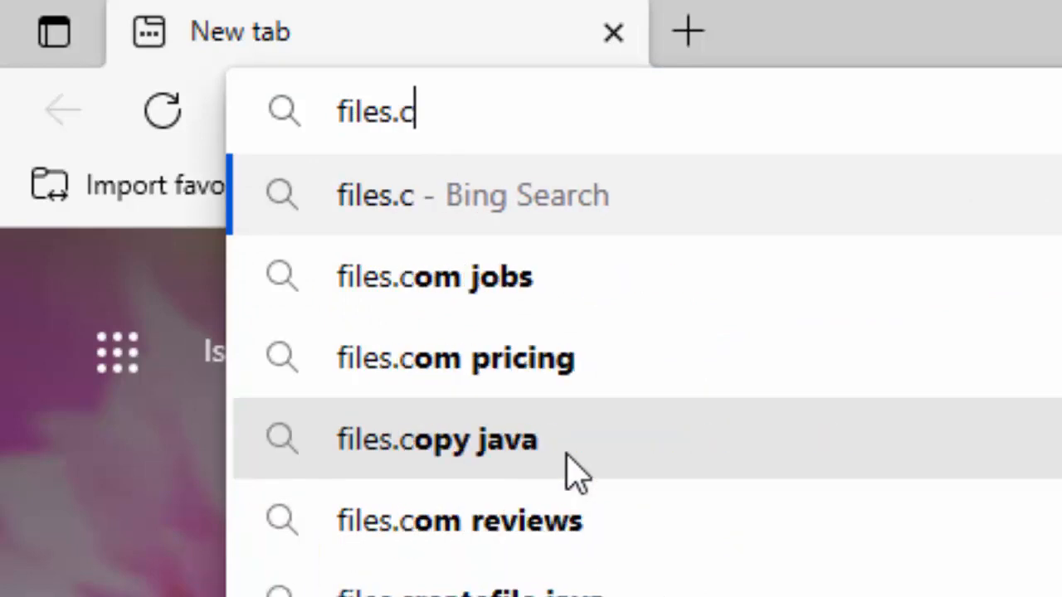
pyautogui.write('ommunity')
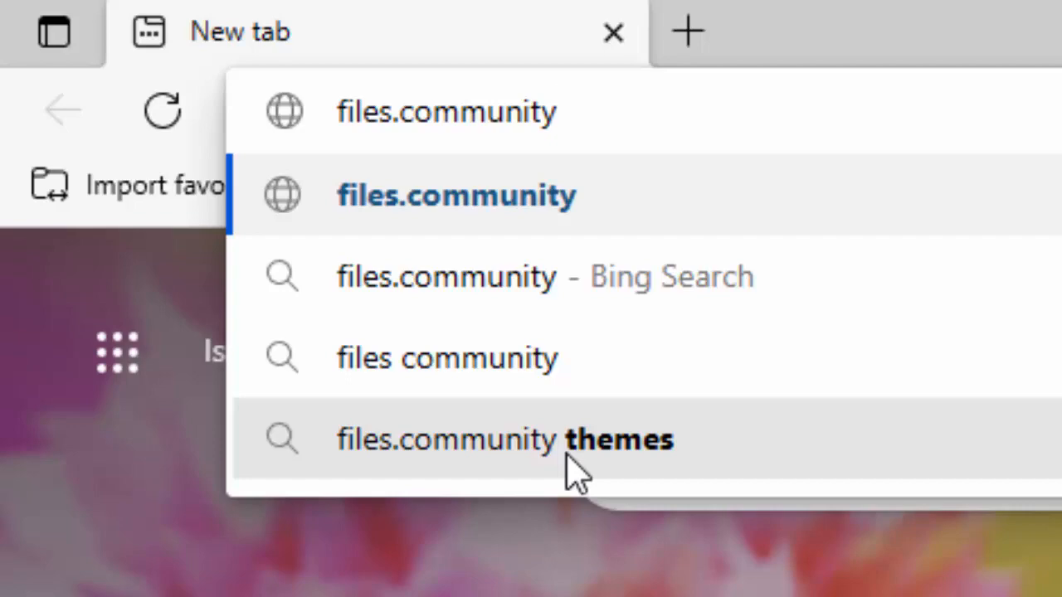
pyautogui.click(456, 194)
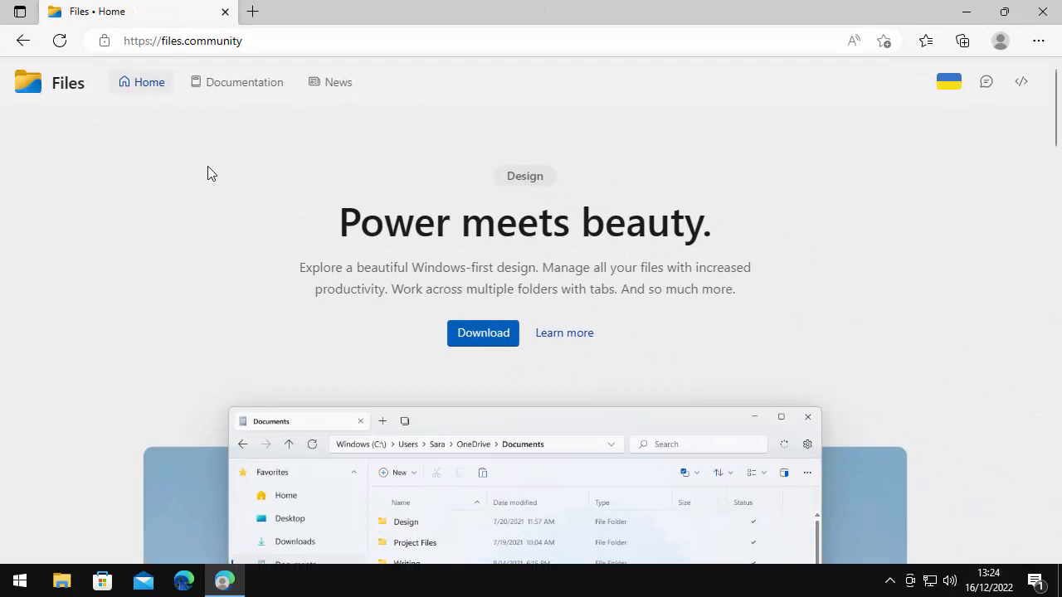
pyautogui.moveTo(481, 345)
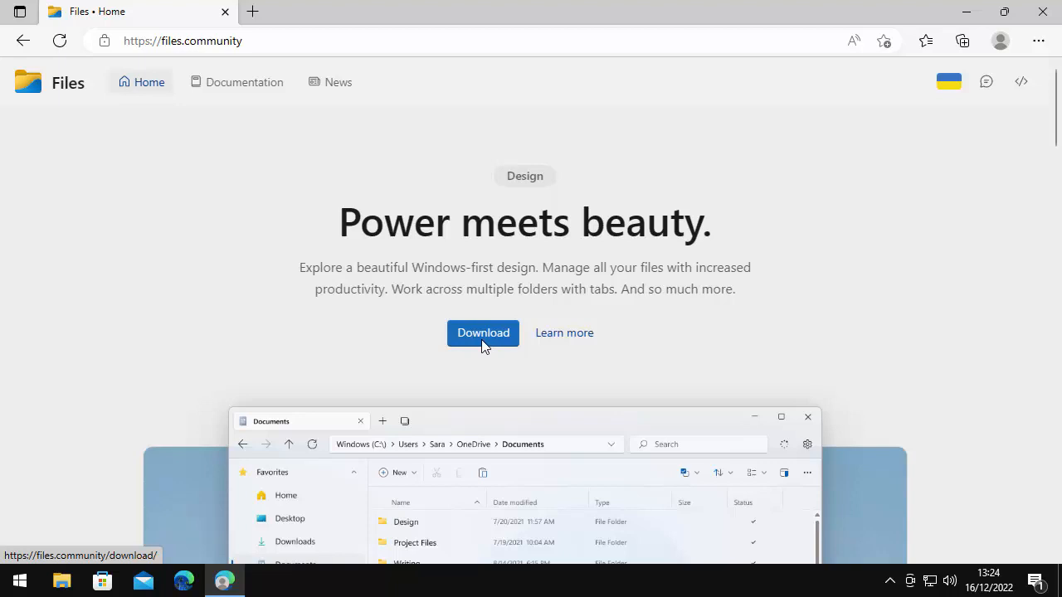
# From the Files download page, download the Sideload installer Files.stable.appinstaller
pyautogui.click(483, 332)
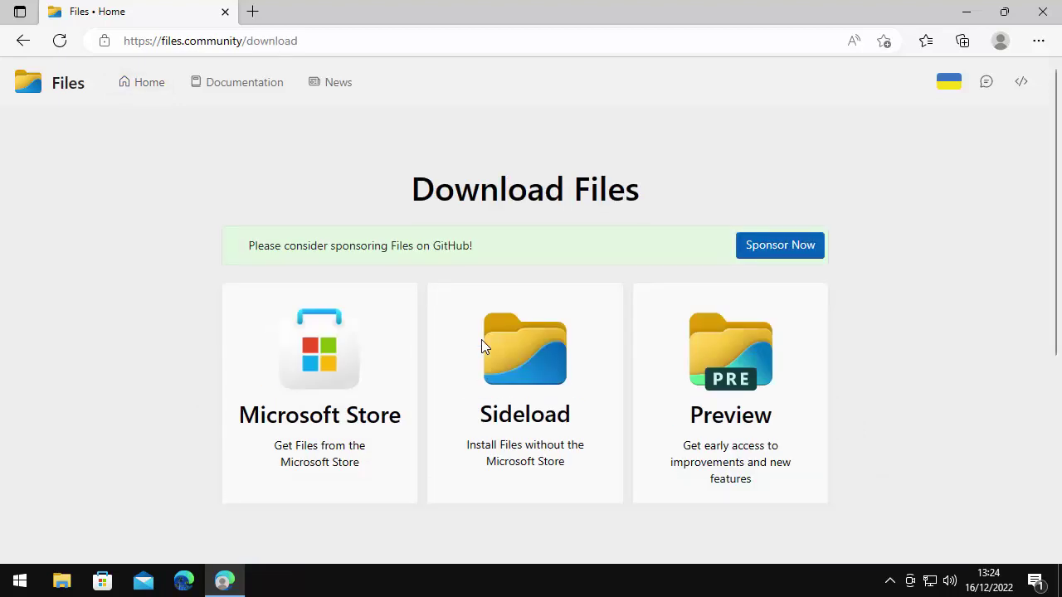
pyautogui.moveTo(292, 431)
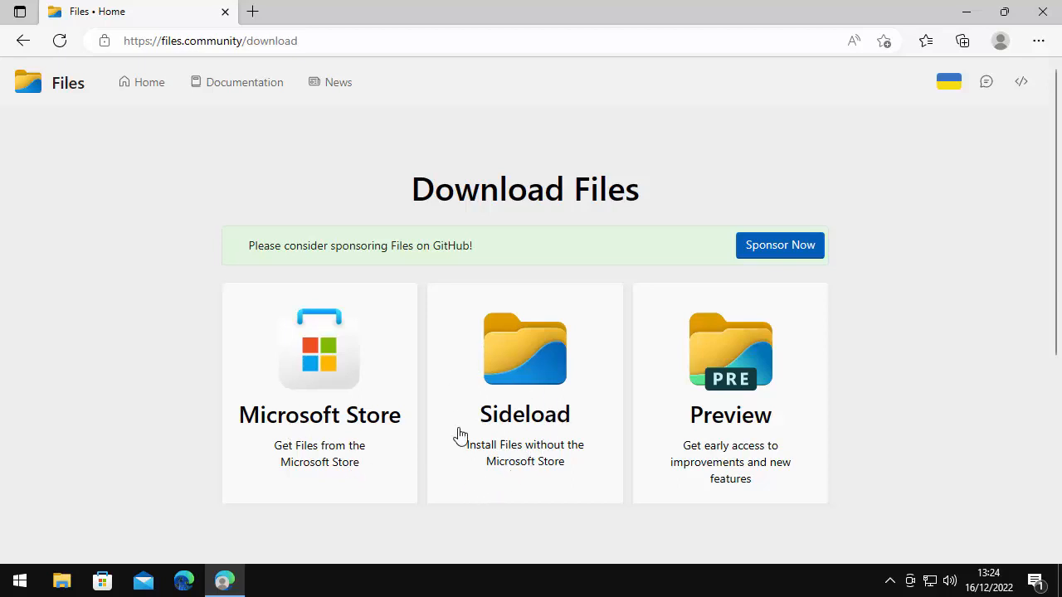
pyautogui.moveTo(518, 478)
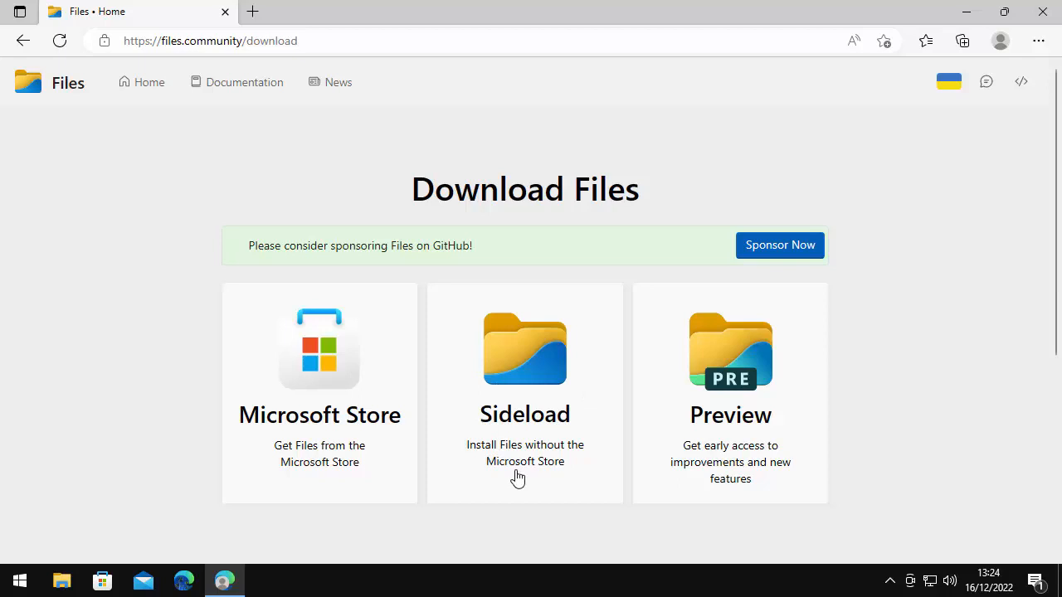
pyautogui.moveTo(463, 386)
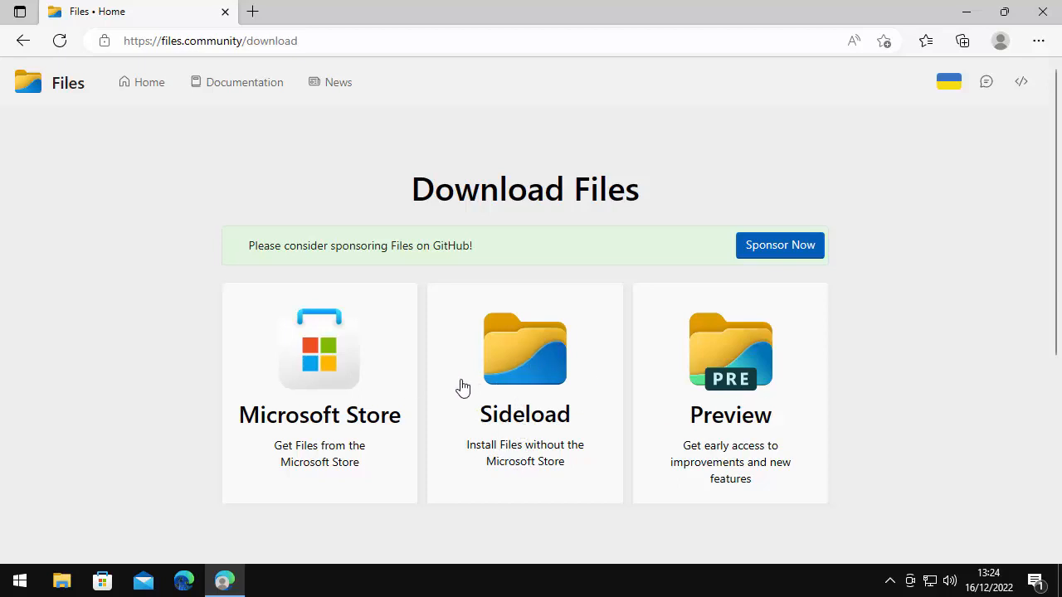
pyautogui.click(962, 40)
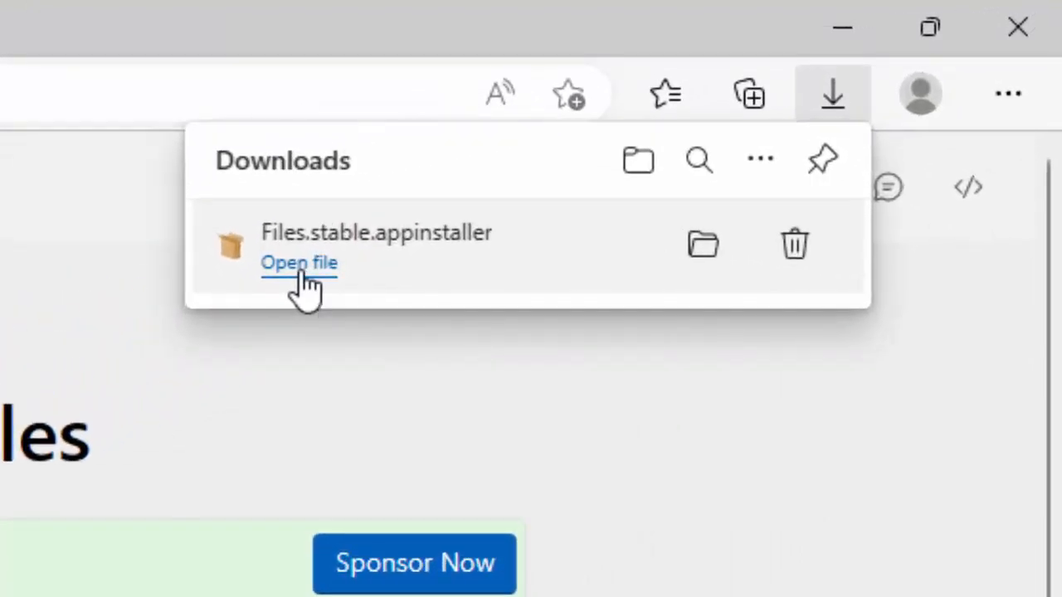
# Open Files.stable.appinstaller from Edge downloads and expand the installer's full capabilities list
pyautogui.click(299, 262)
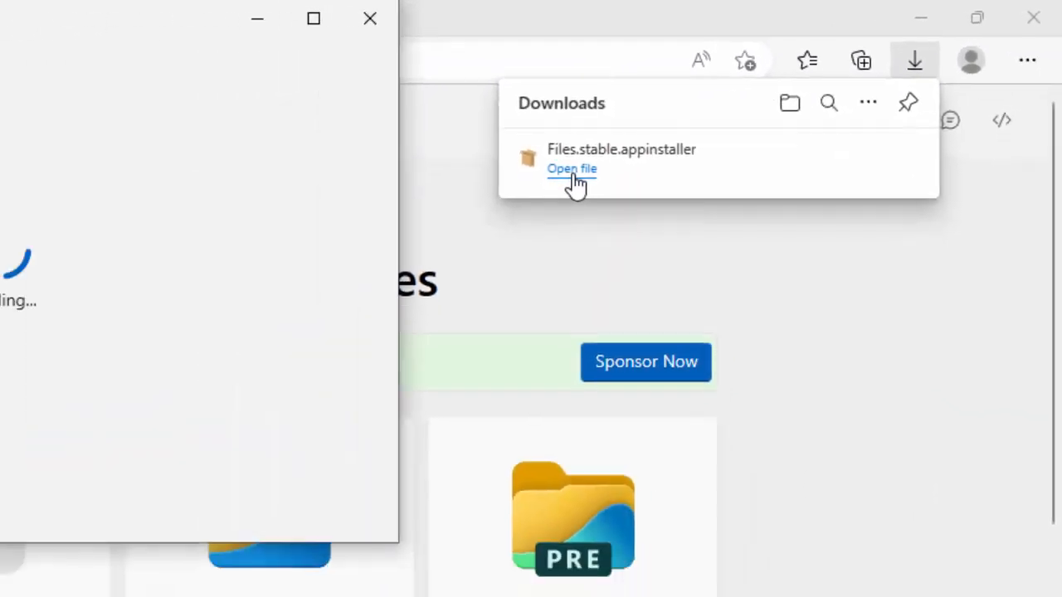
pyautogui.click(571, 169)
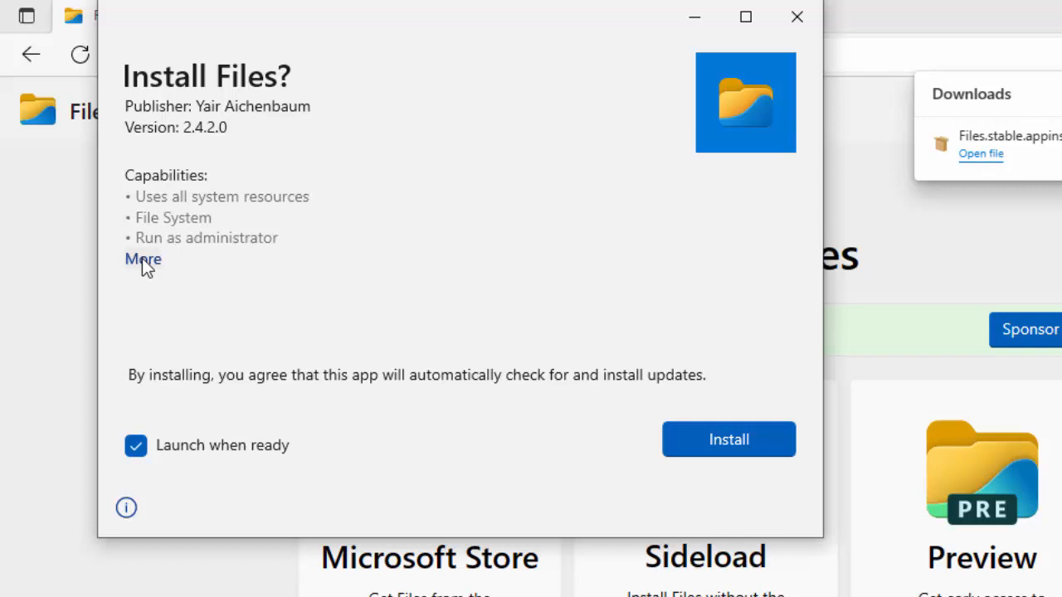
pyautogui.click(143, 259)
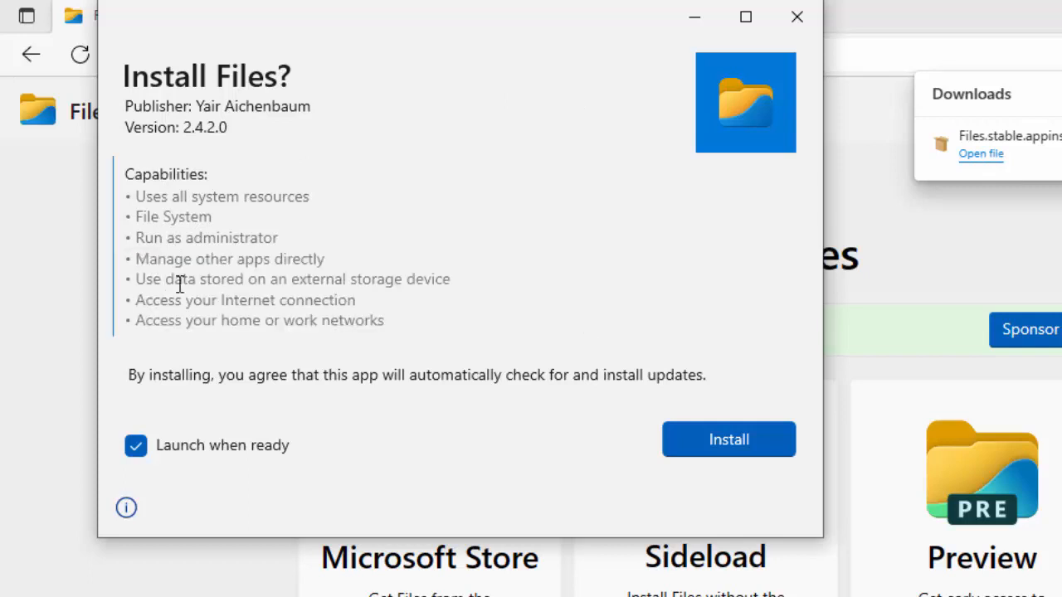
pyautogui.moveTo(584, 329)
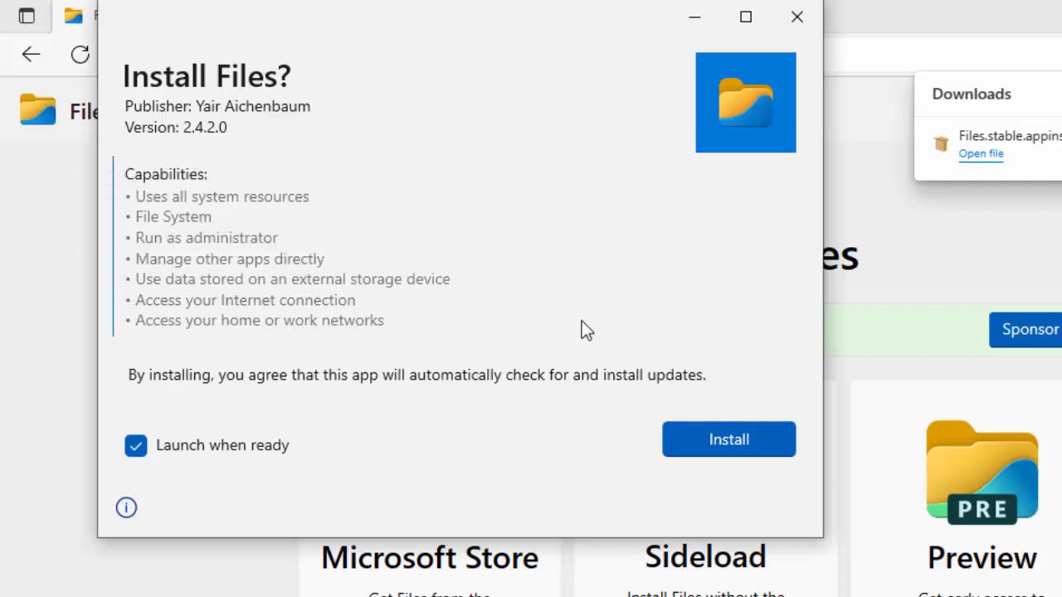
pyautogui.moveTo(630, 385)
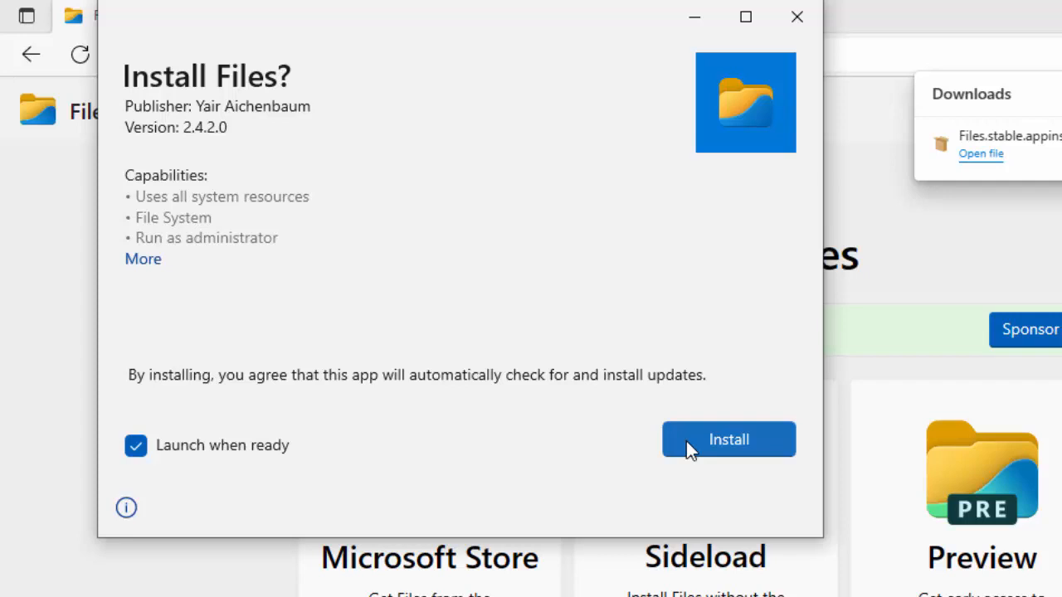
# Install Files version 2.4.2.0 with App Installer and launch it once ready
pyautogui.click(728, 439)
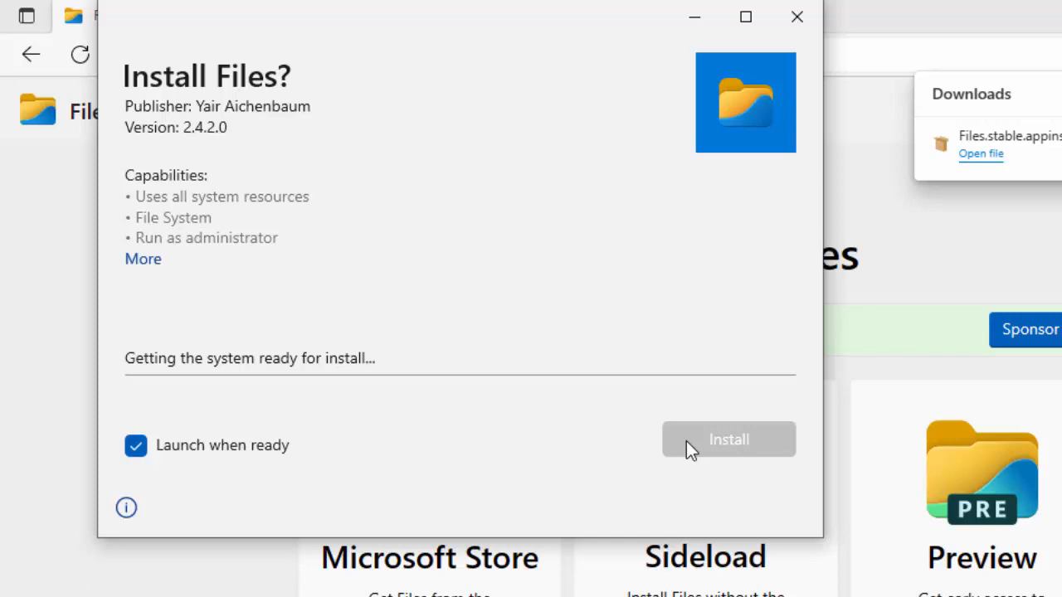
pyautogui.click(729, 440)
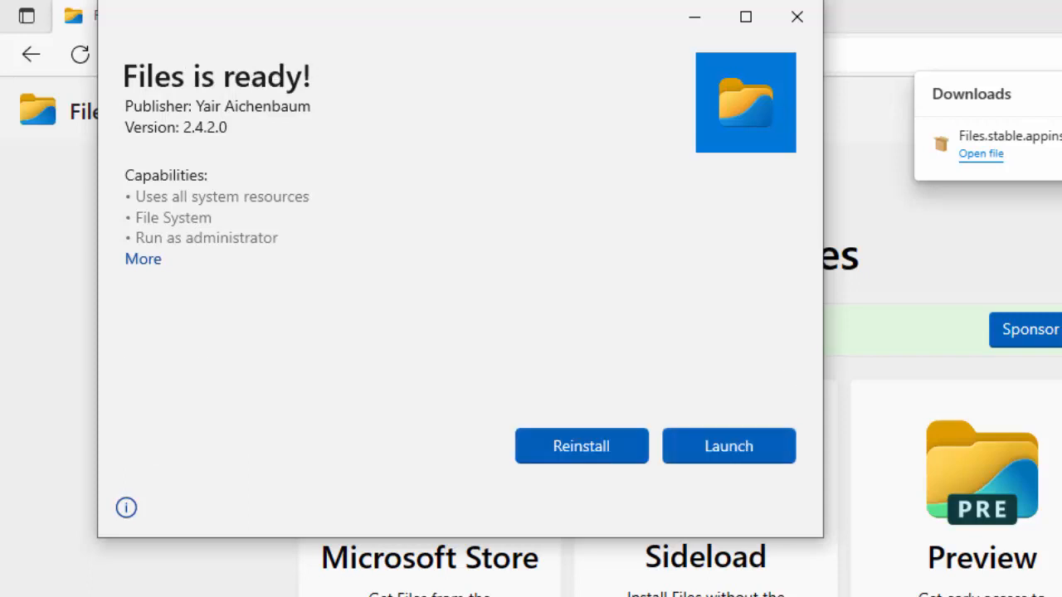
pyautogui.click(796, 17)
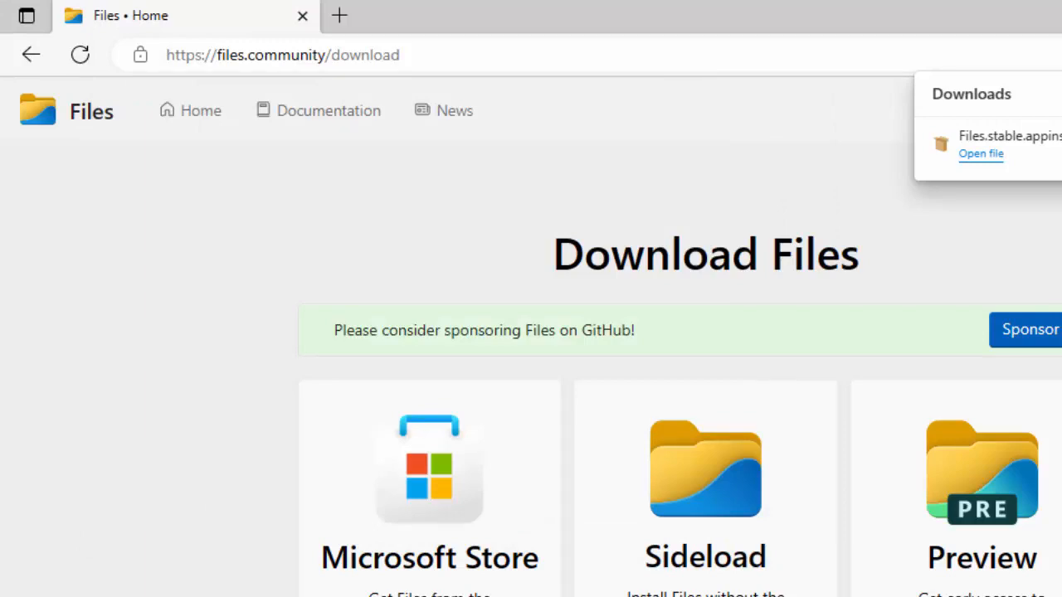
# Maximize Files and open Documents, User and Pictures in three separate tabs
pyautogui.click(978, 153)
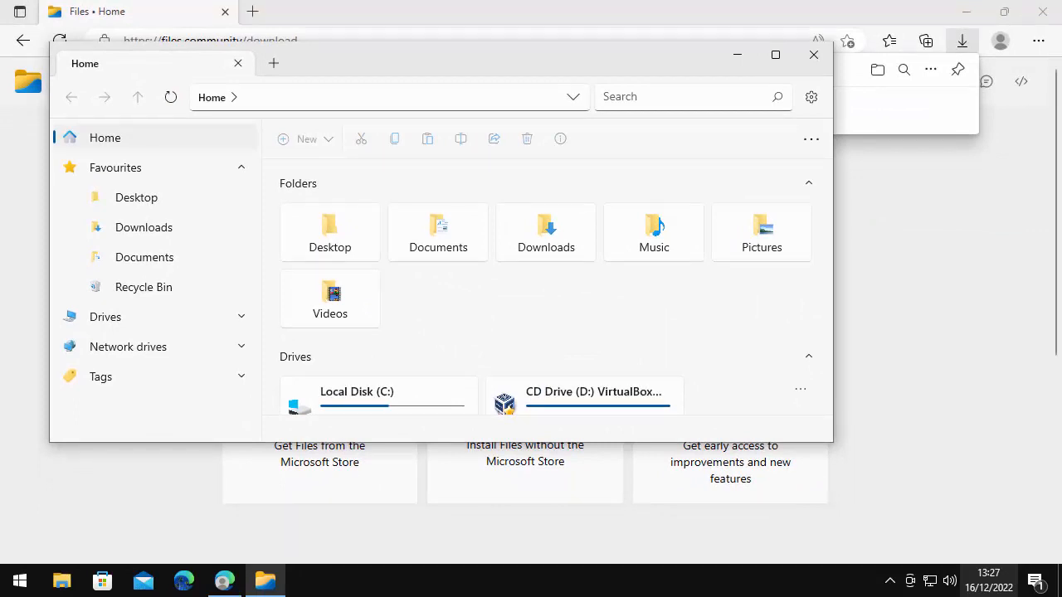
pyautogui.click(775, 55)
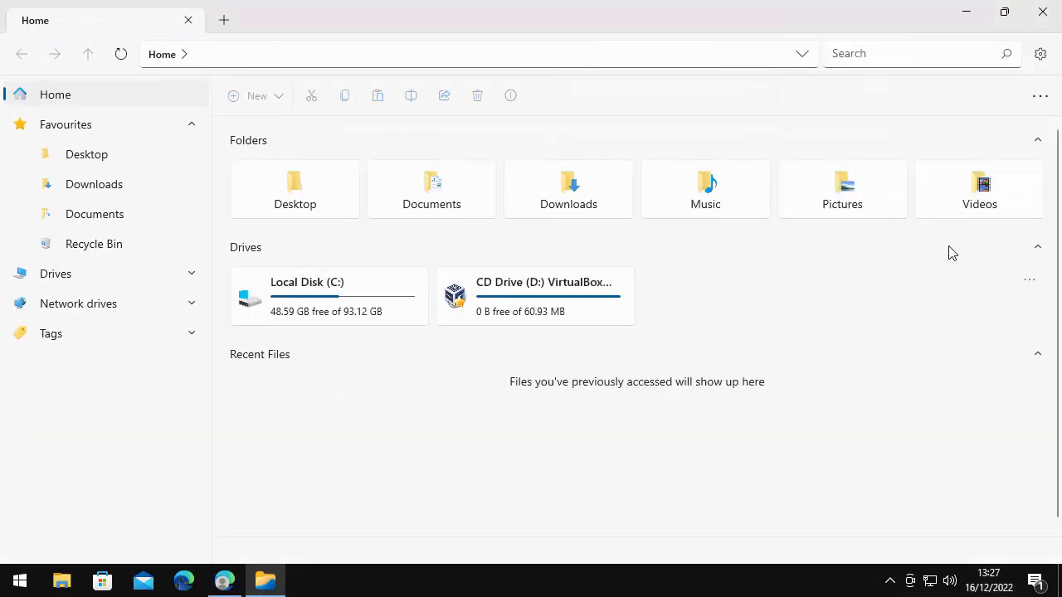
pyautogui.click(222, 20)
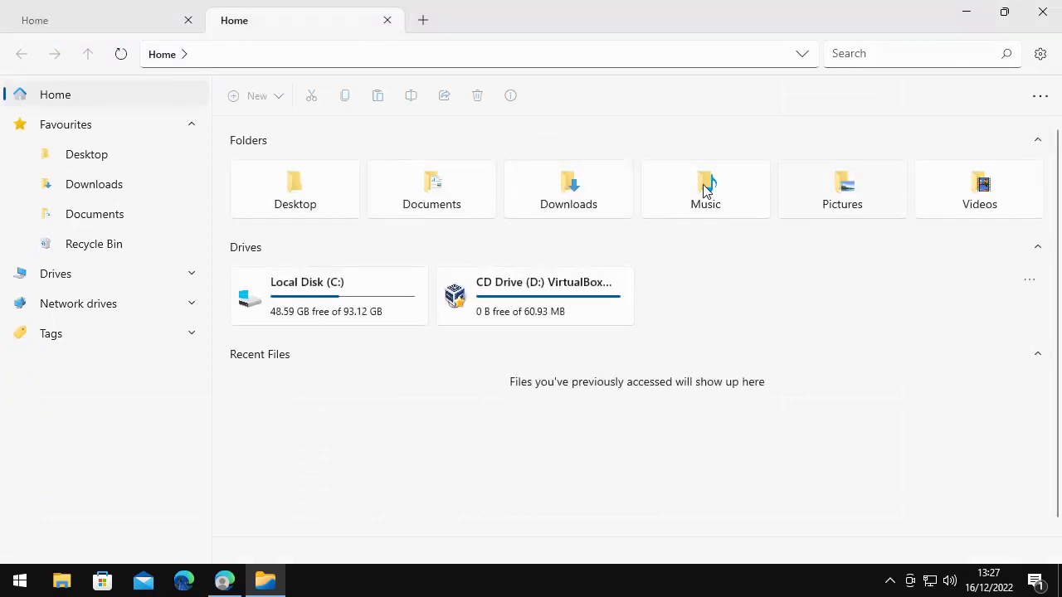
pyautogui.moveTo(563, 196)
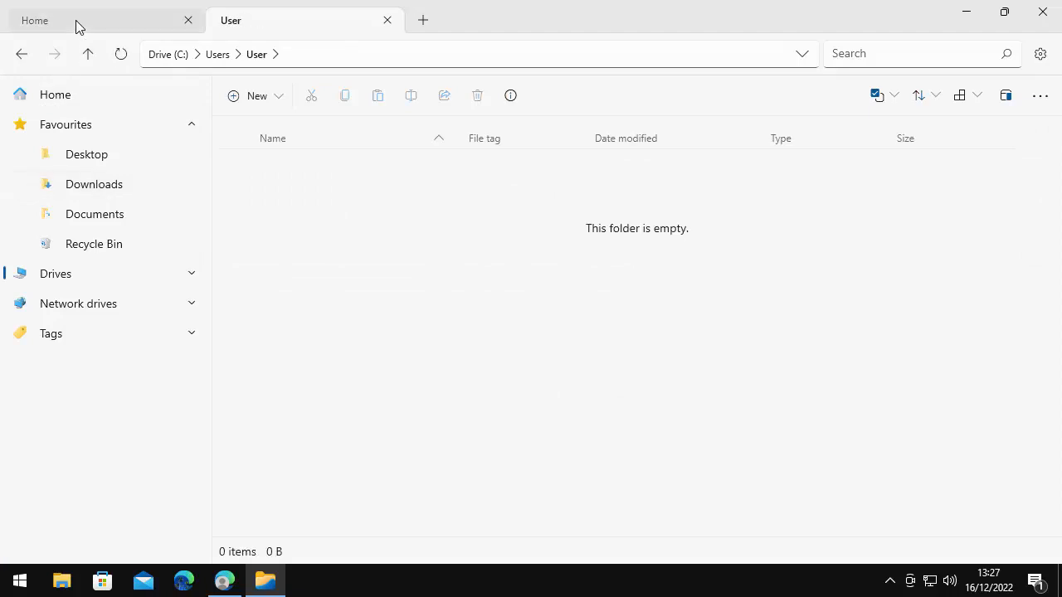
pyautogui.click(49, 20)
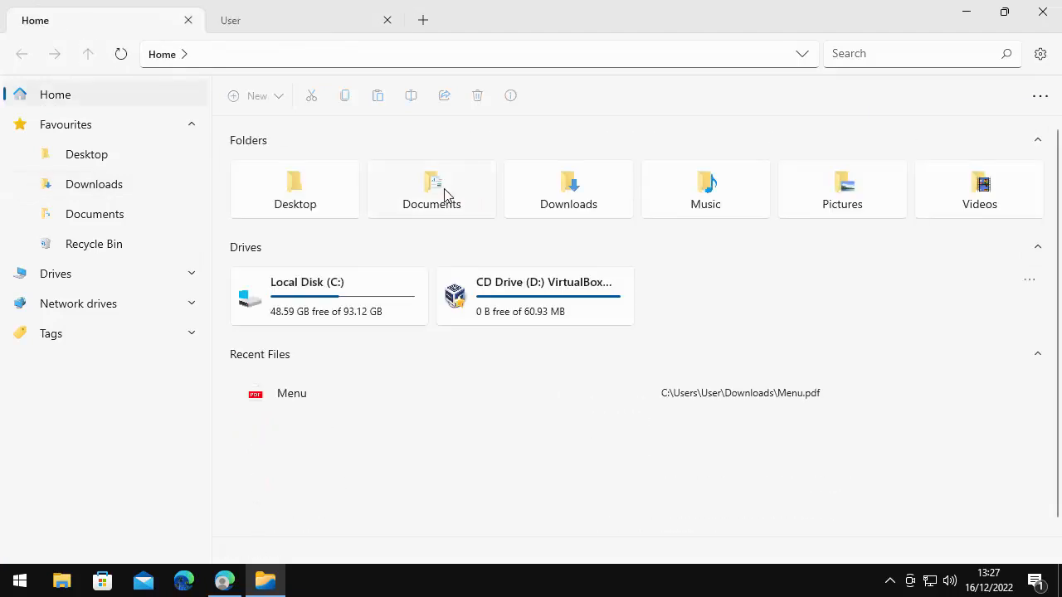
pyautogui.doubleClick(431, 183)
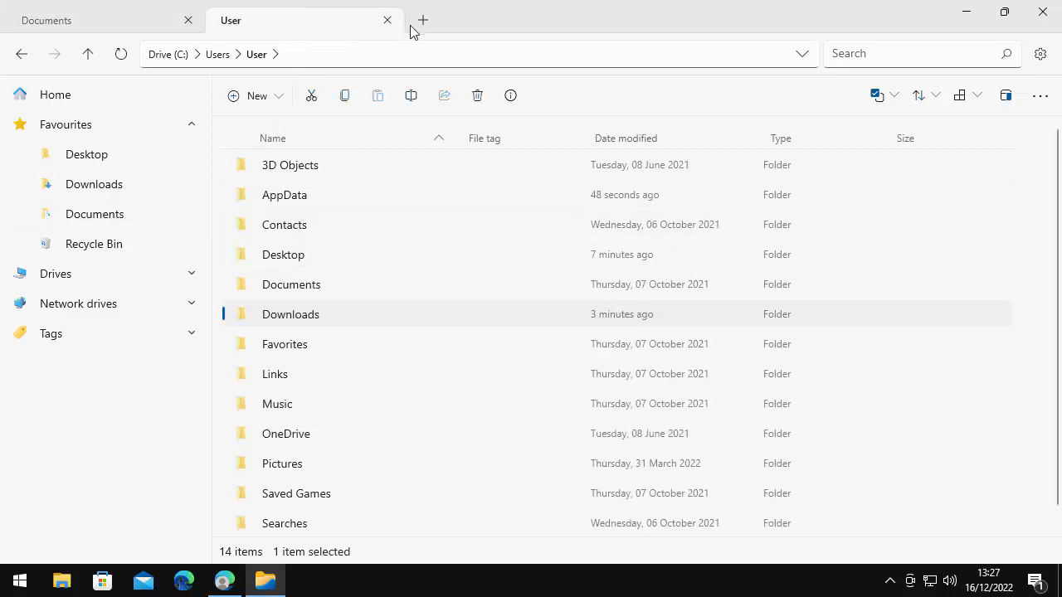
pyautogui.click(421, 20)
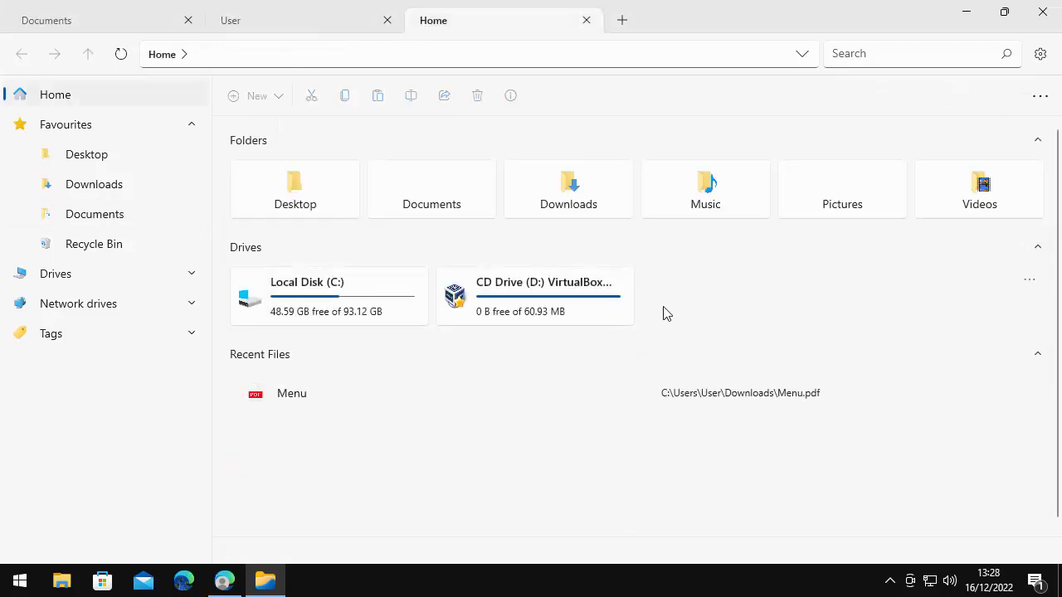
pyautogui.doubleClick(841, 189)
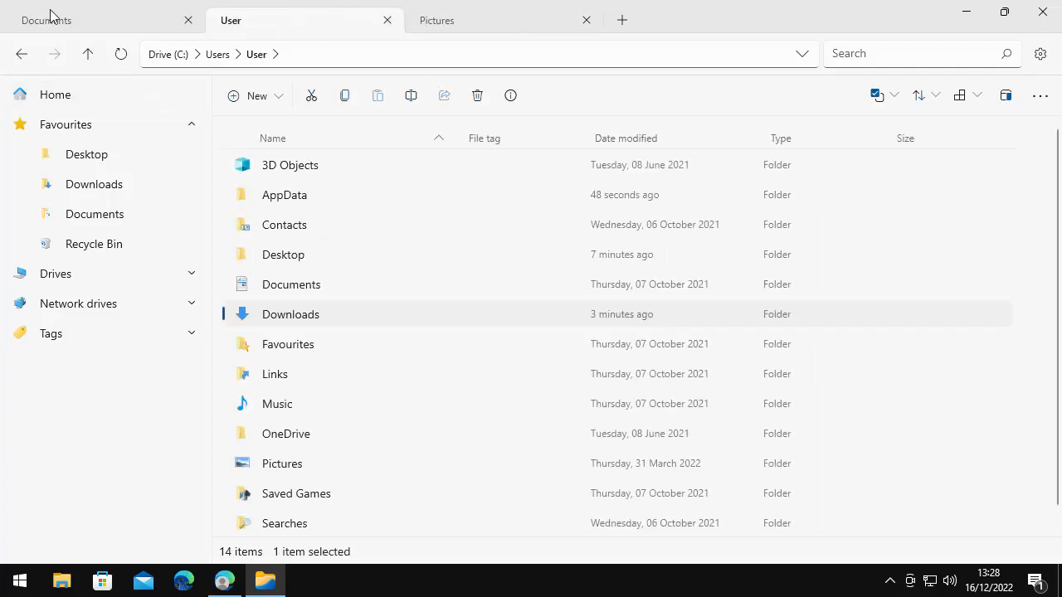
# View the context menu for the dvd folder in Documents, dismiss it, and collapse Favourites
pyautogui.click(74, 20)
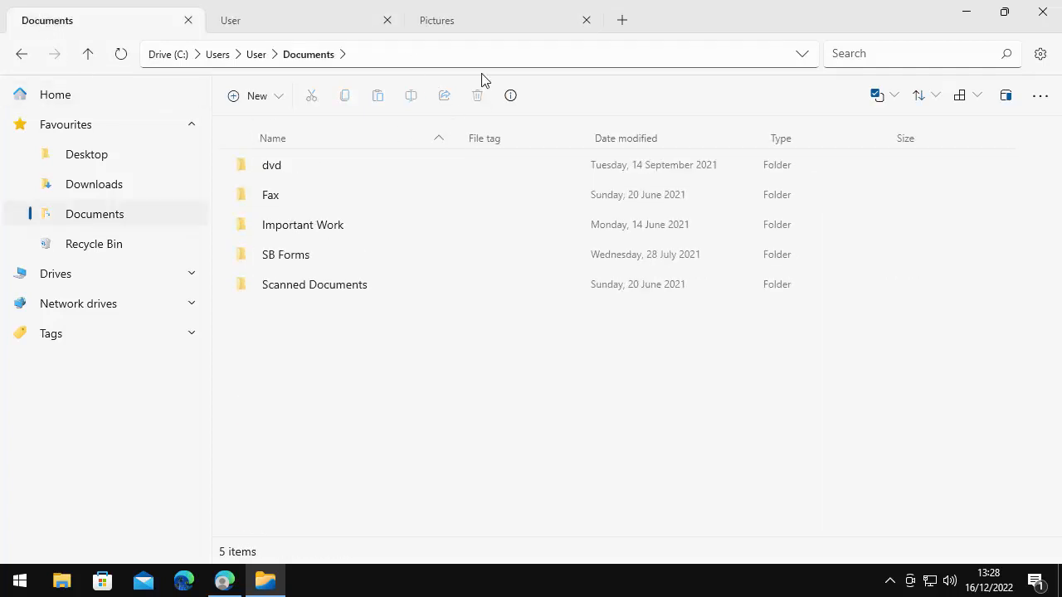
pyautogui.click(272, 164)
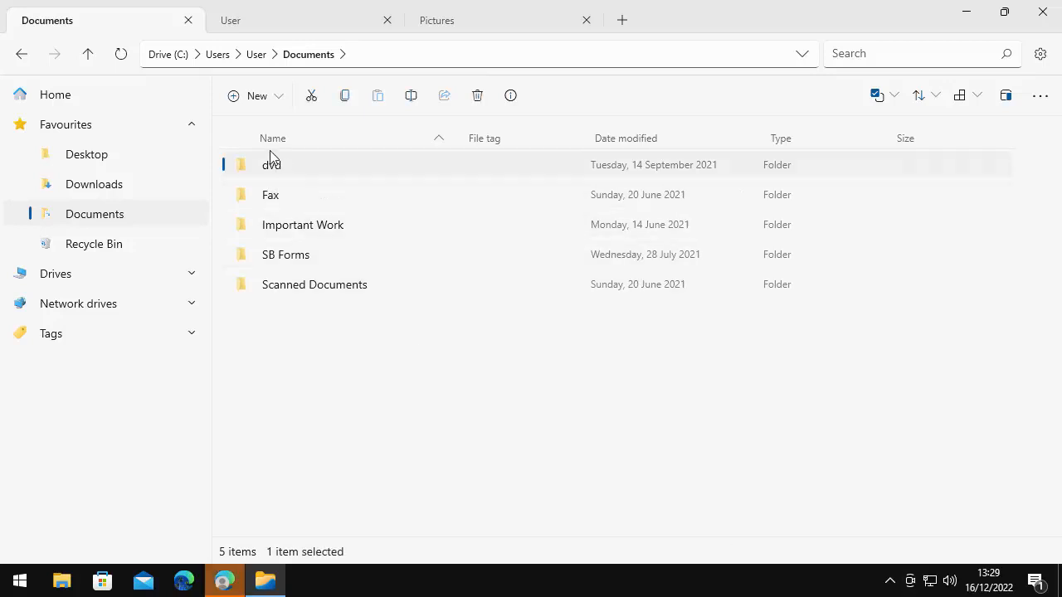
pyautogui.rightClick(272, 164)
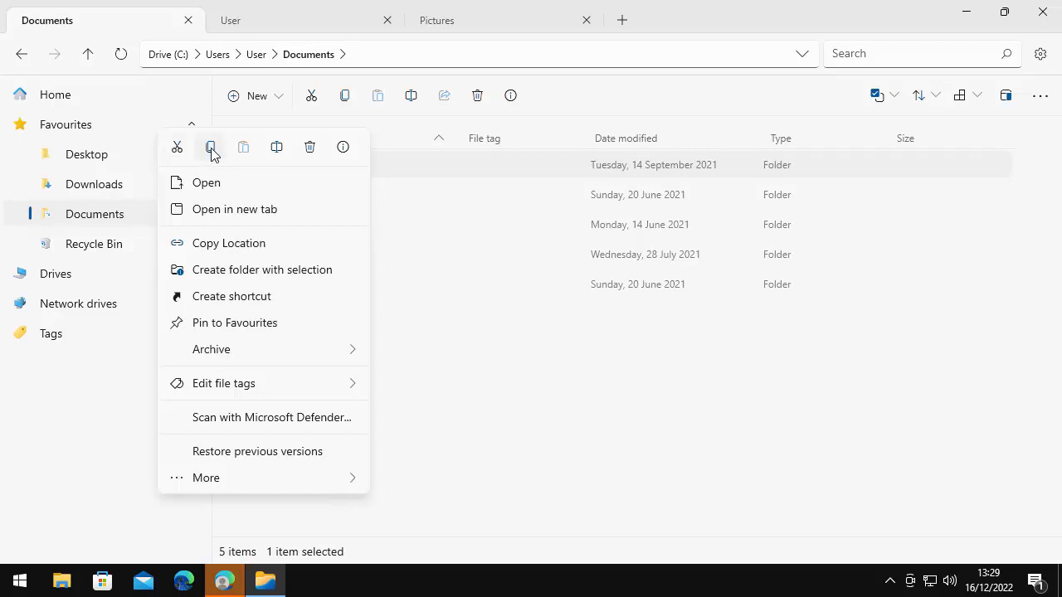
pyautogui.moveTo(298, 455)
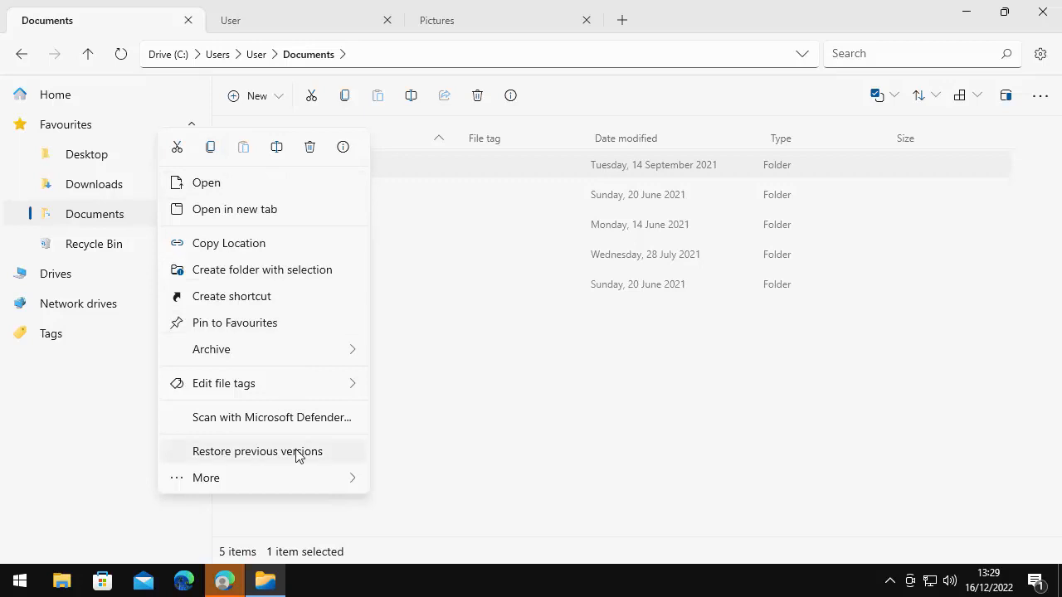
pyautogui.click(710, 461)
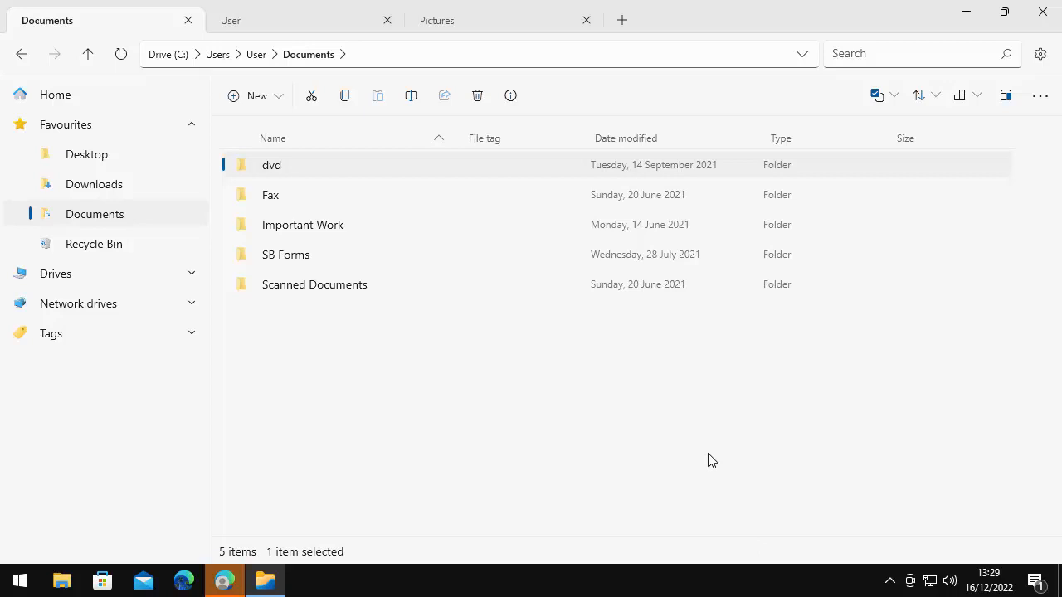
pyautogui.moveTo(93, 183)
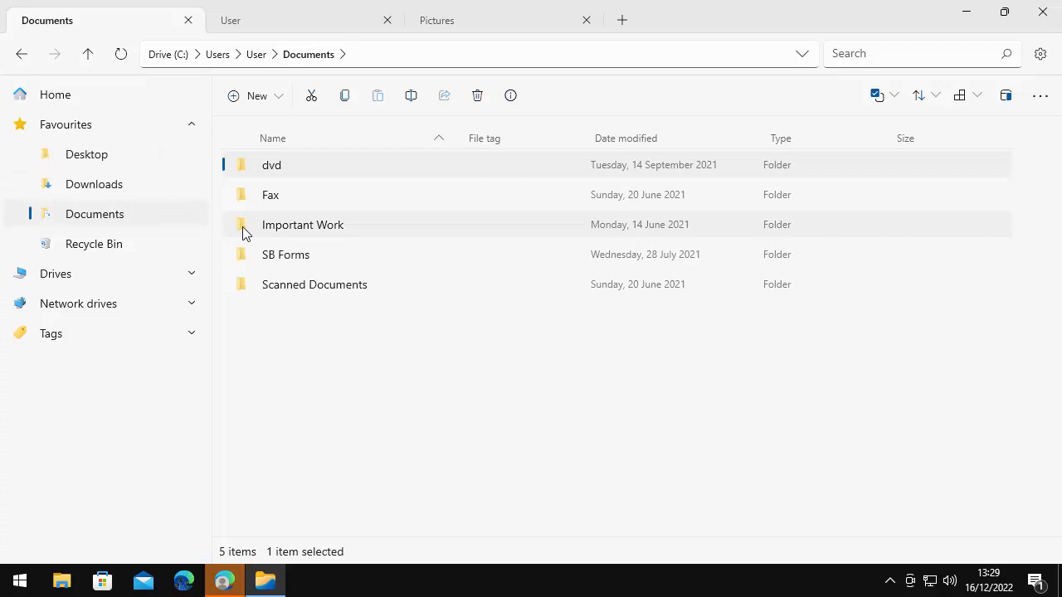
pyautogui.moveTo(113, 192)
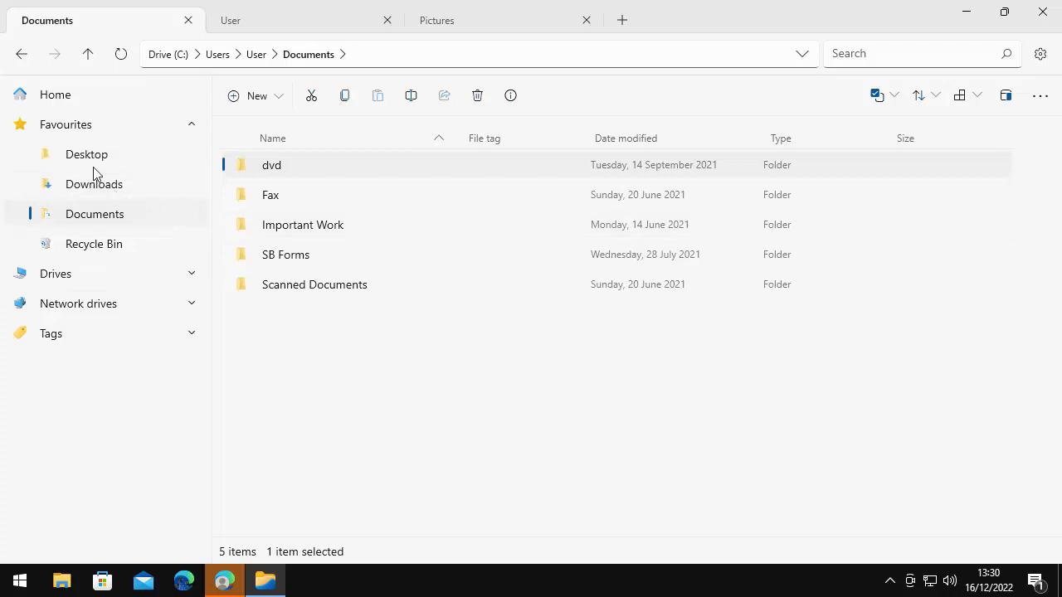
pyautogui.moveTo(106, 183)
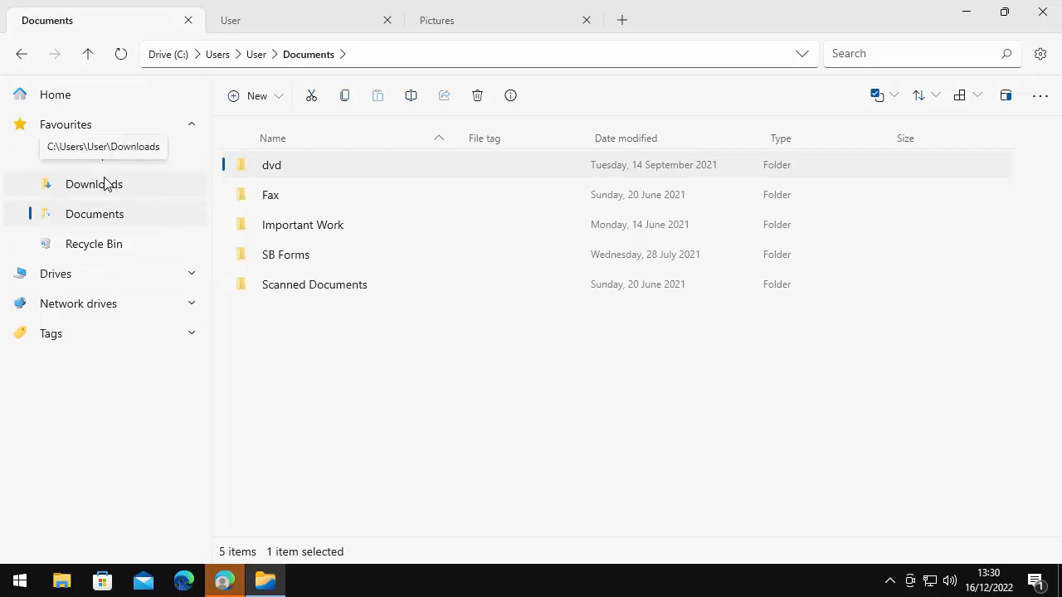
pyautogui.click(192, 123)
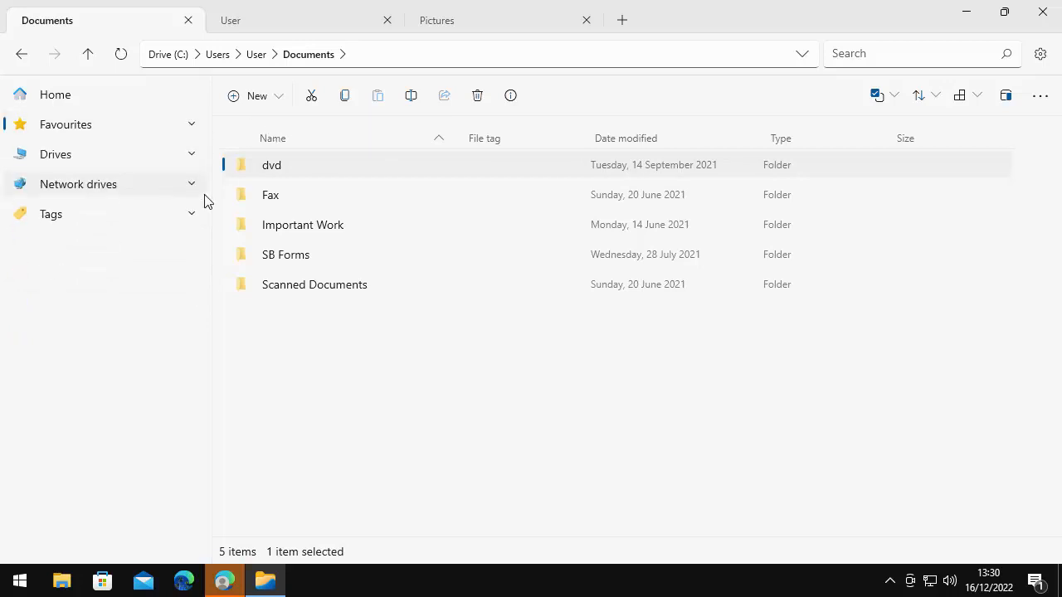
pyautogui.moveTo(192, 124)
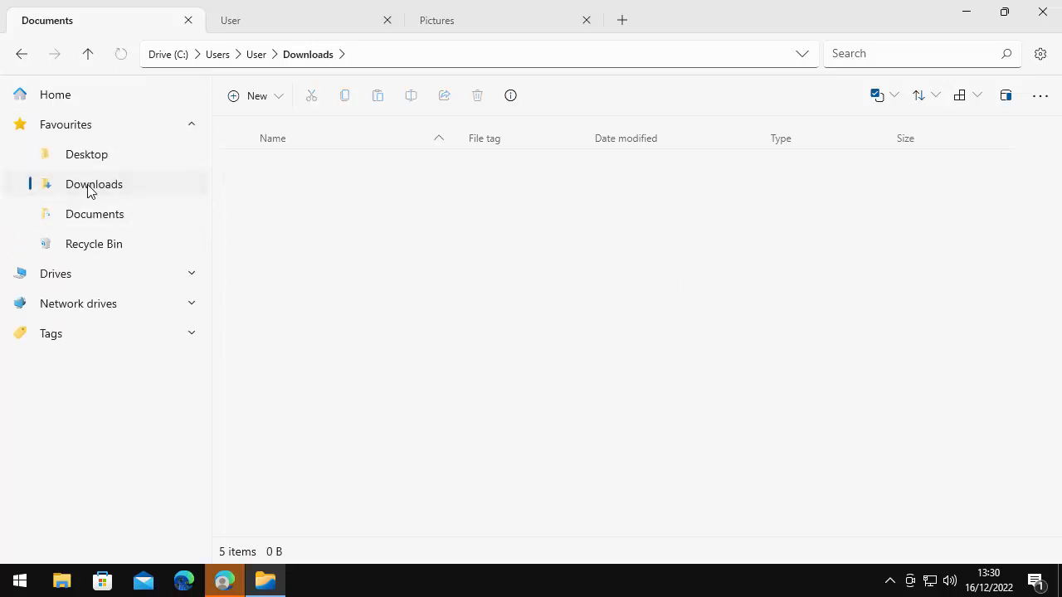
# Open Downloads in the first tab and choose Delete for Files.stable.appinstaller
pyautogui.click(93, 182)
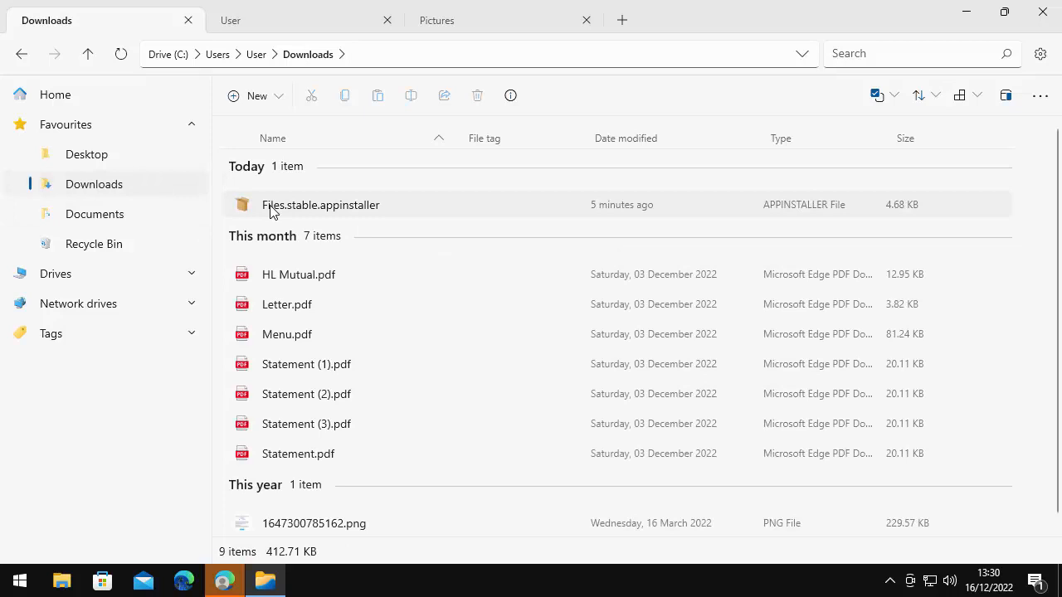
pyautogui.moveTo(315, 226)
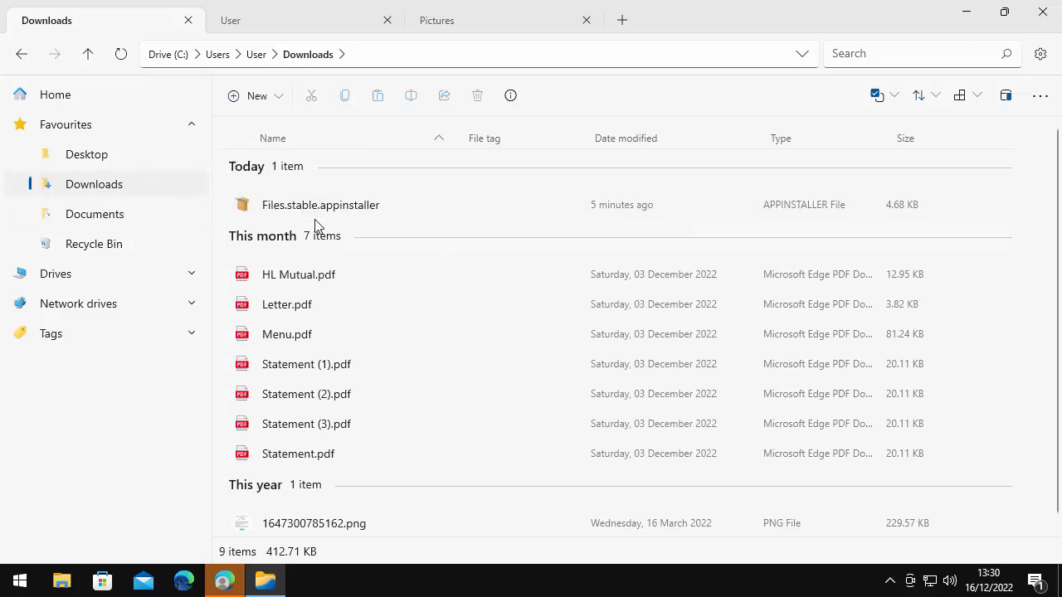
pyautogui.click(320, 206)
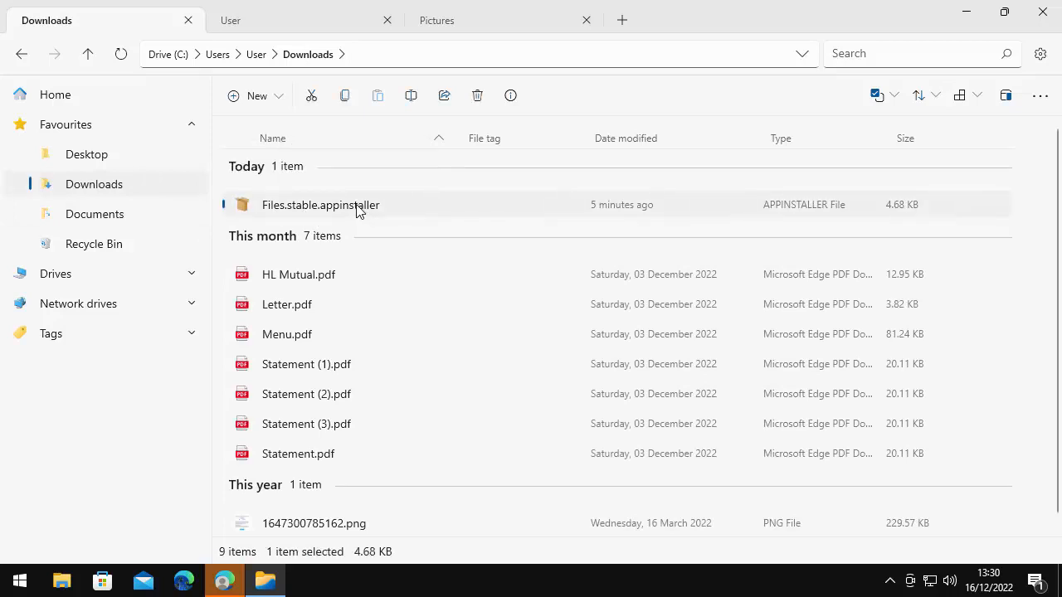
pyautogui.rightClick(320, 205)
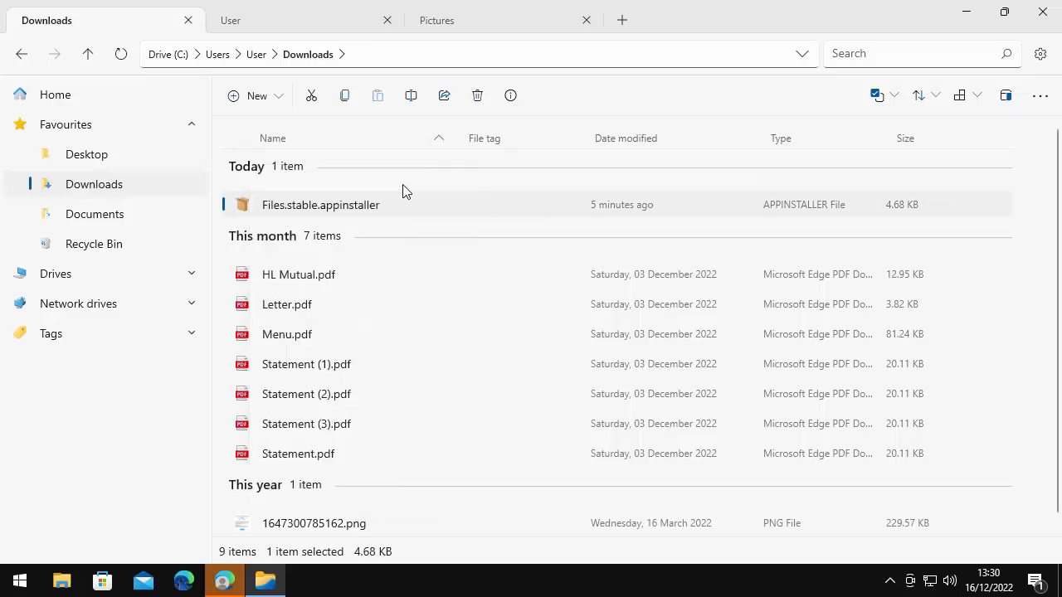
pyautogui.click(478, 95)
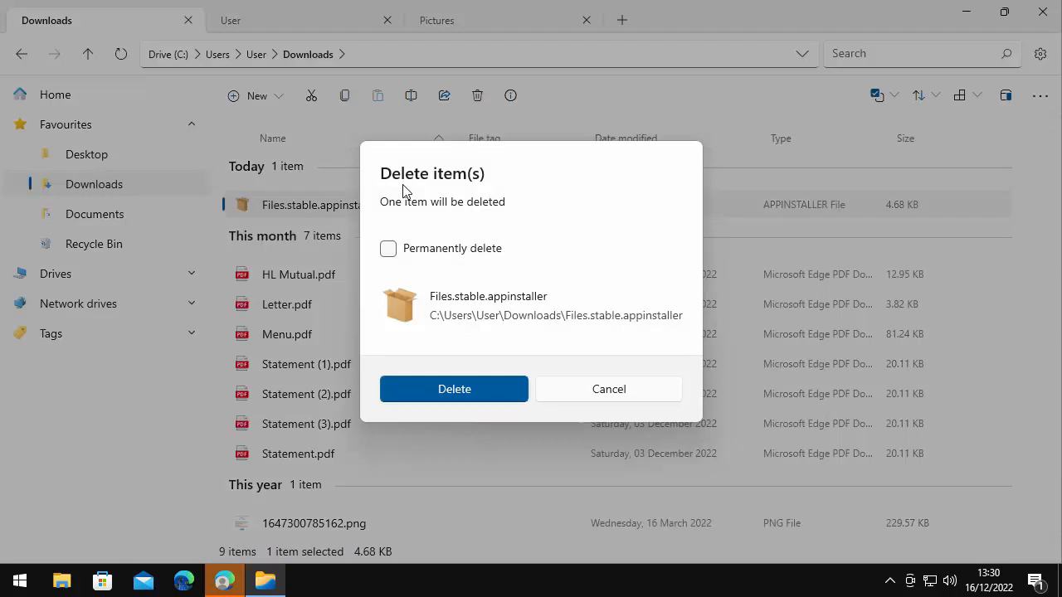
pyautogui.moveTo(578, 329)
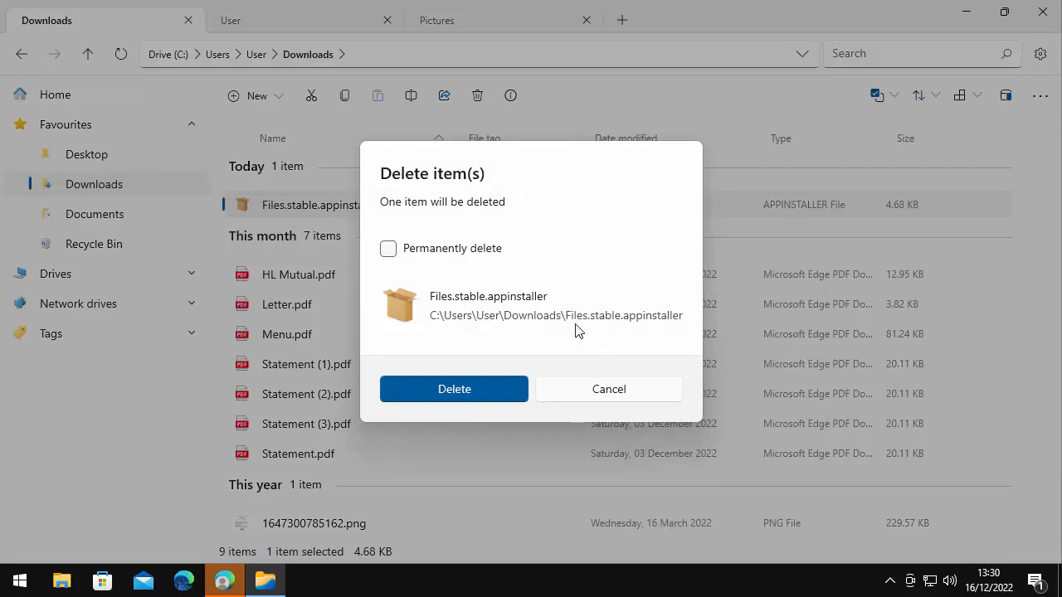
pyautogui.moveTo(455, 388)
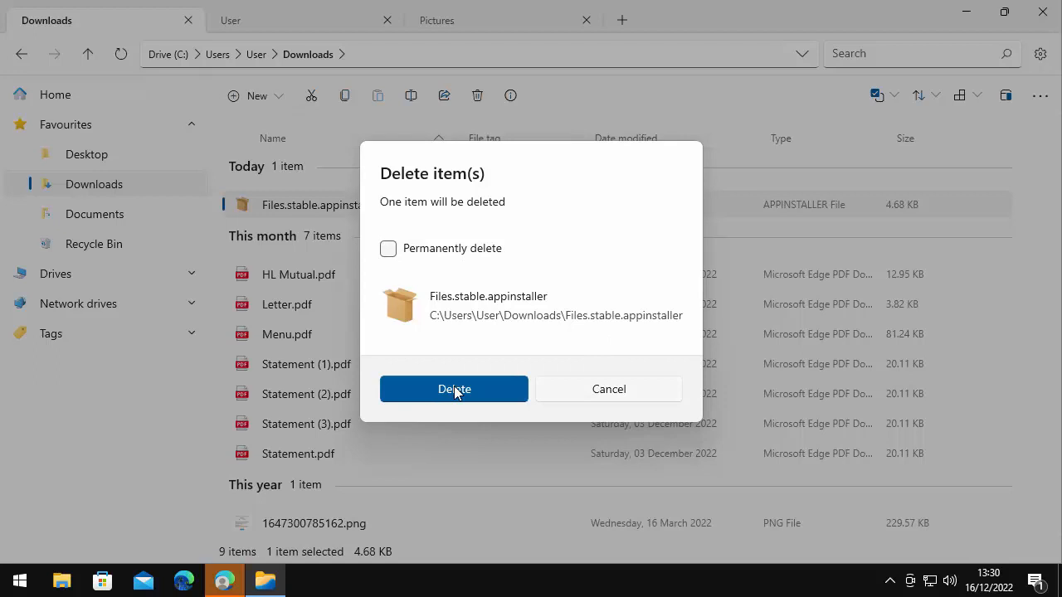
pyautogui.moveTo(392, 259)
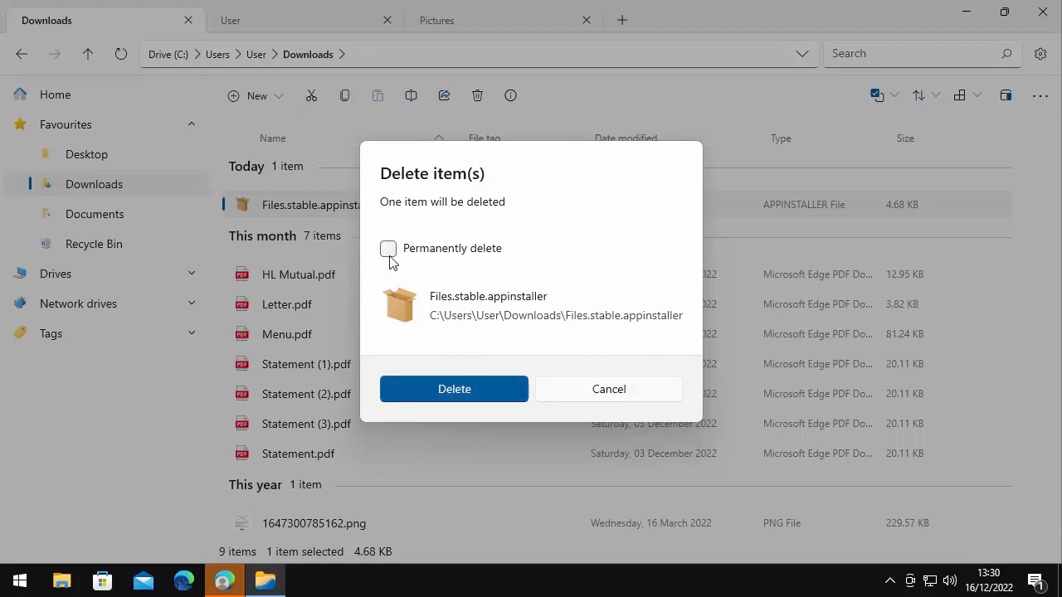
# Permanently delete Files.stable.appinstaller instead of sending it to the Recycle Bin
pyautogui.click(388, 249)
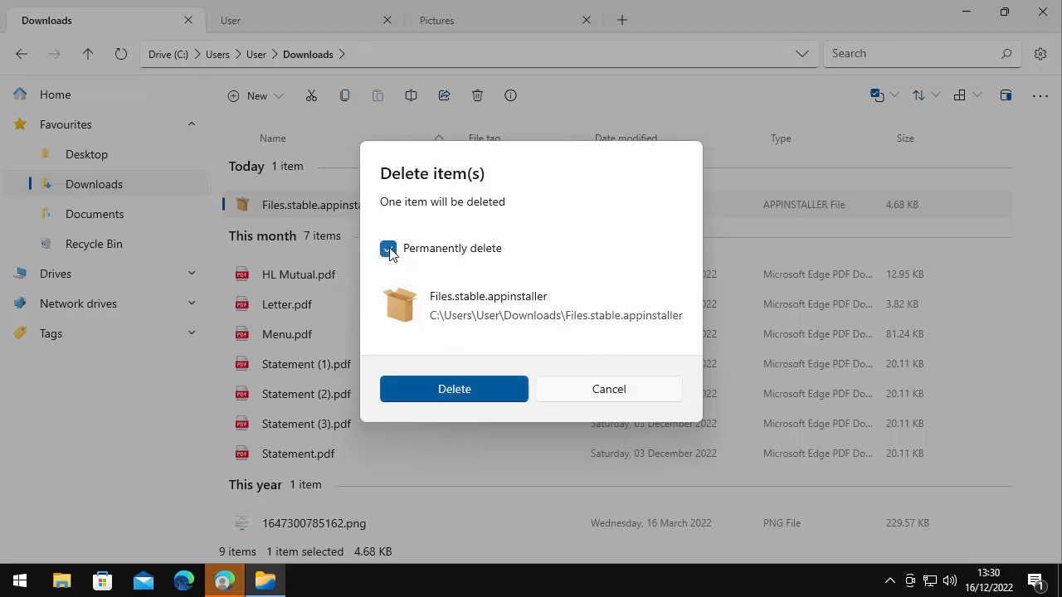
pyautogui.click(388, 249)
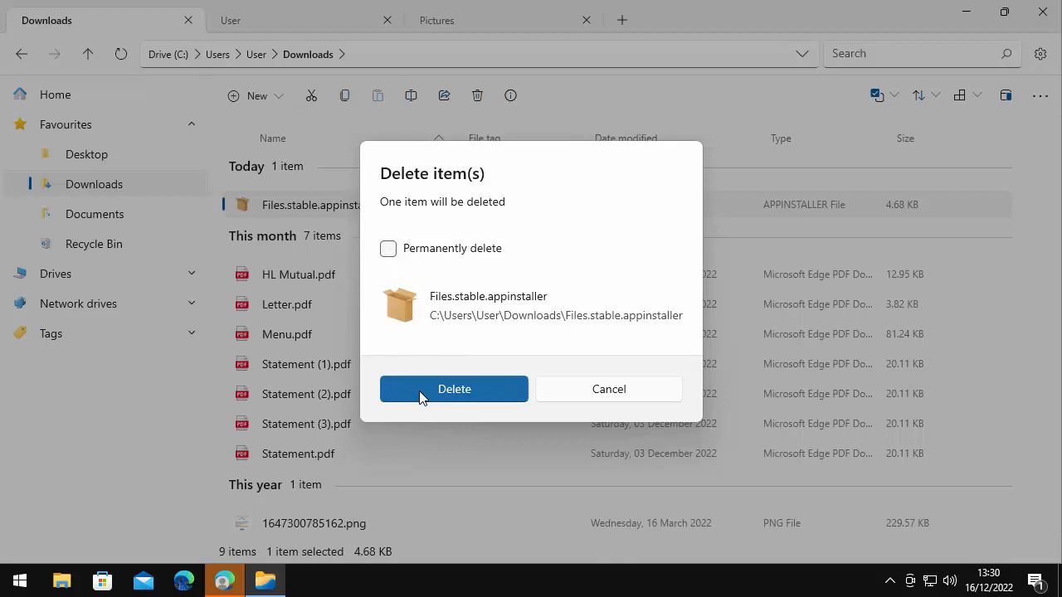
pyautogui.moveTo(411, 266)
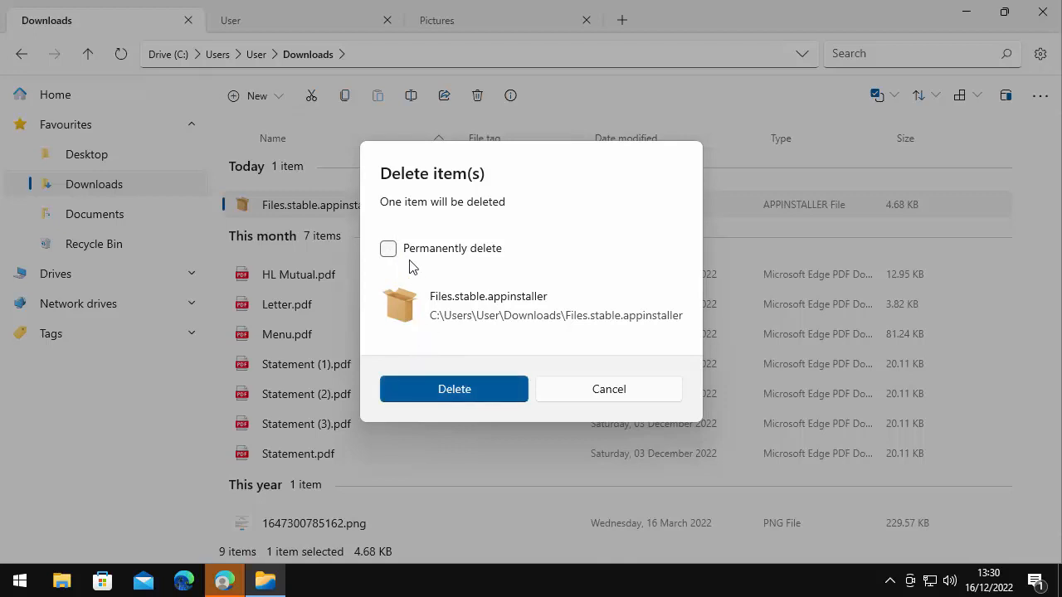
pyautogui.click(388, 249)
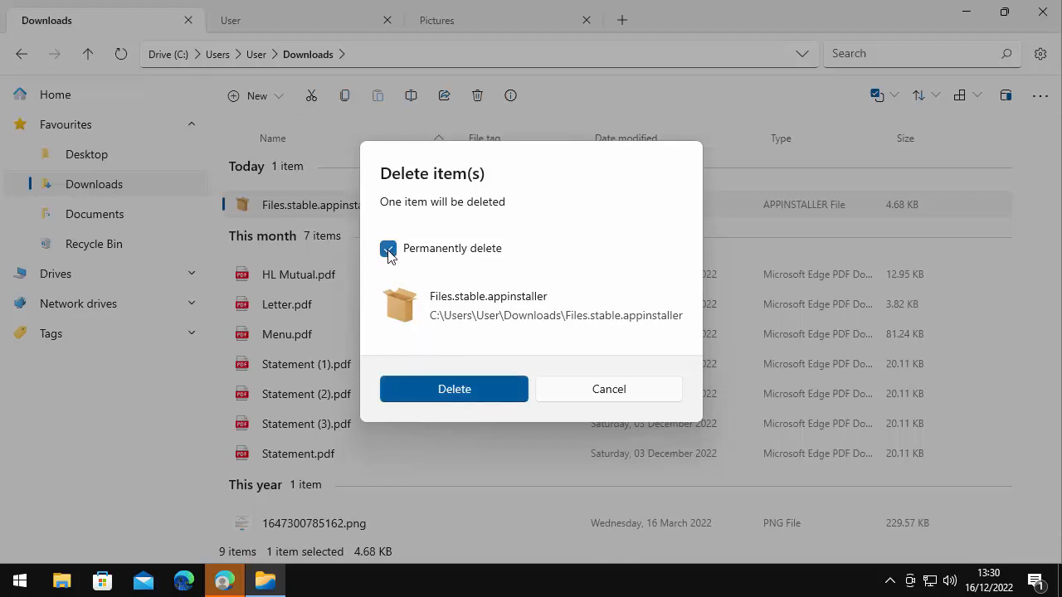
pyautogui.moveTo(481, 395)
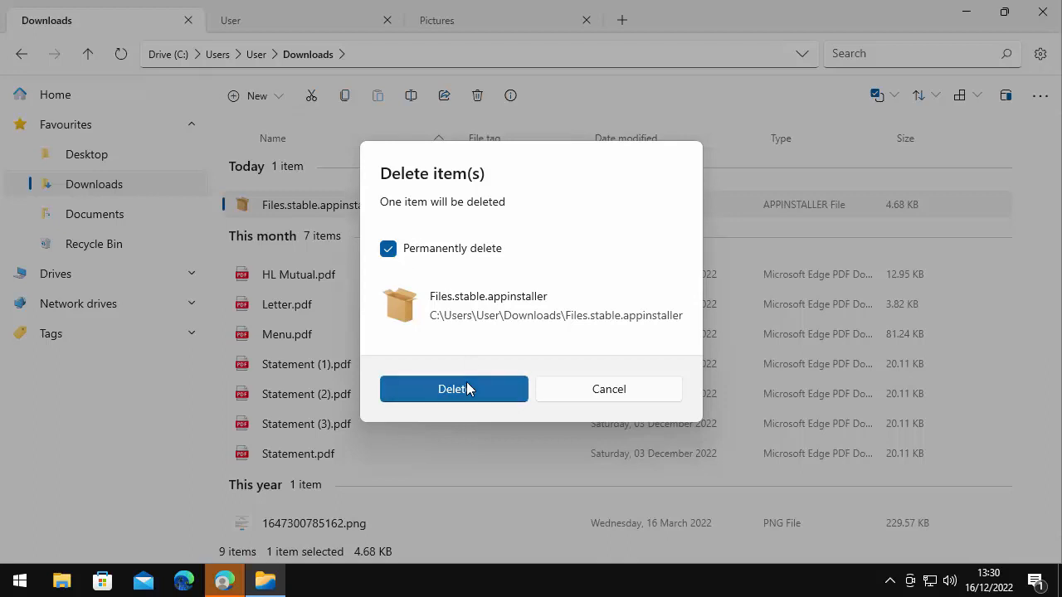
pyautogui.click(455, 388)
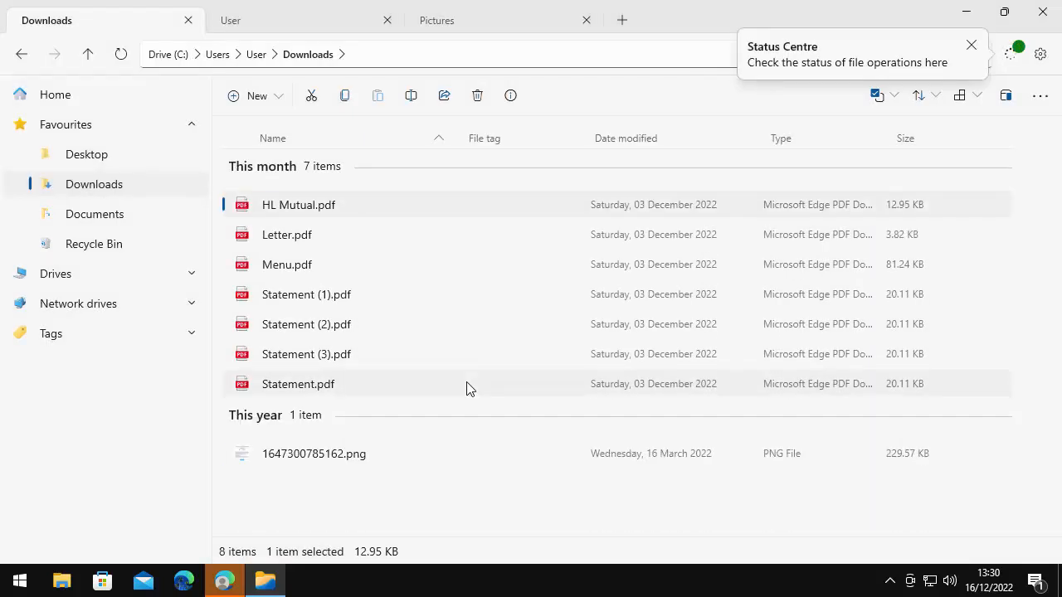
pyautogui.moveTo(473, 322)
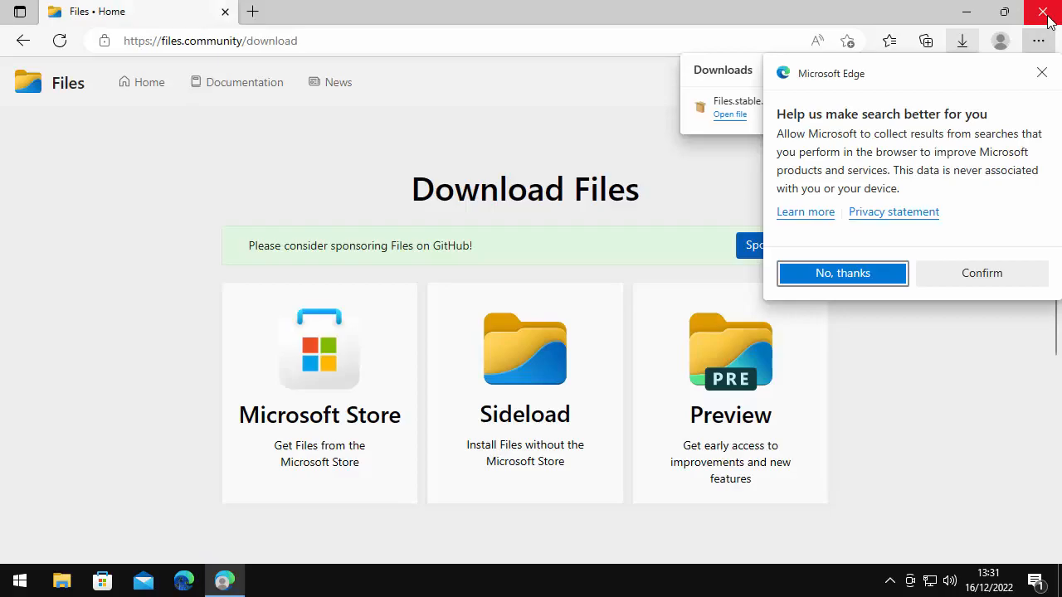
# Close the Microsoft Edge download page to return to the desktop
pyautogui.click(1042, 10)
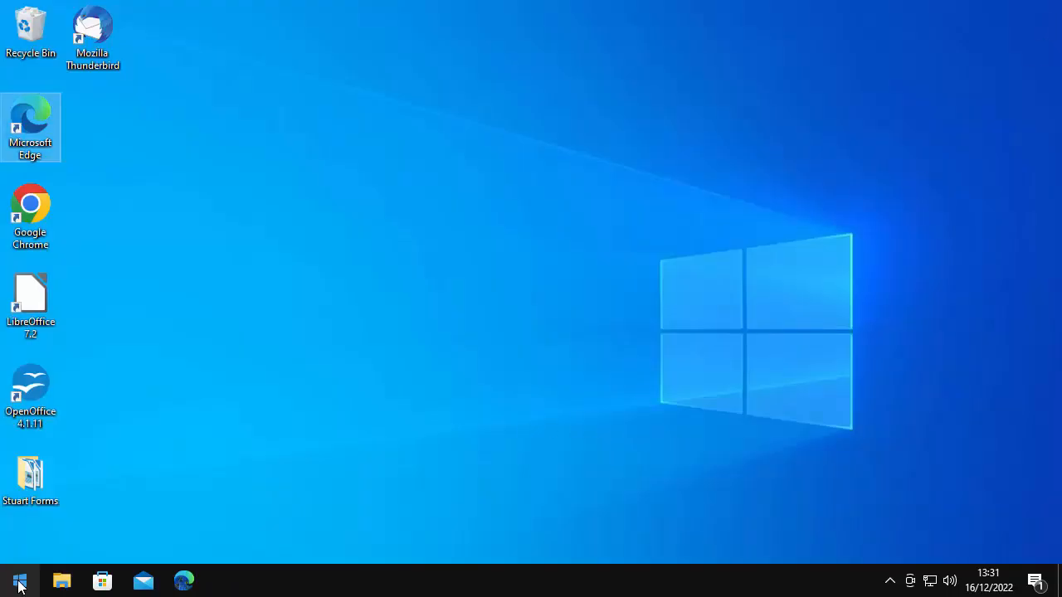
# Search Start for 'files' and pin the Files app result to the taskbar
pyautogui.click(12, 574)
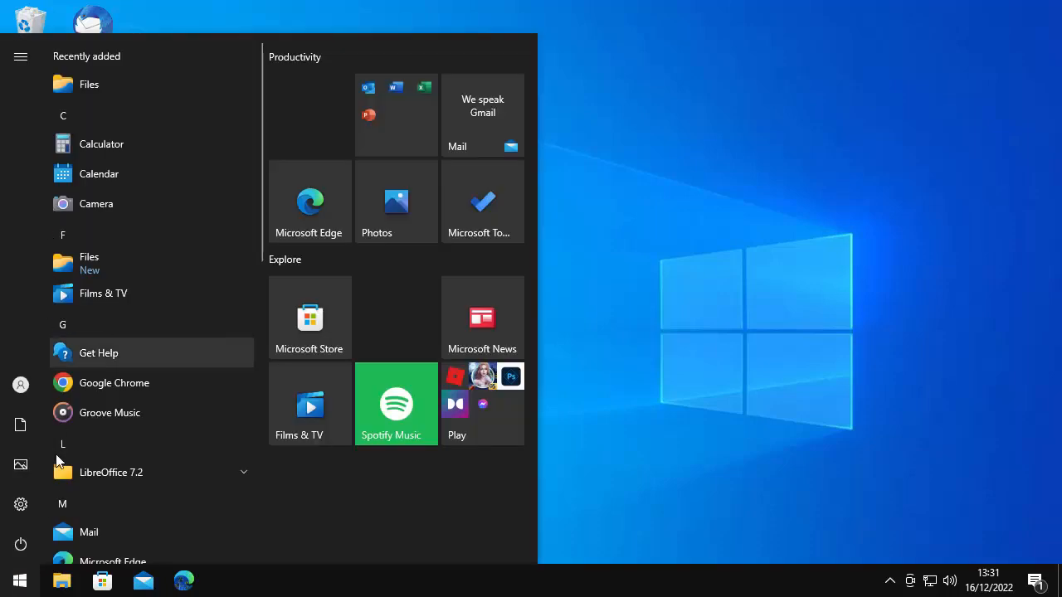
pyautogui.moveTo(90, 83)
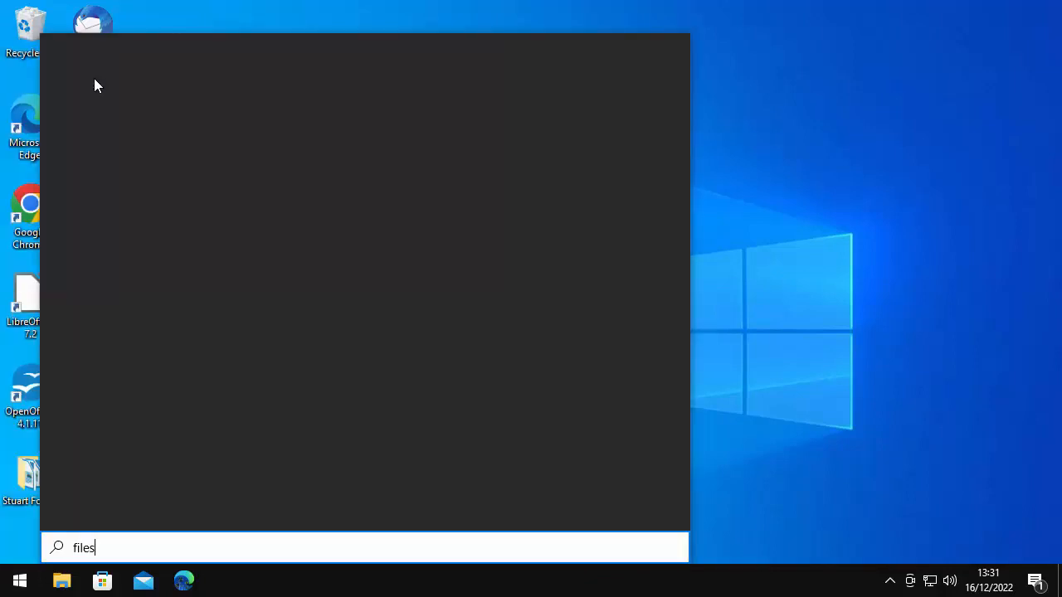
pyautogui.write('files')
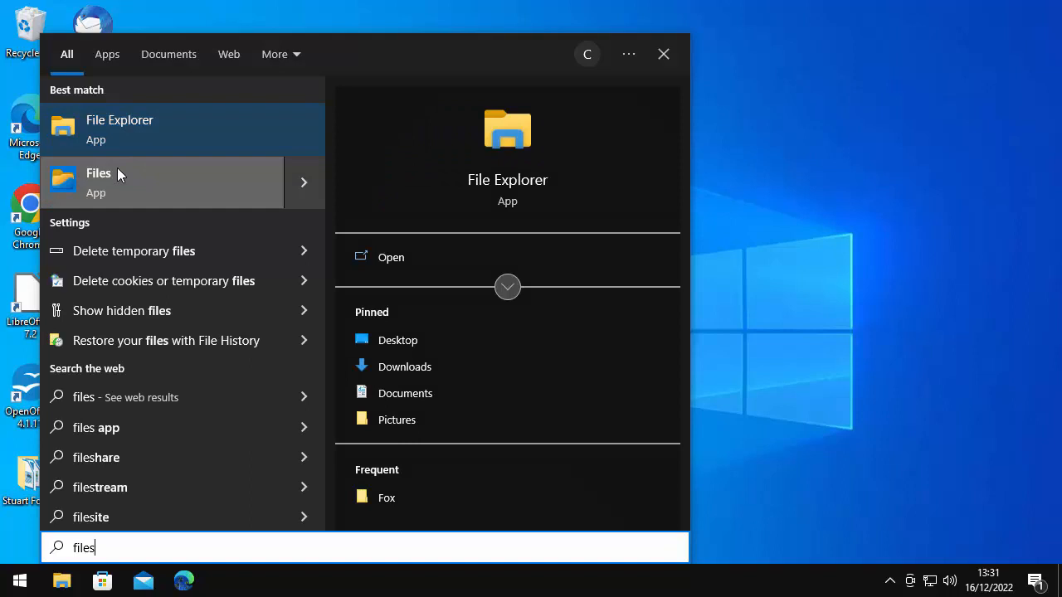
pyautogui.moveTo(101, 181)
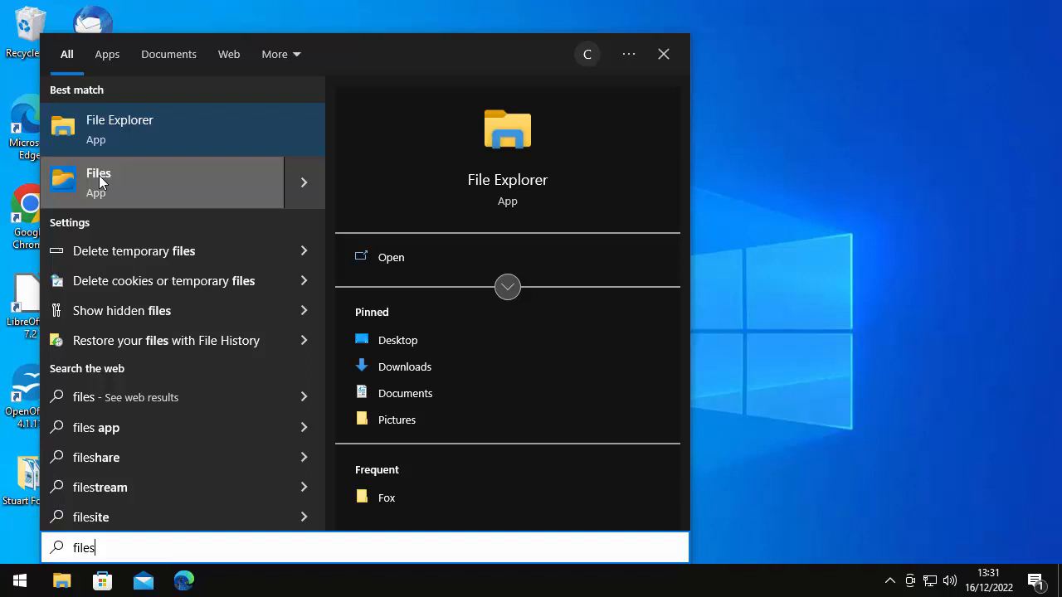
pyautogui.moveTo(114, 183)
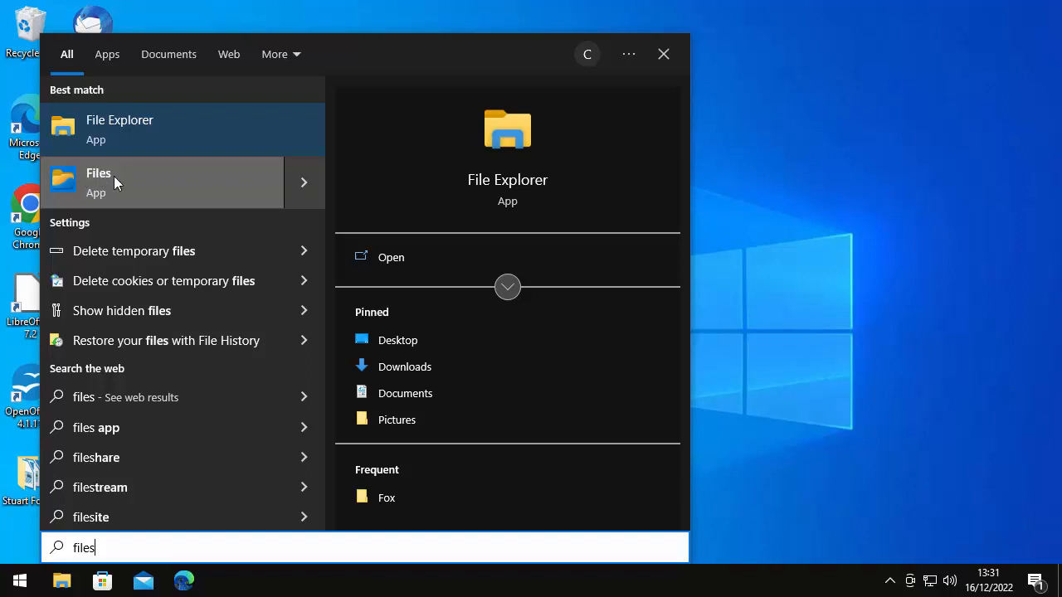
pyautogui.rightClick(113, 181)
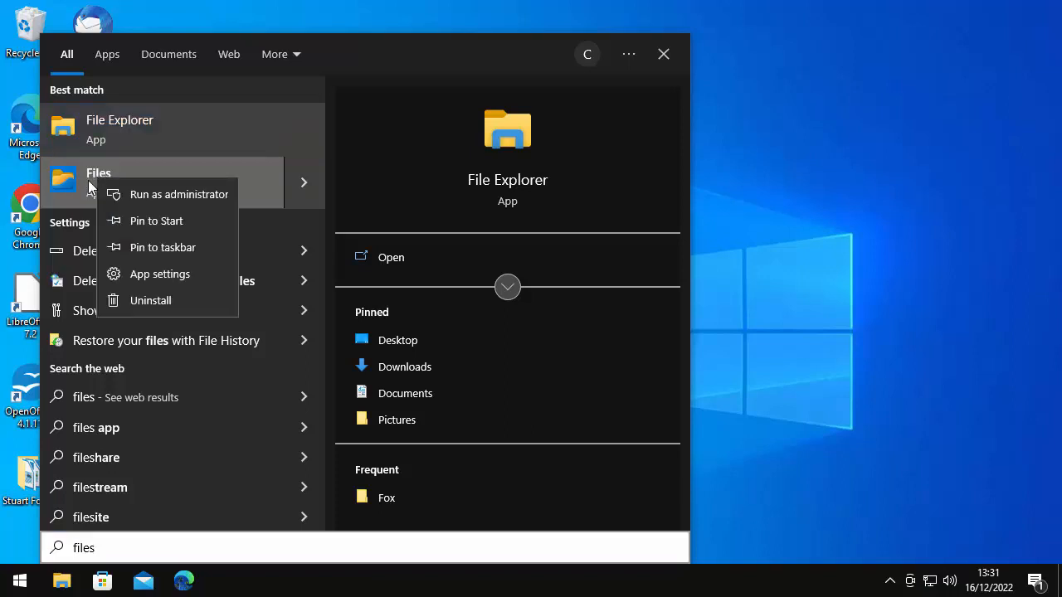
pyautogui.moveTo(174, 248)
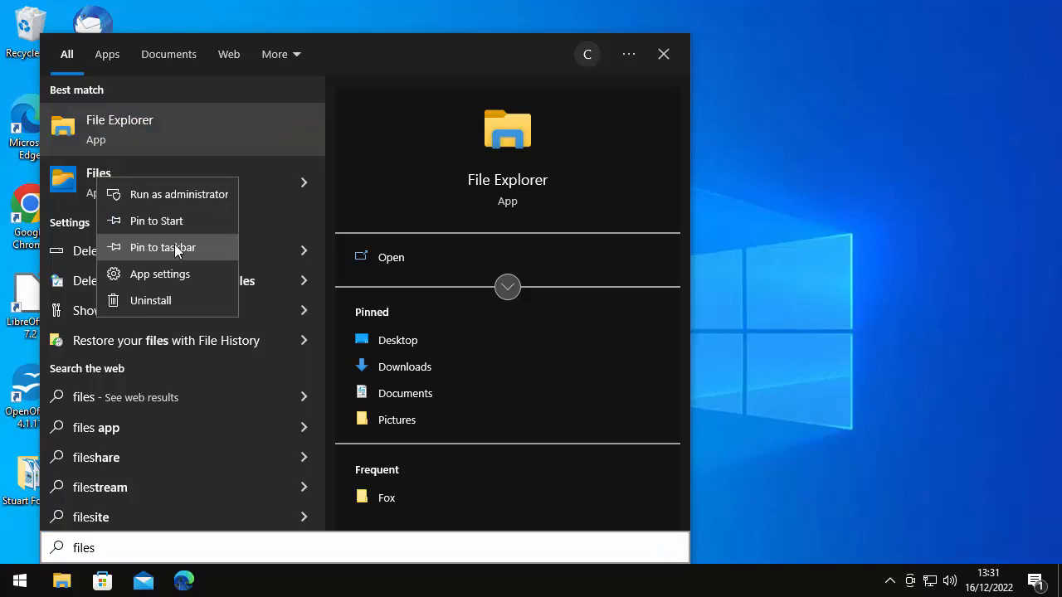
pyautogui.click(163, 247)
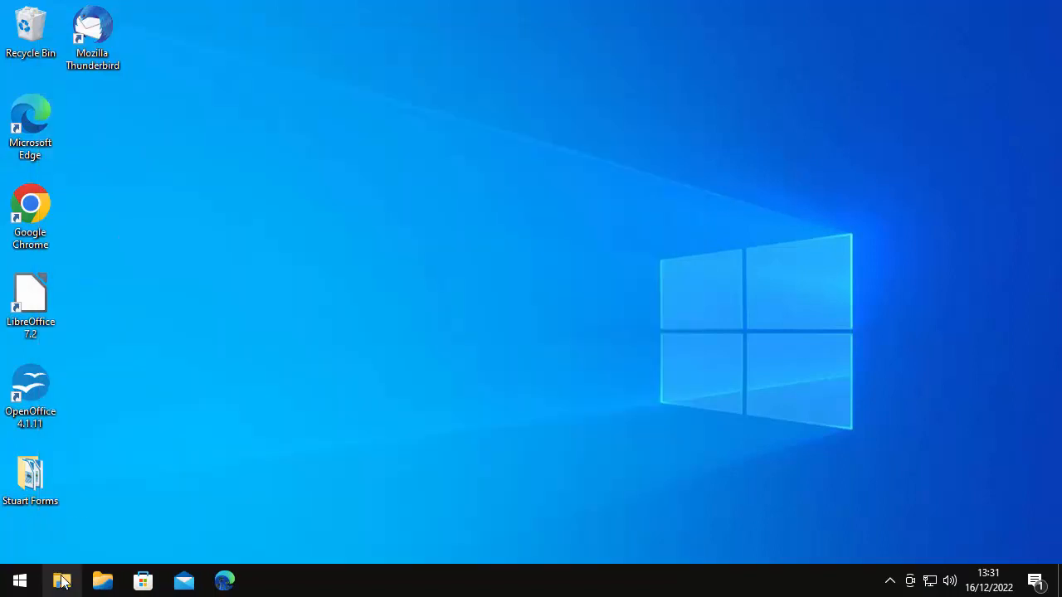
pyautogui.click(103, 581)
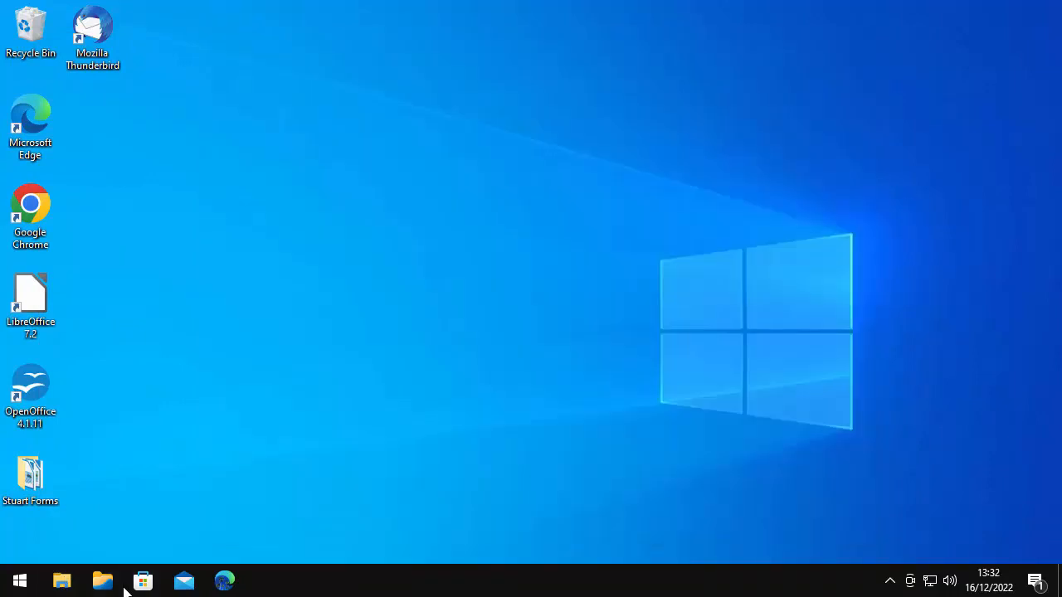
pyautogui.moveTo(456, 408)
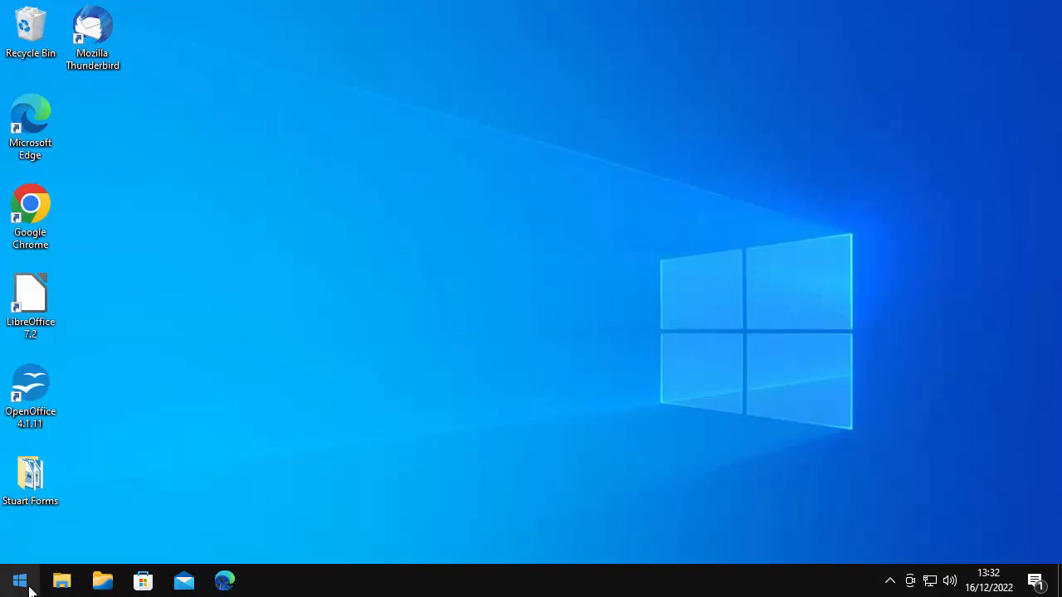
# Search Start for 'run' and launch the Run dialog from Best match
pyautogui.click(18, 581)
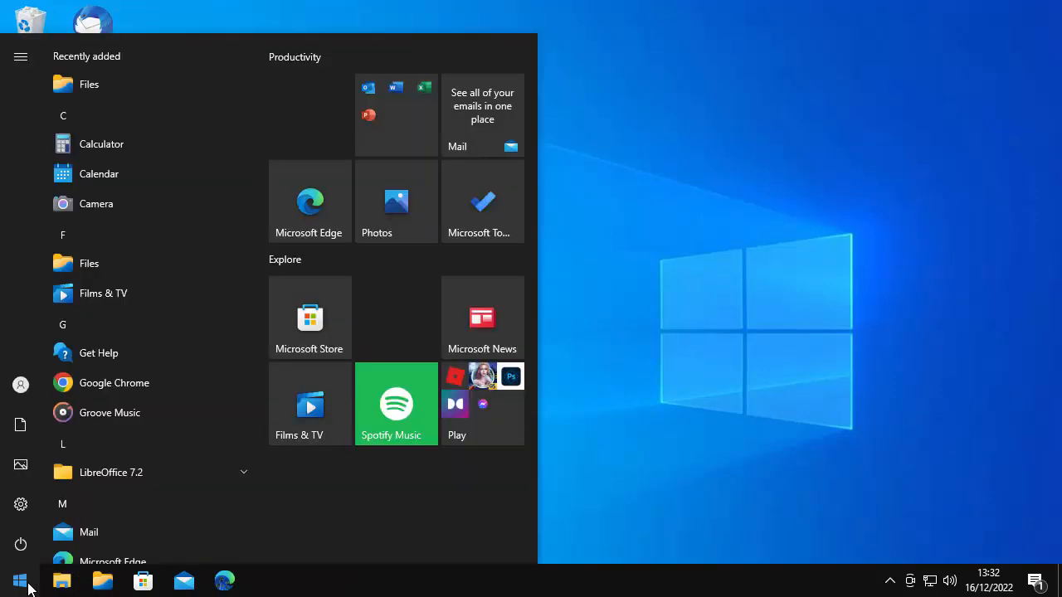
pyautogui.write('run')
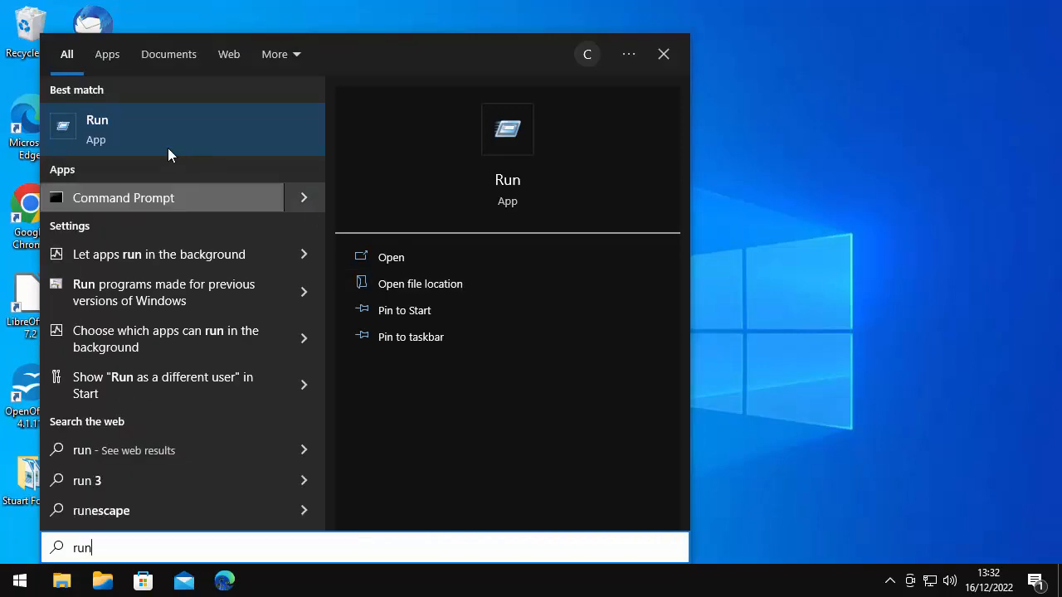
pyautogui.click(96, 129)
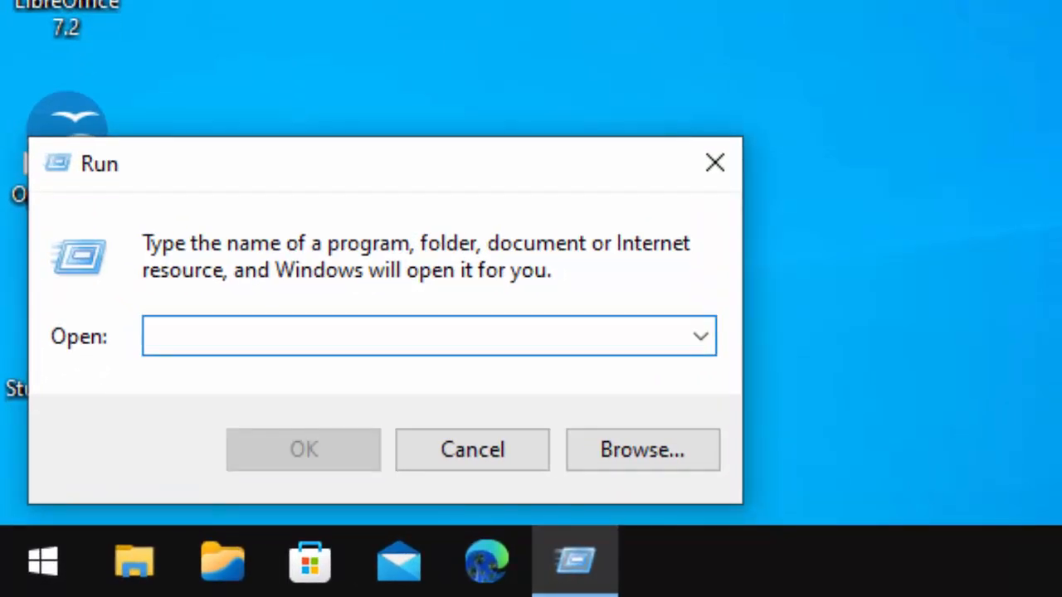
# Run shell:AppsFolder to open the Applications folder and select the Files app
pyautogui.write('shell:')
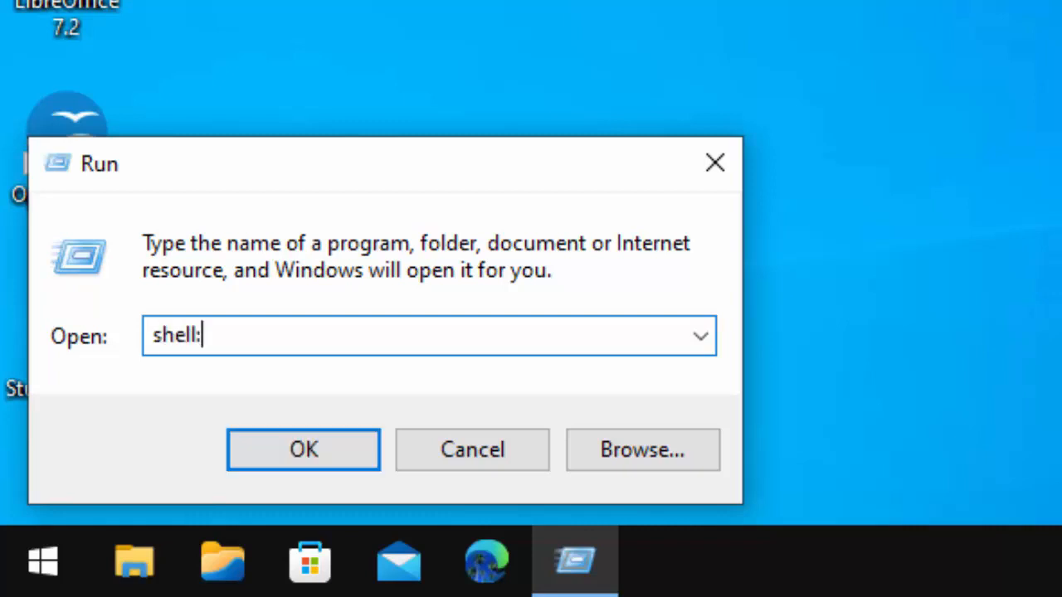
pyautogui.write('AppsFolder')
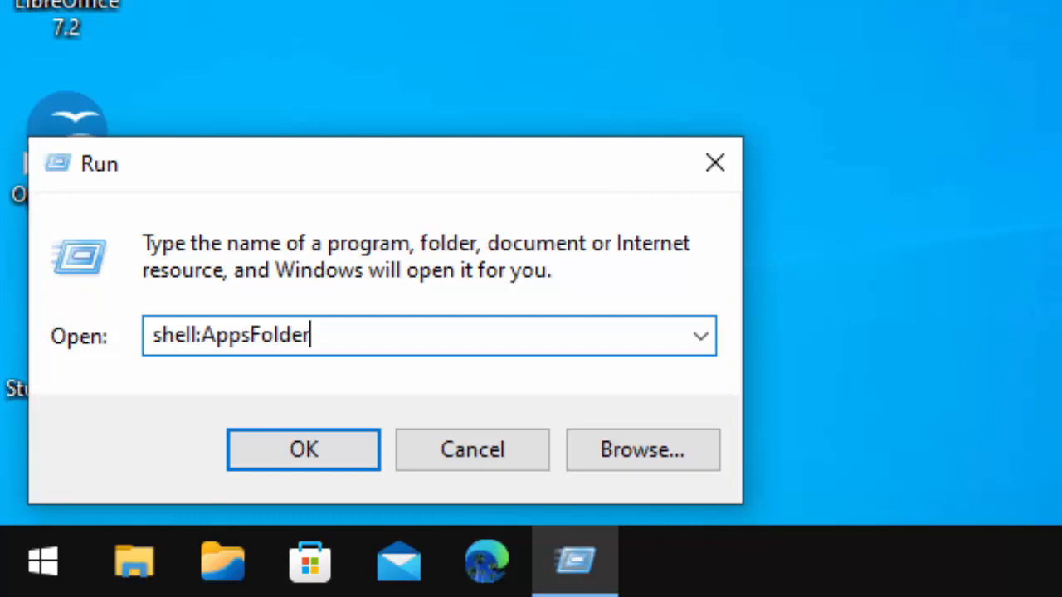
pyautogui.click(302, 450)
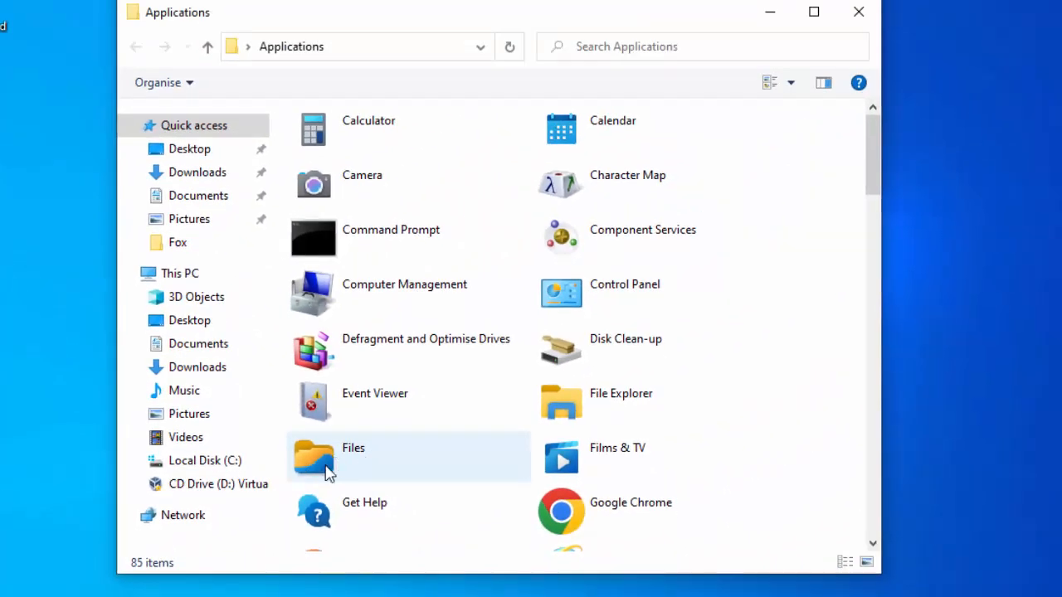
pyautogui.click(353, 456)
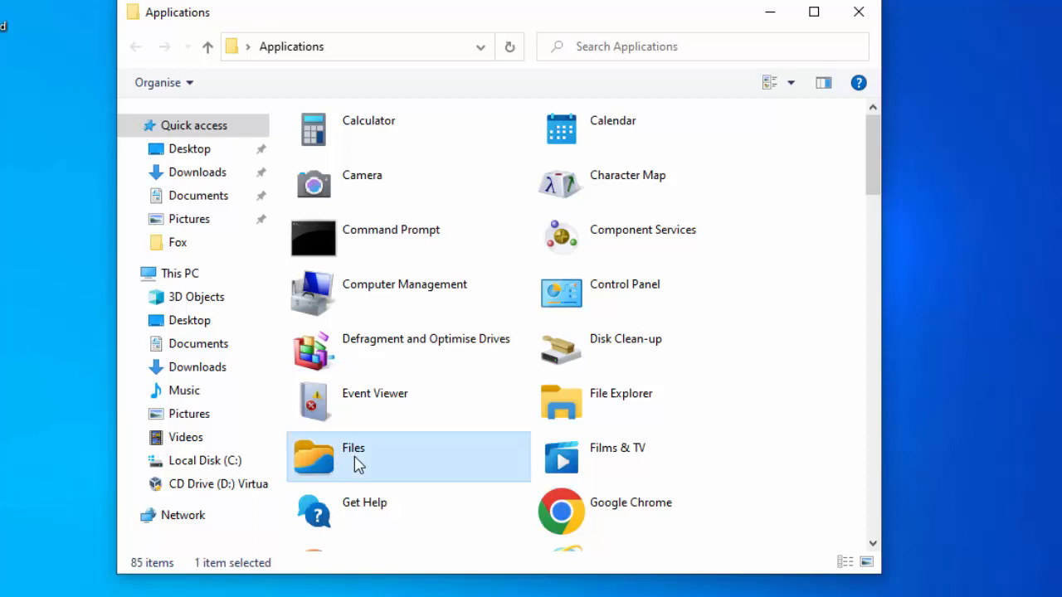
# Create a shortcut to Files from its context menu, accepting placement on the desktop
pyautogui.rightClick(355, 463)
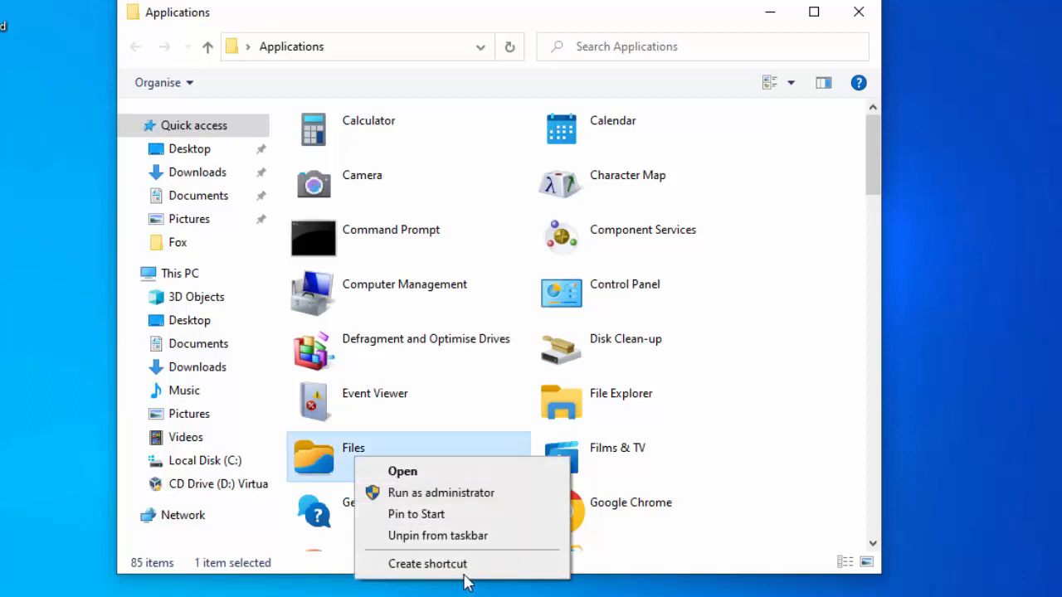
pyautogui.moveTo(434, 564)
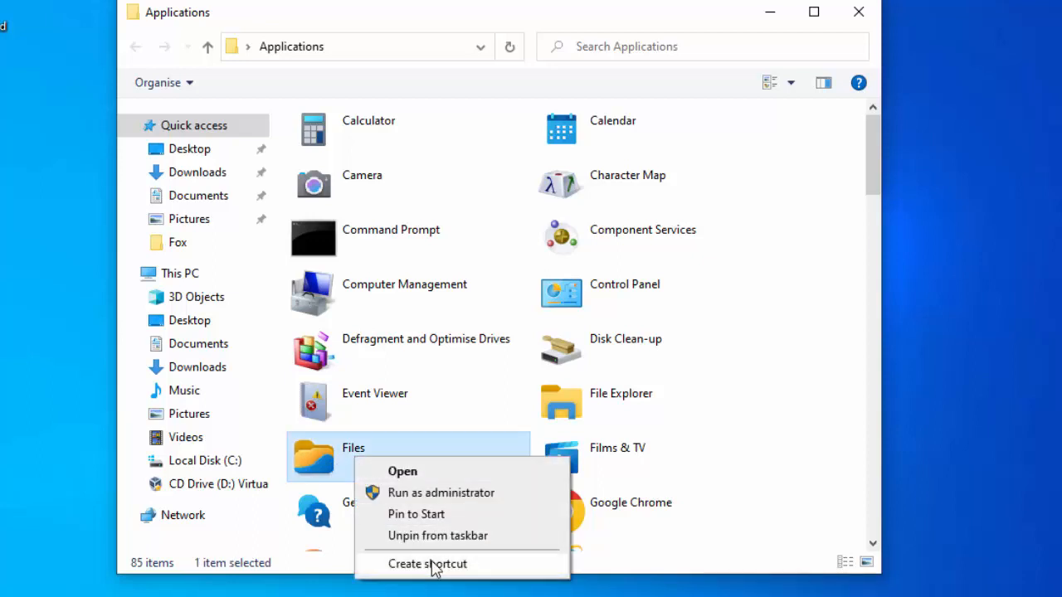
pyautogui.click(428, 564)
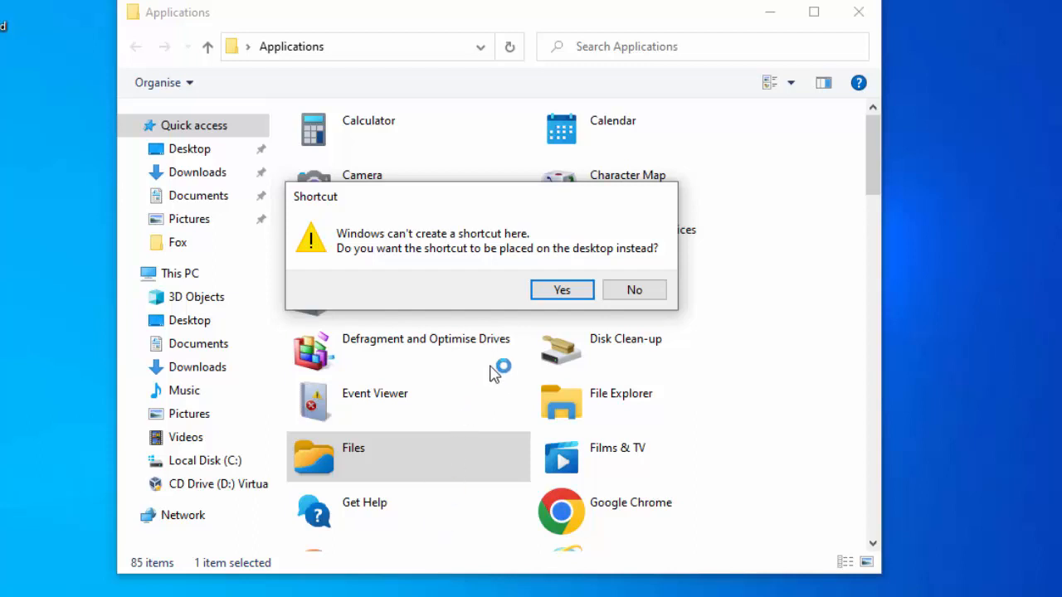
pyautogui.click(561, 289)
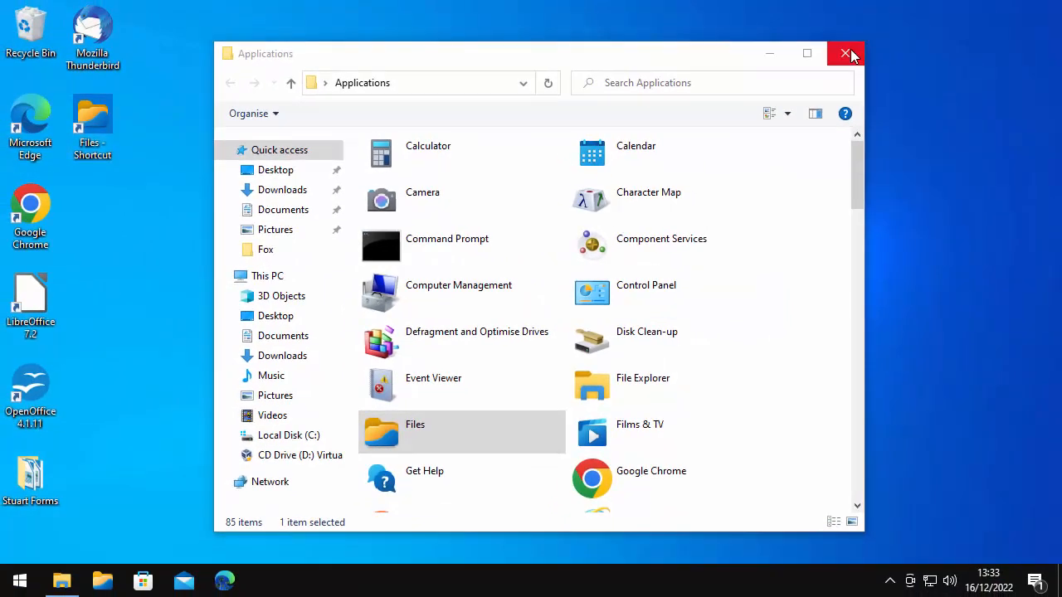
# Close the Applications window and launch Files from its new desktop shortcut
pyautogui.click(848, 53)
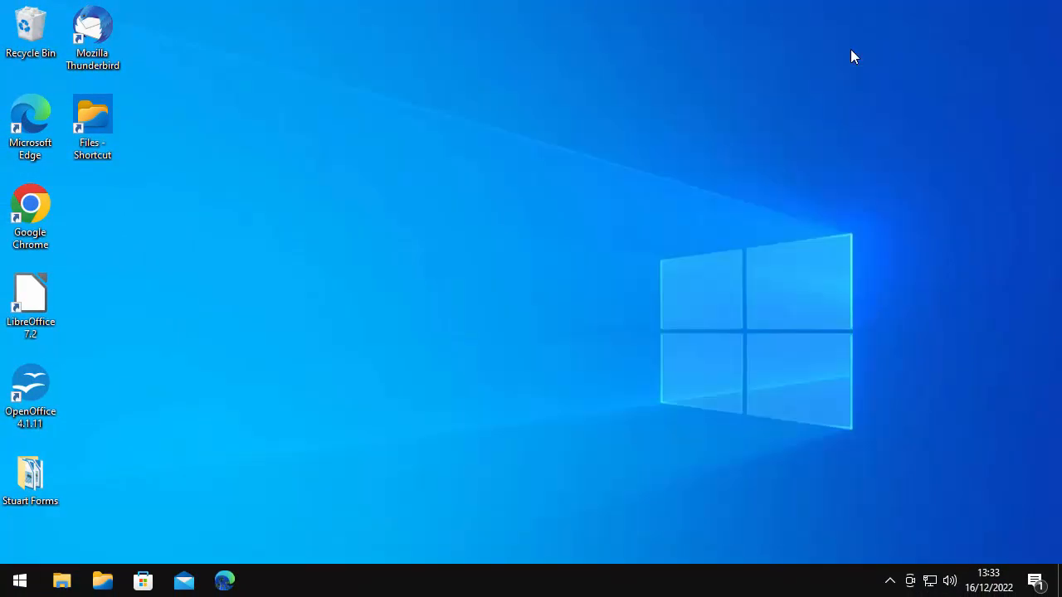
pyautogui.moveTo(103, 125)
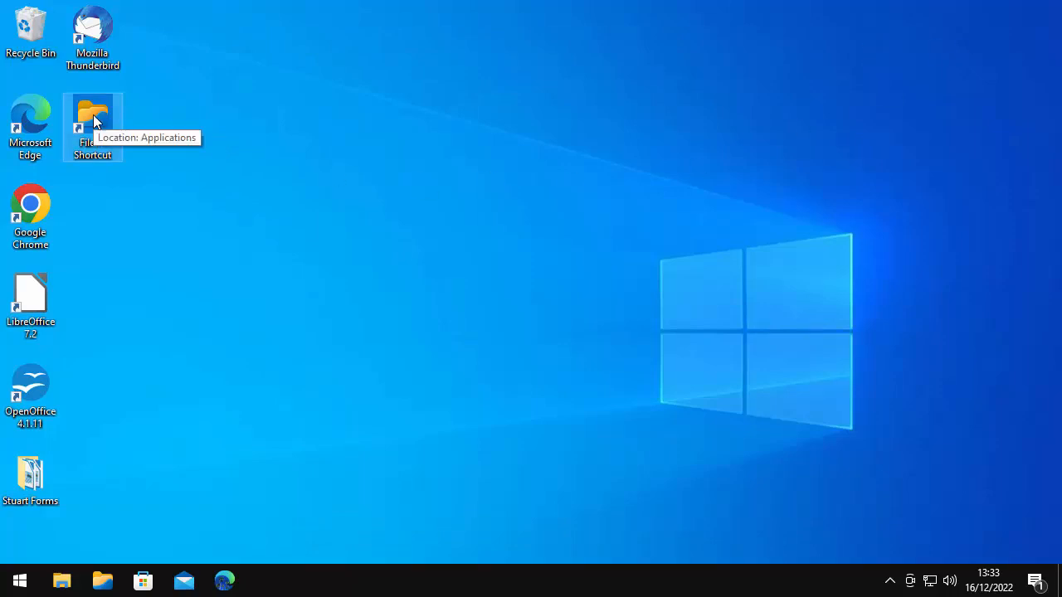
pyautogui.doubleClick(93, 113)
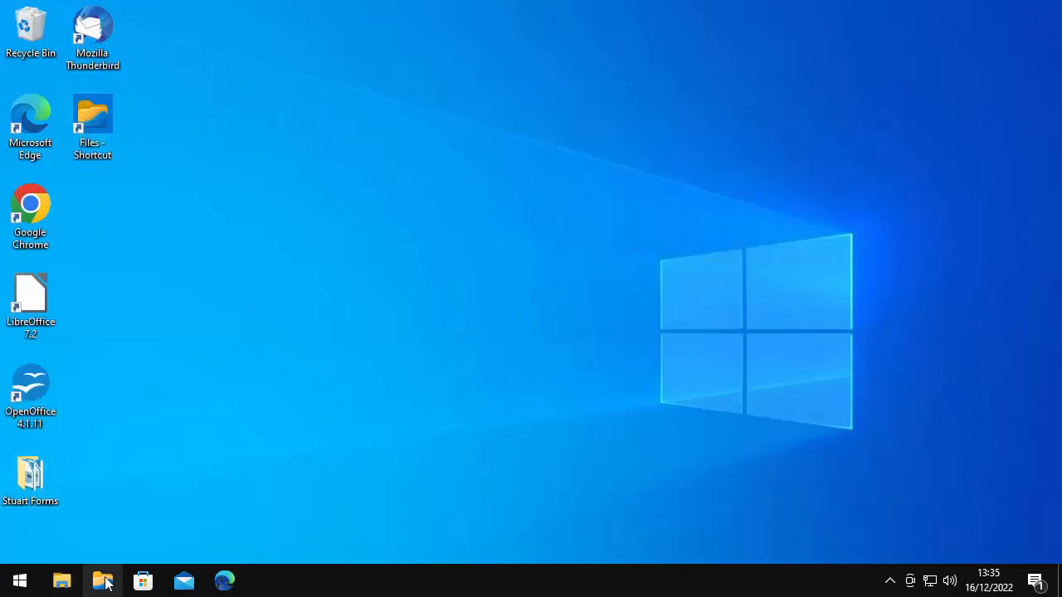
# Launch Files and review its Preferences and Folders settings pages
pyautogui.click(103, 581)
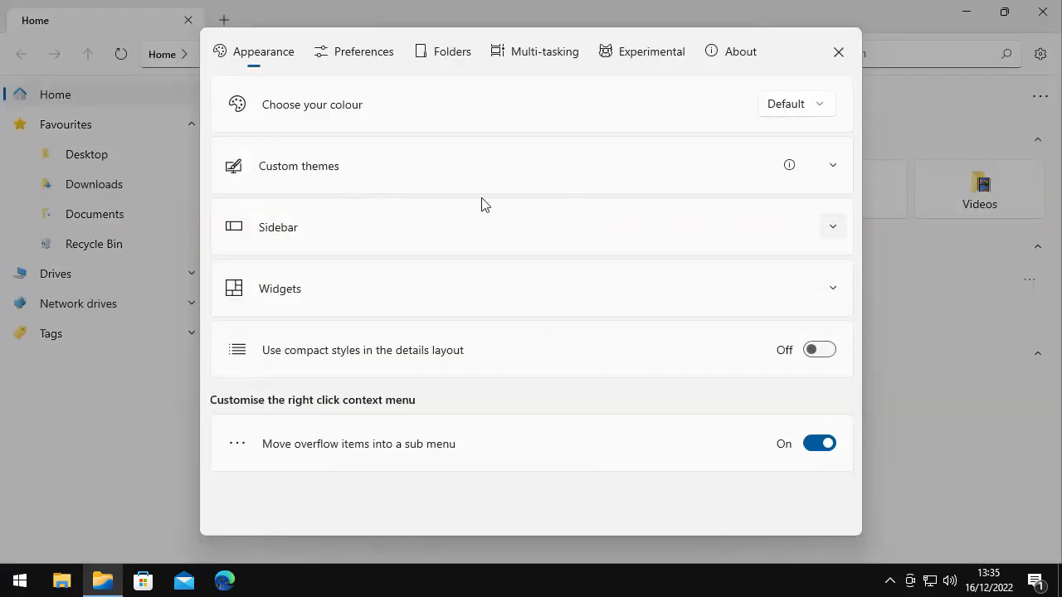
pyautogui.moveTo(349, 412)
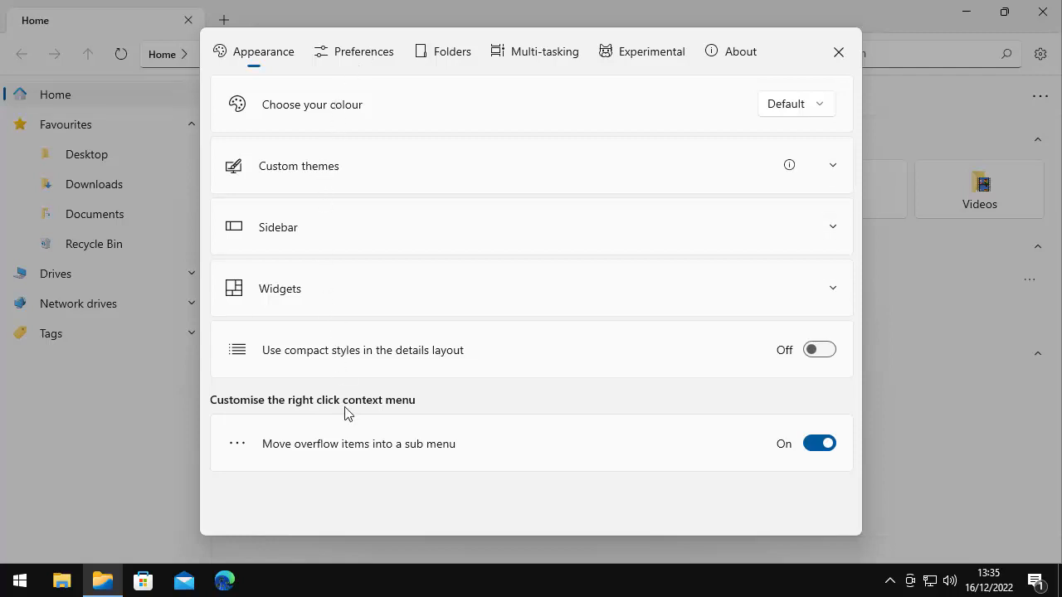
pyautogui.moveTo(332, 226)
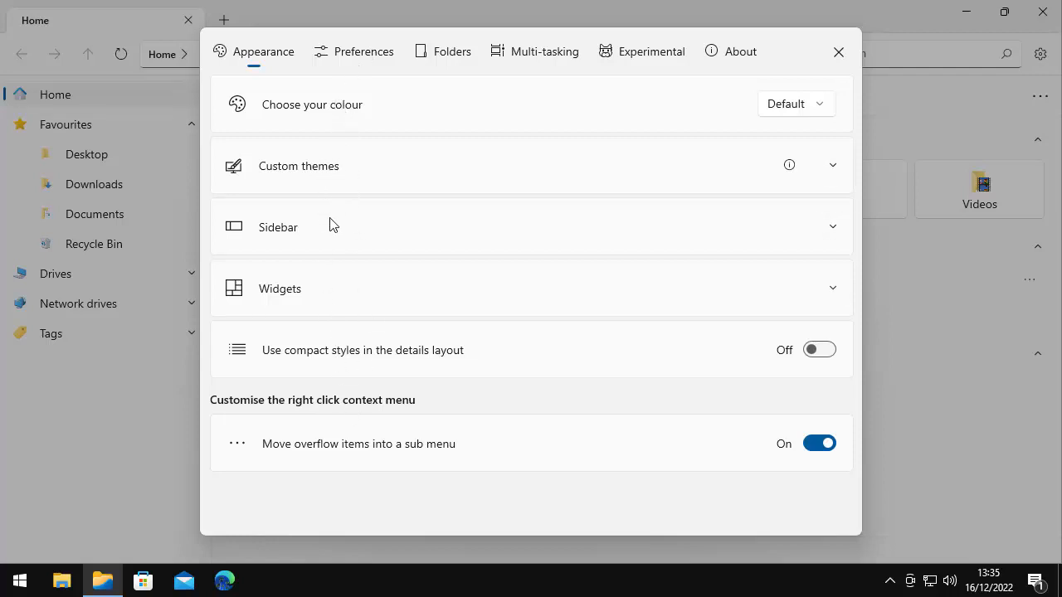
pyautogui.moveTo(309, 375)
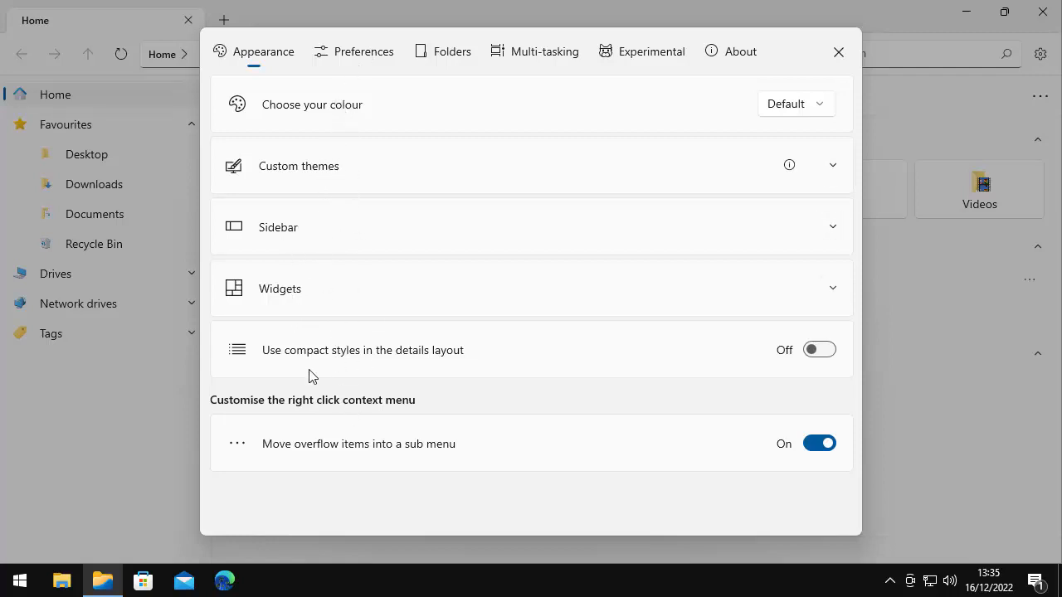
pyautogui.moveTo(428, 456)
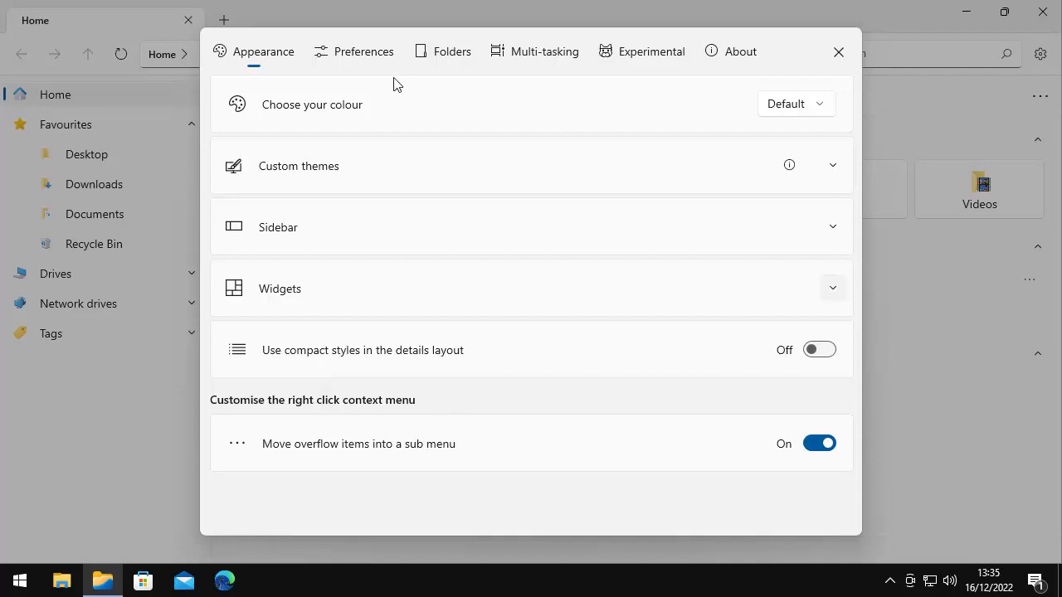
pyautogui.click(362, 49)
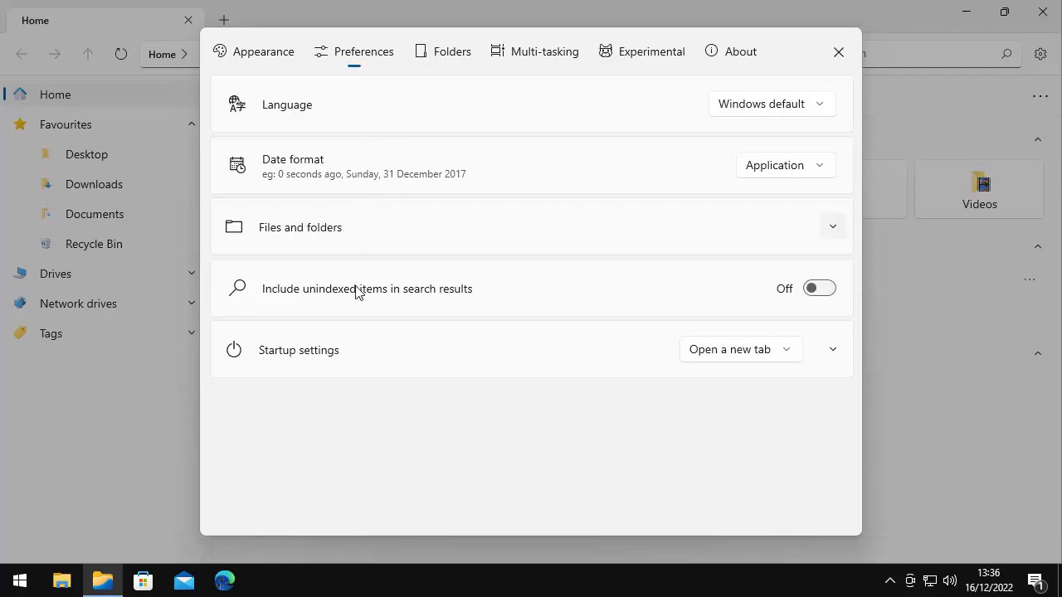
pyautogui.click(453, 51)
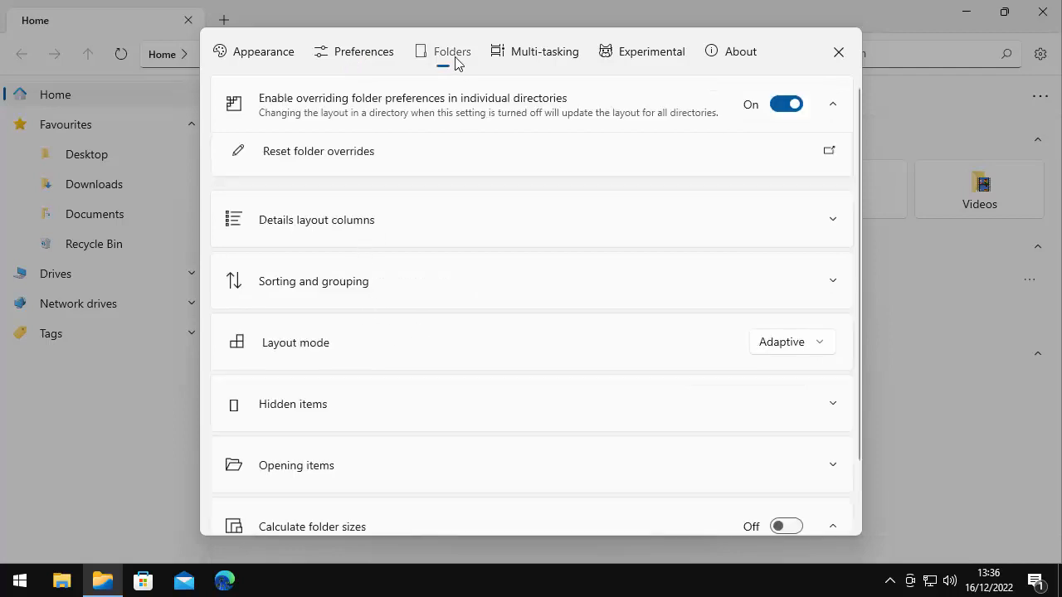
pyautogui.scroll(-3)
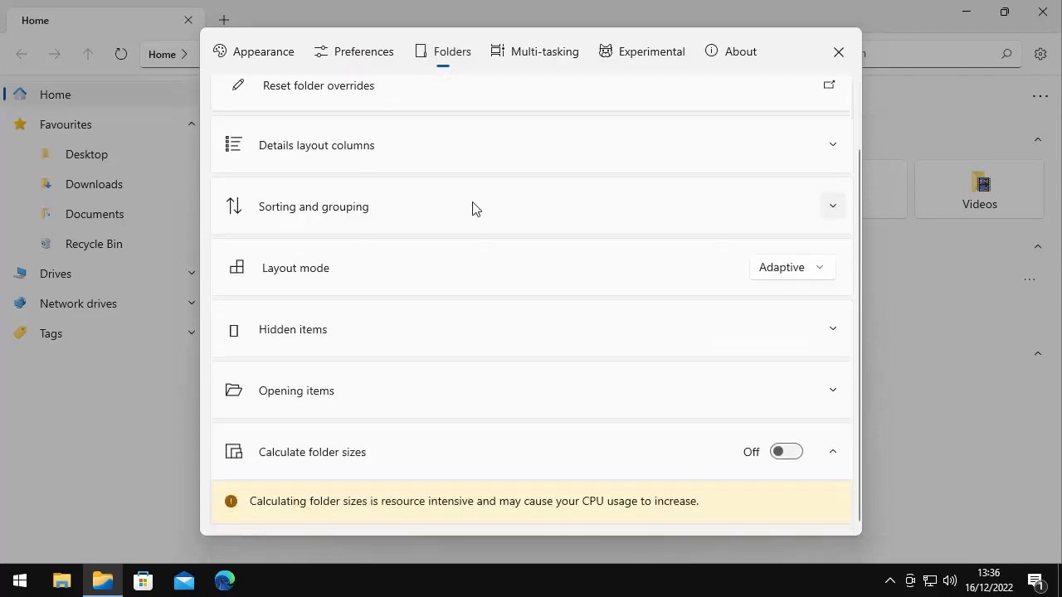
pyautogui.scroll(3)
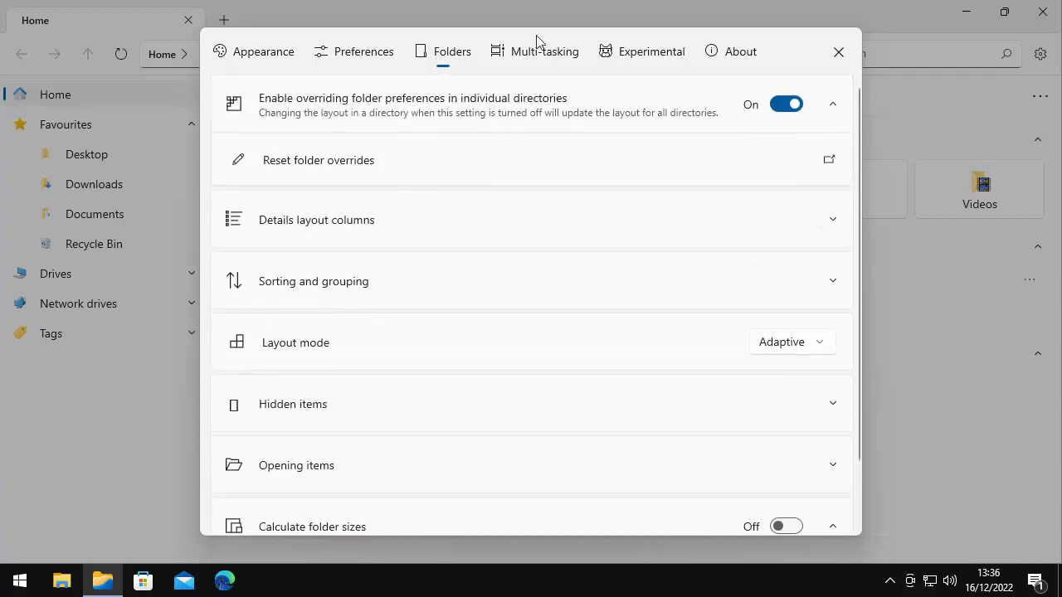
# Review the Multi-tasking, Experimental and About pages, showing version 2.4.2.0
pyautogui.click(544, 51)
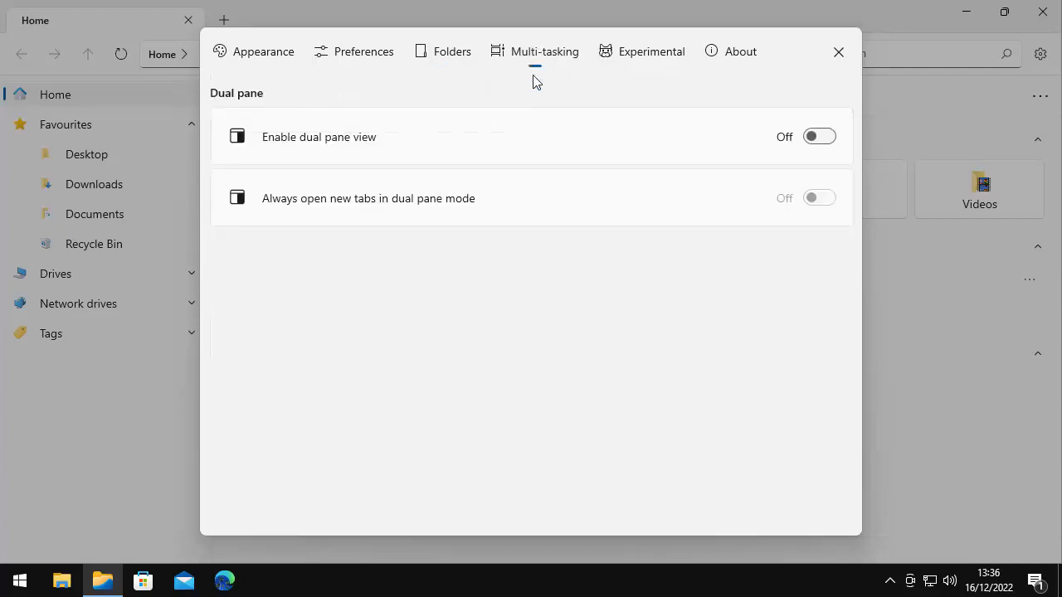
pyautogui.click(652, 50)
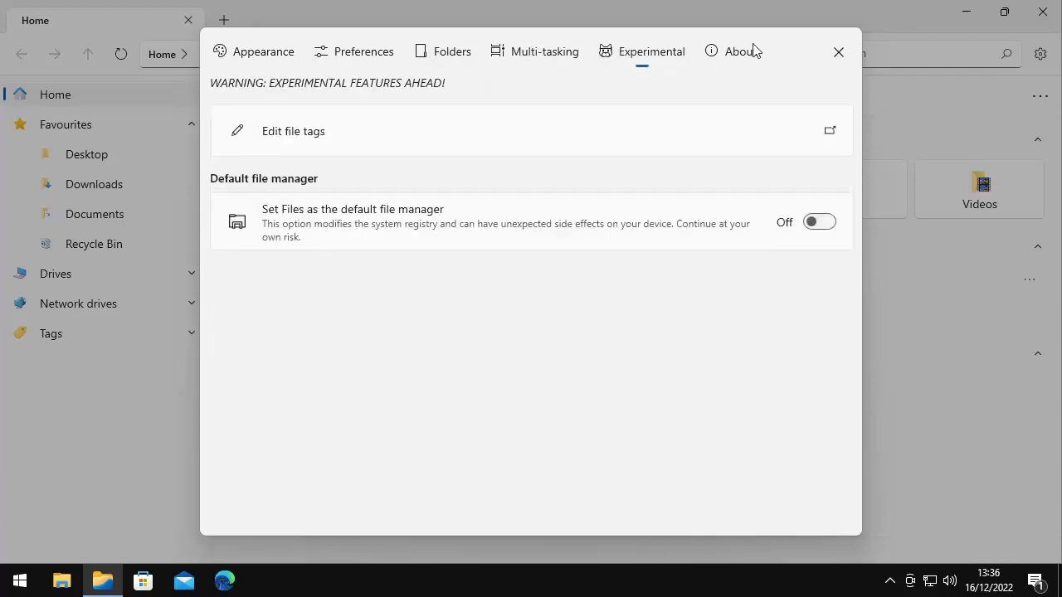
pyautogui.click(743, 51)
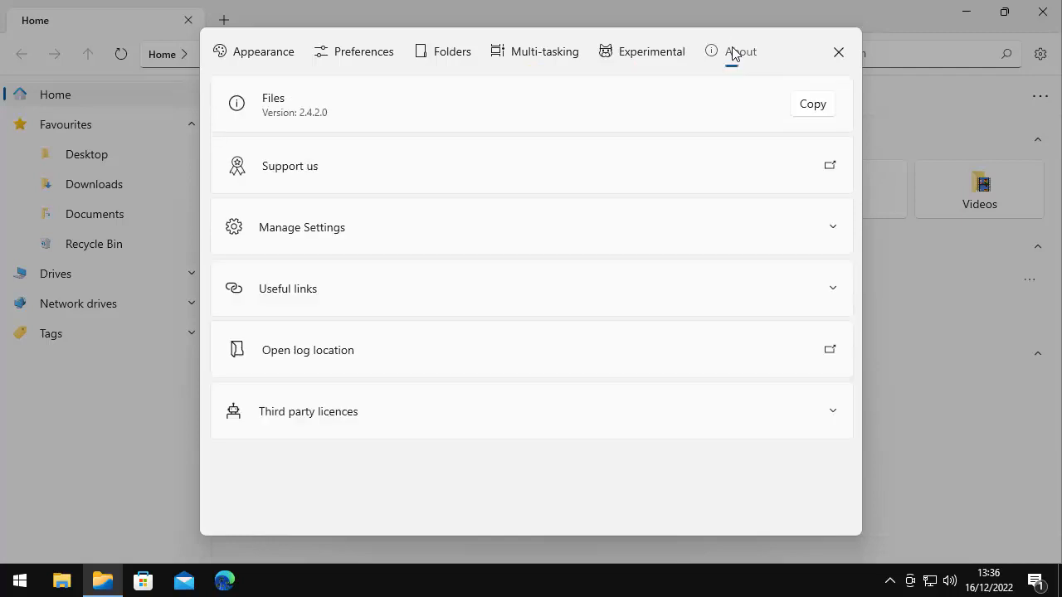
pyautogui.moveTo(769, 52)
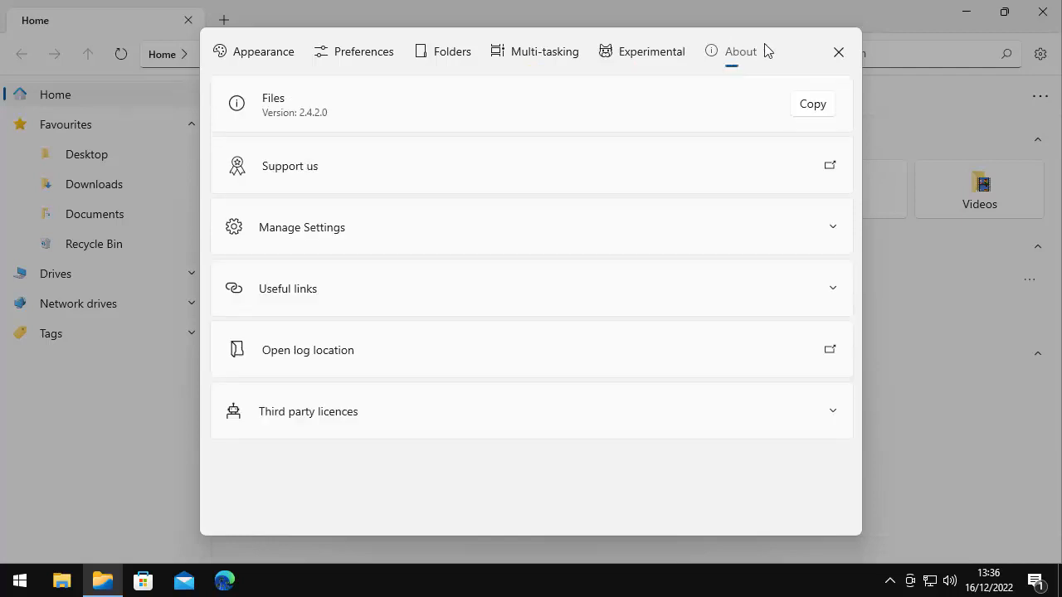
# Close the settings and Files, then search Start for 'apps' to surface Apps & features
pyautogui.click(838, 51)
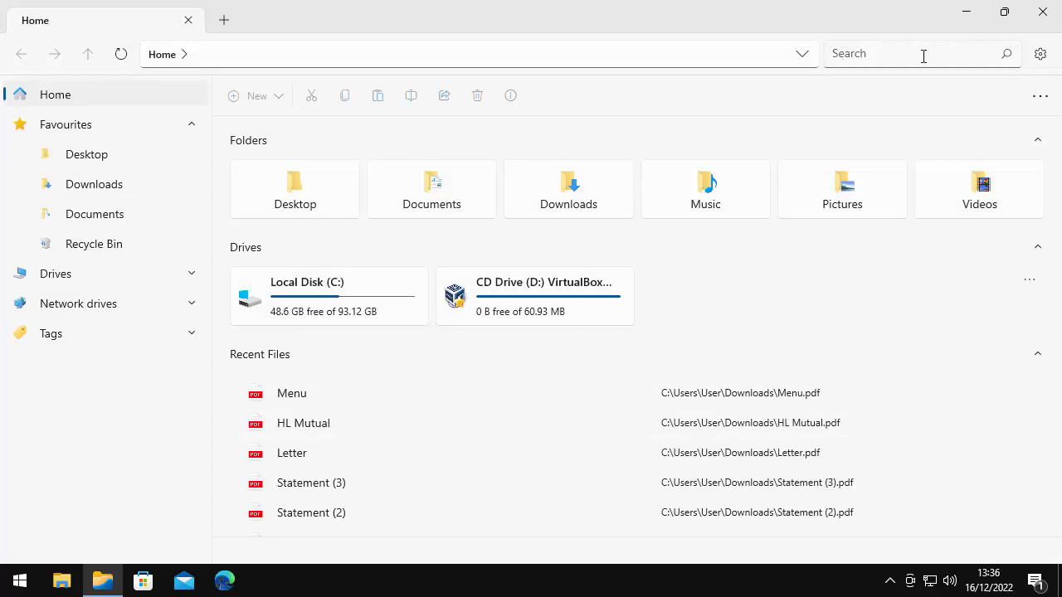
pyautogui.moveTo(1042, 11)
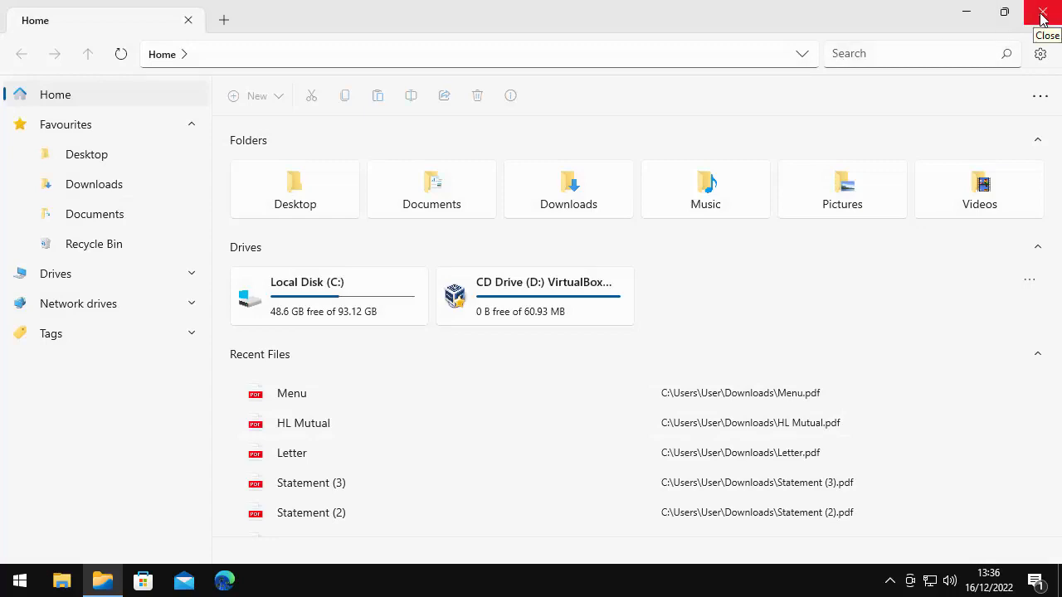
pyautogui.click(1044, 10)
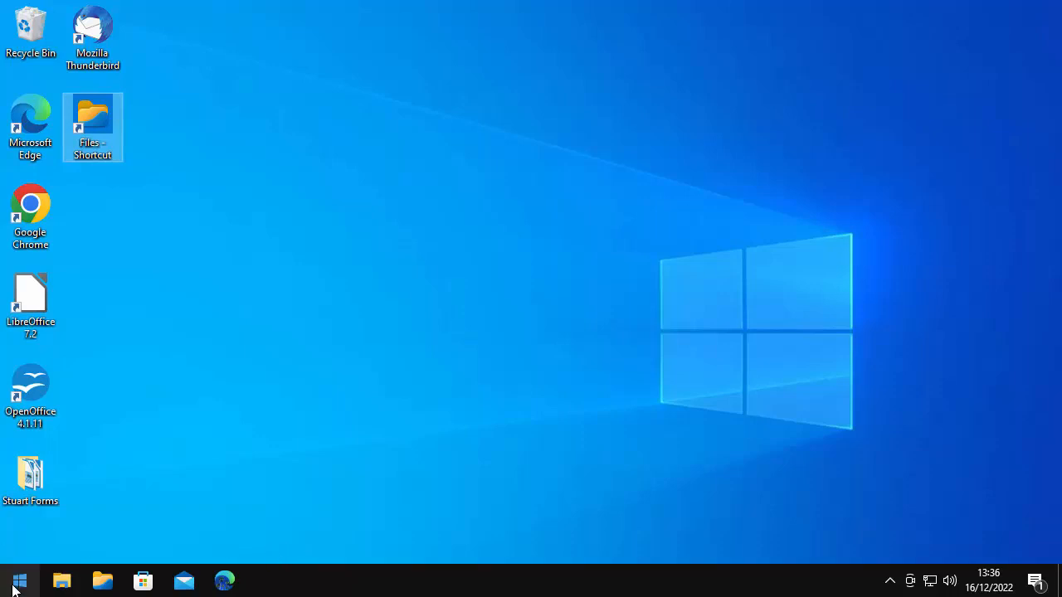
pyautogui.click(11, 577)
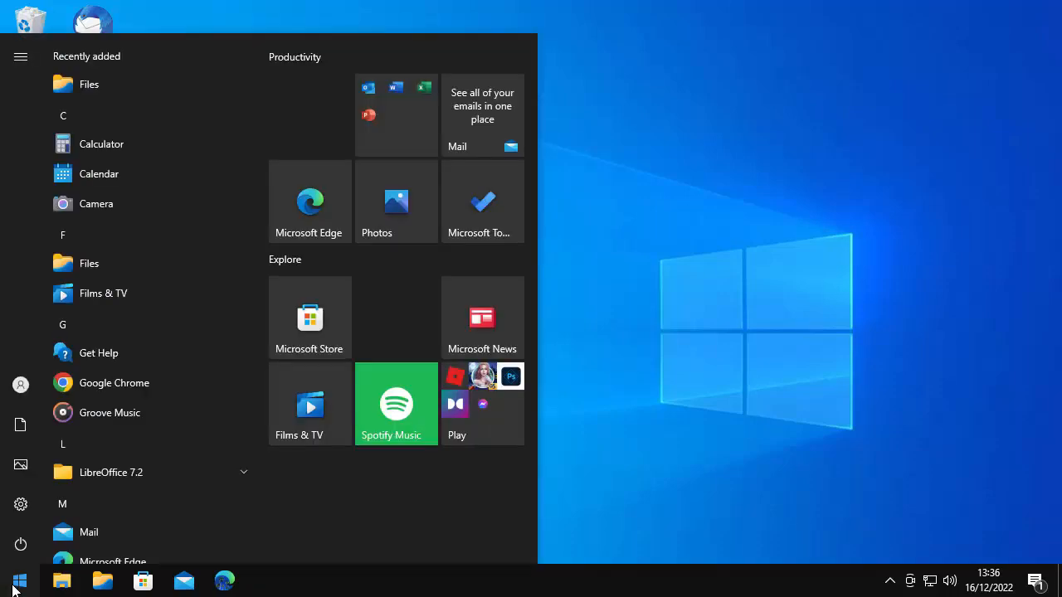
pyautogui.write('apps')
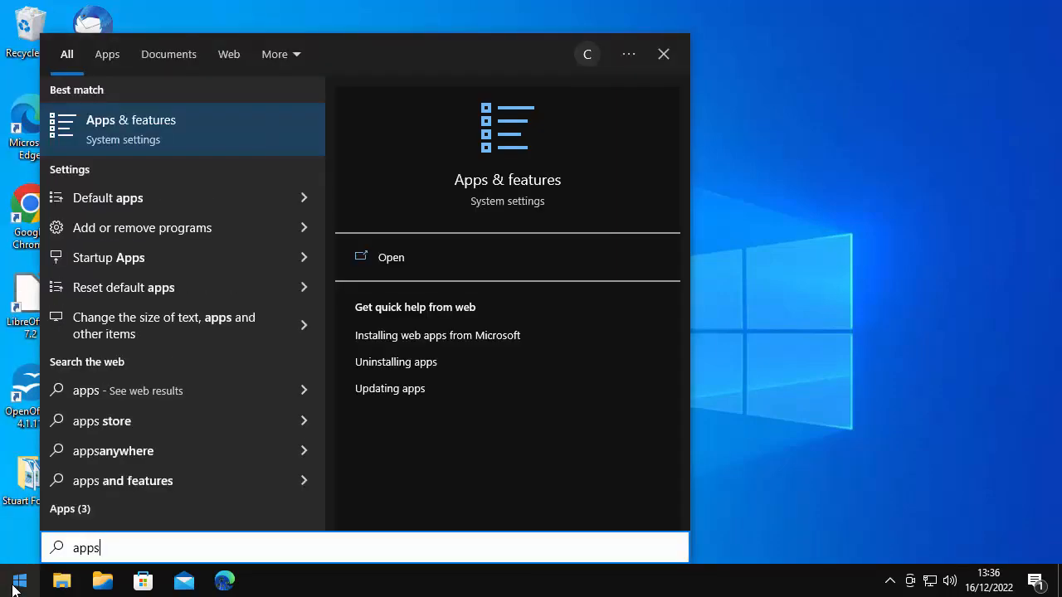
pyautogui.moveTo(131, 181)
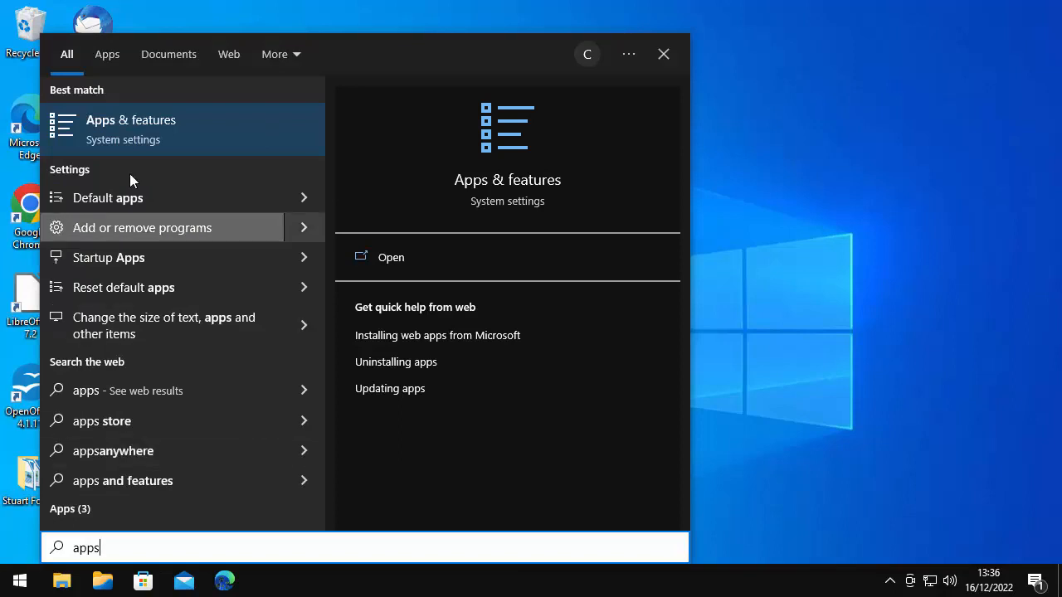
pyautogui.moveTo(121, 140)
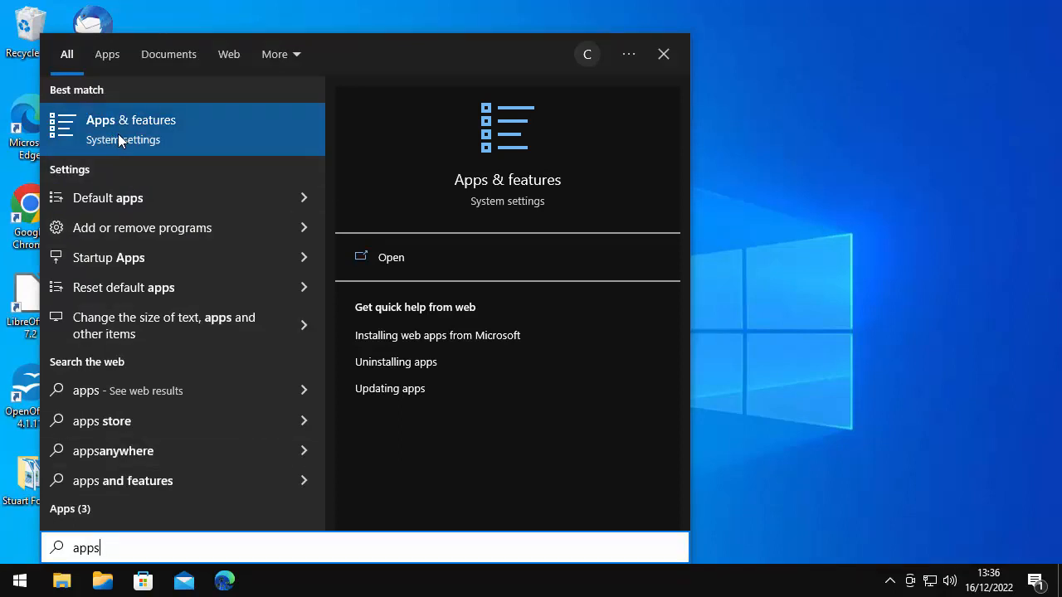
pyautogui.moveTo(186, 143)
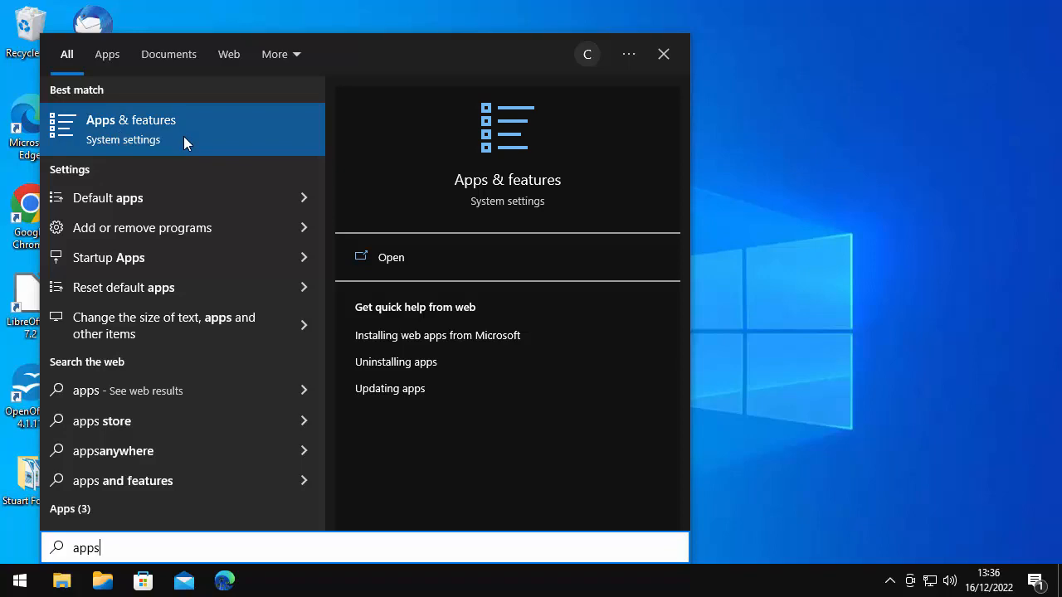
# In Apps & features, select Files and confirm its uninstall, leaving 30 apps
pyautogui.click(129, 129)
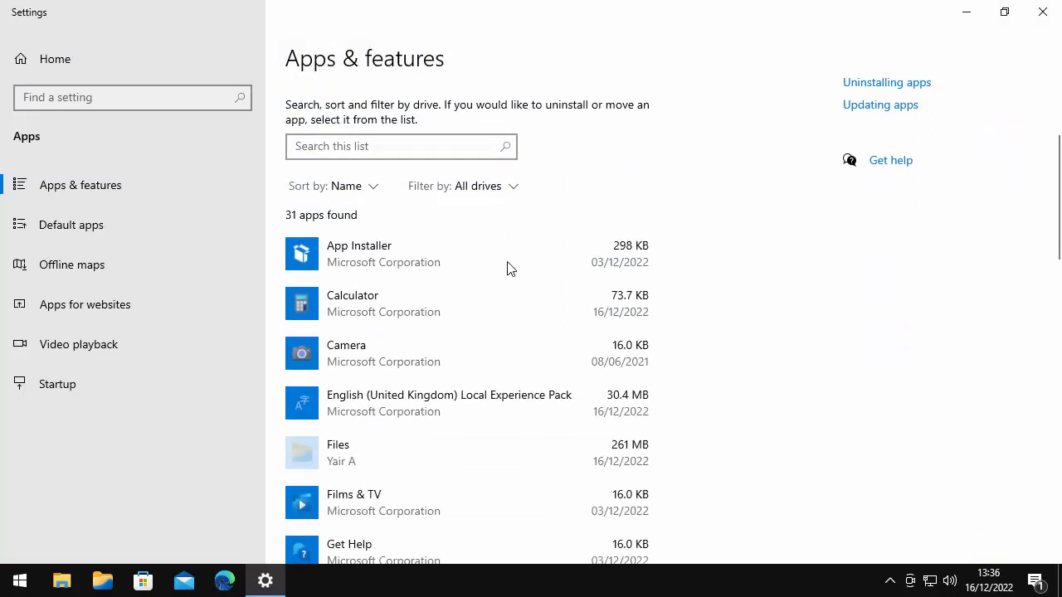
pyautogui.scroll(-3)
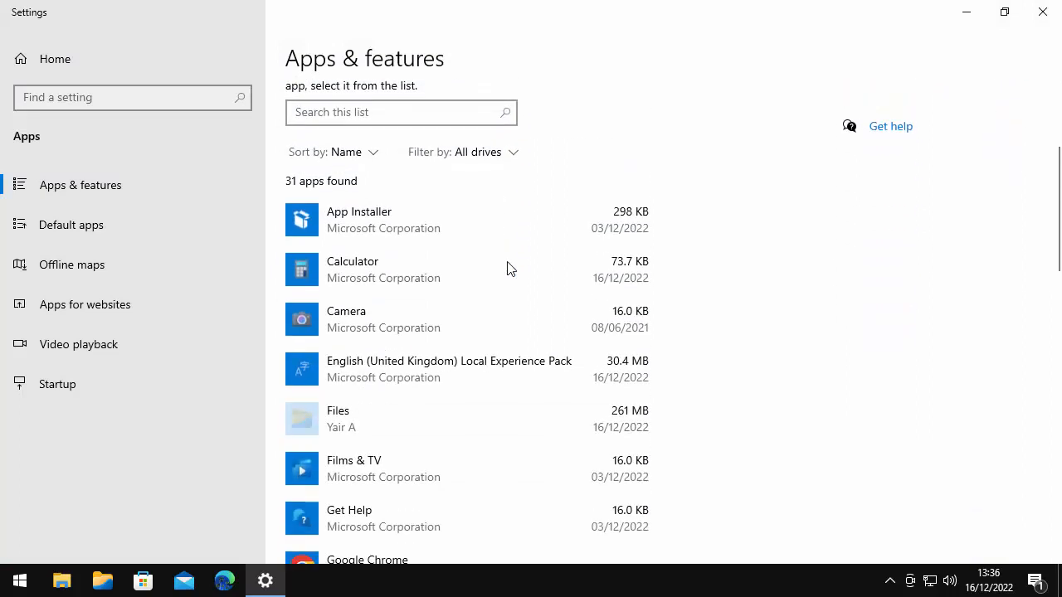
pyautogui.moveTo(355, 425)
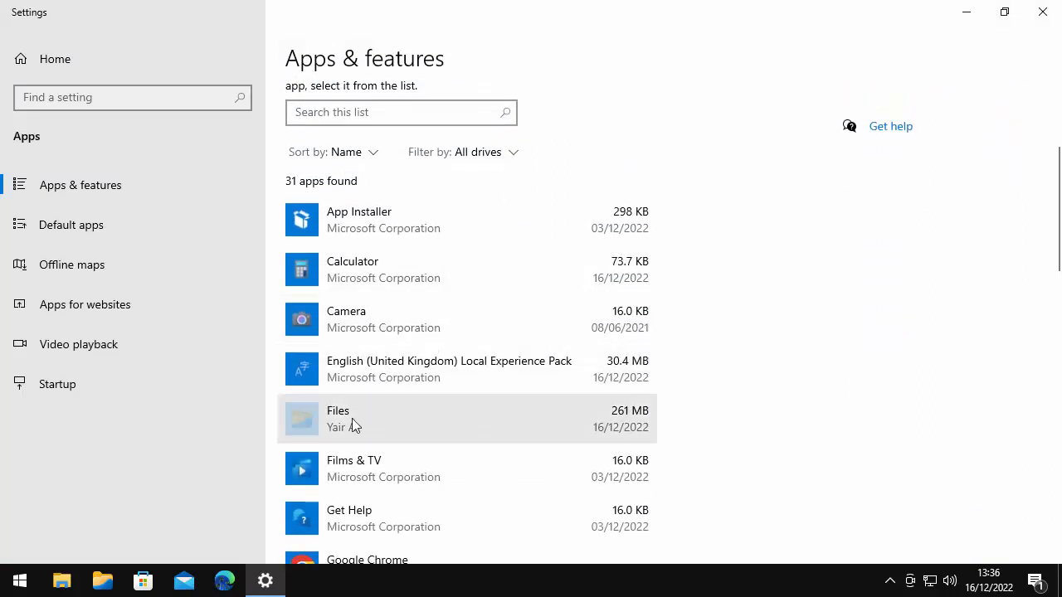
pyautogui.moveTo(425, 422)
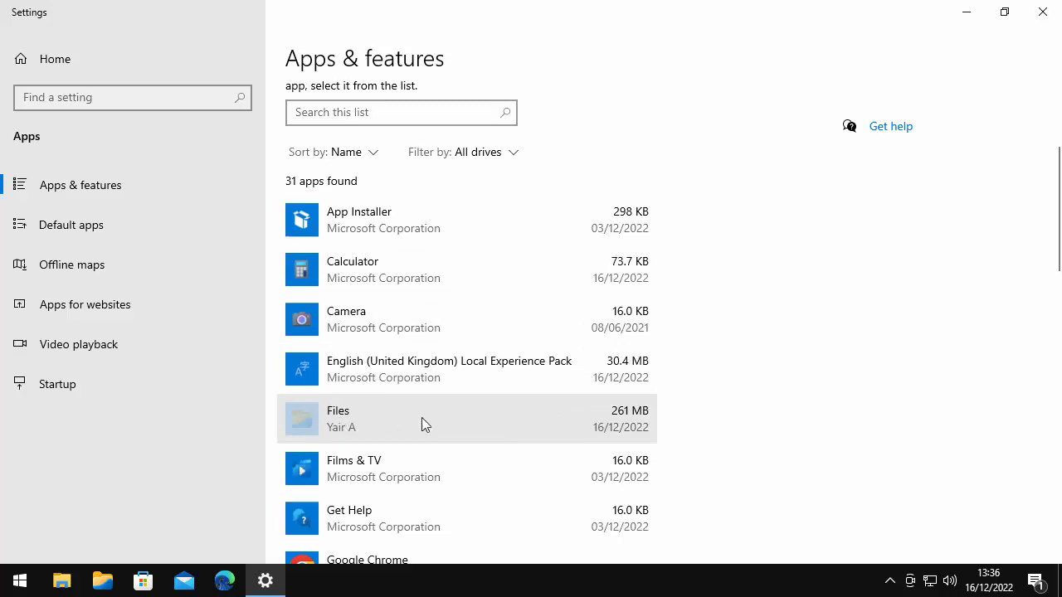
pyautogui.moveTo(375, 412)
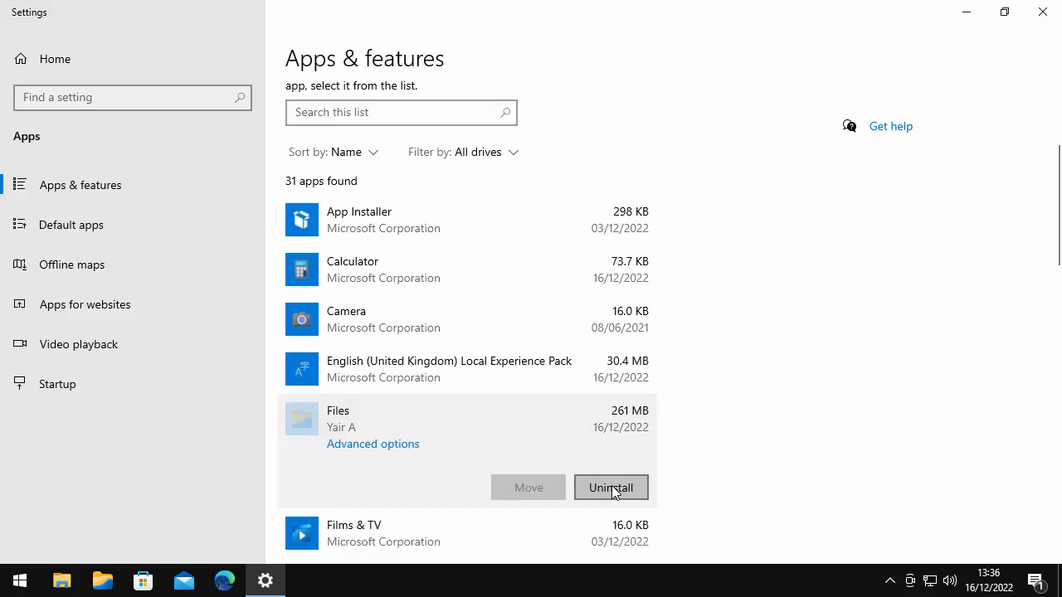
pyautogui.click(610, 488)
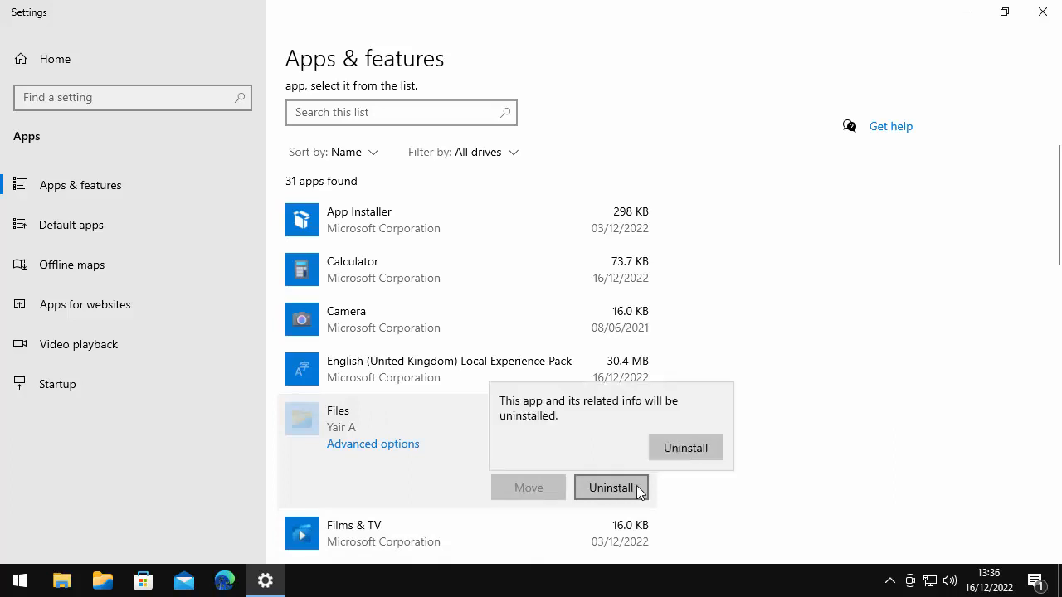
pyautogui.moveTo(716, 451)
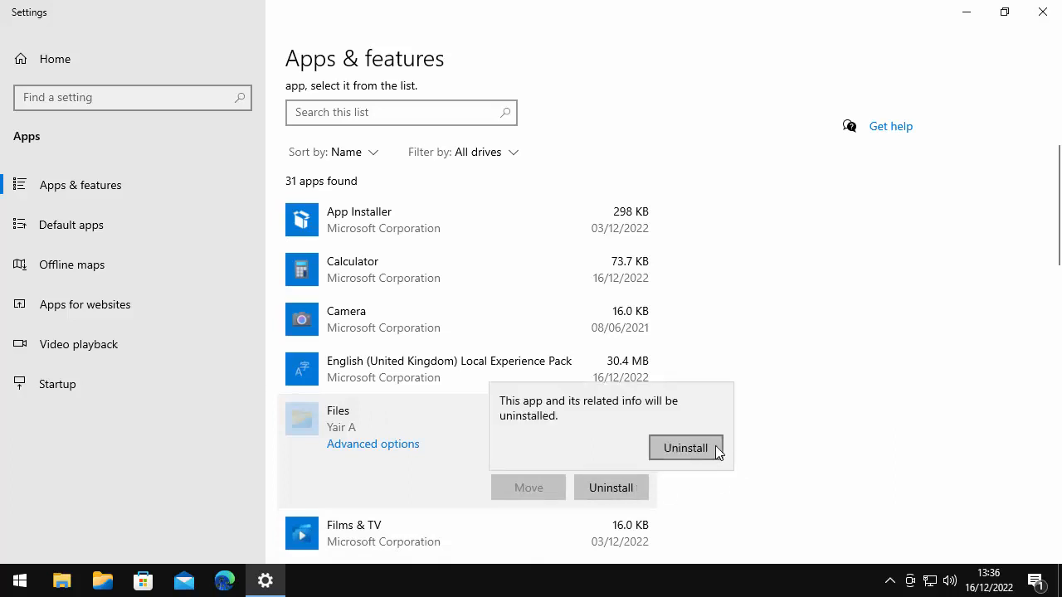
pyautogui.click(685, 447)
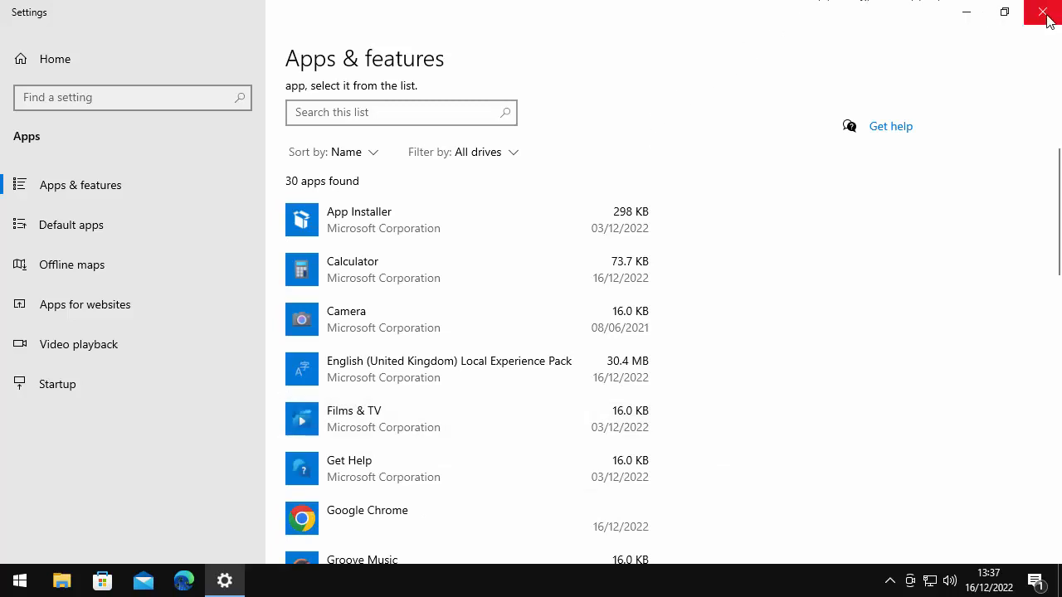
# Close Settings, check the broken Files shortcut, and search 'files' to get File Explorer as best match
pyautogui.click(1041, 15)
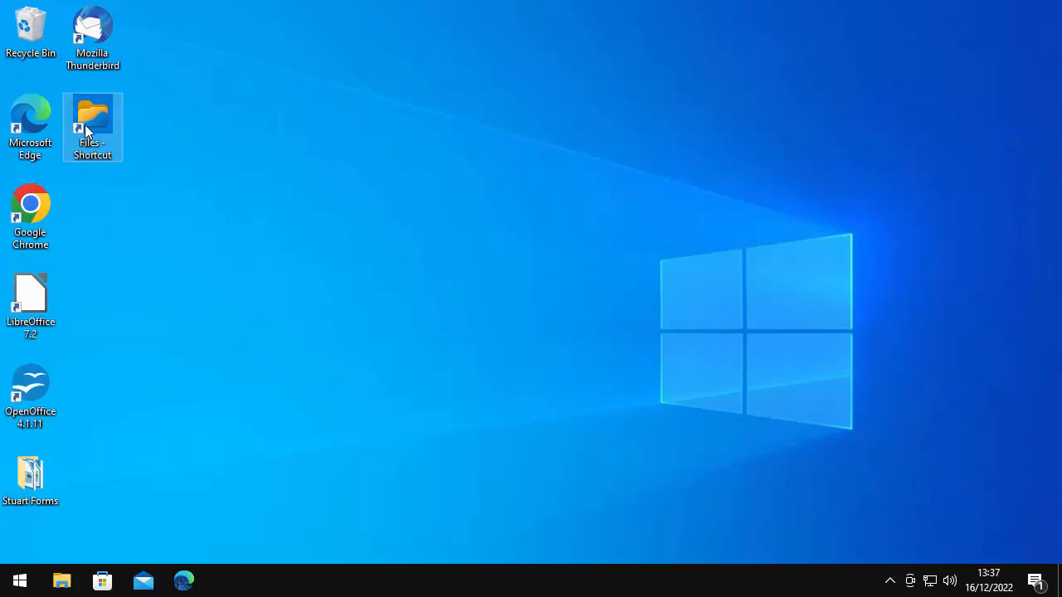
pyautogui.moveTo(86, 124)
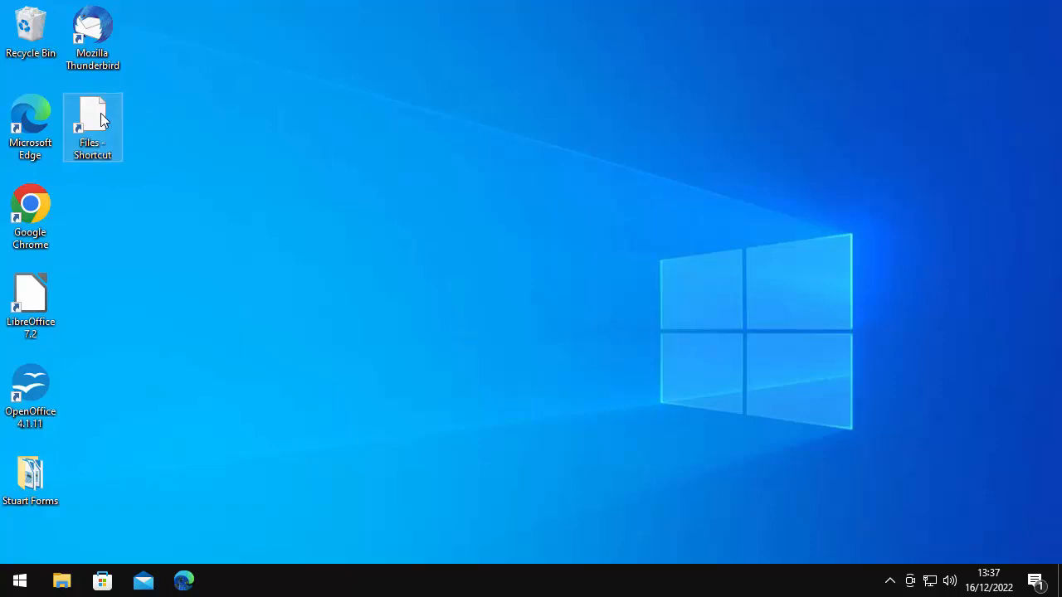
pyautogui.rightClick(93, 116)
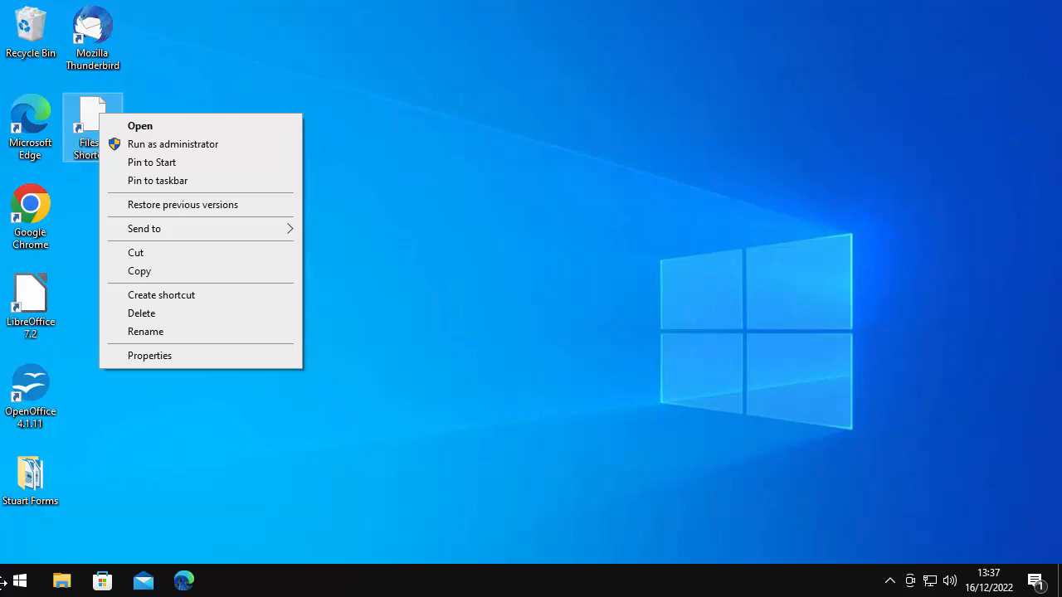
pyautogui.click(10, 573)
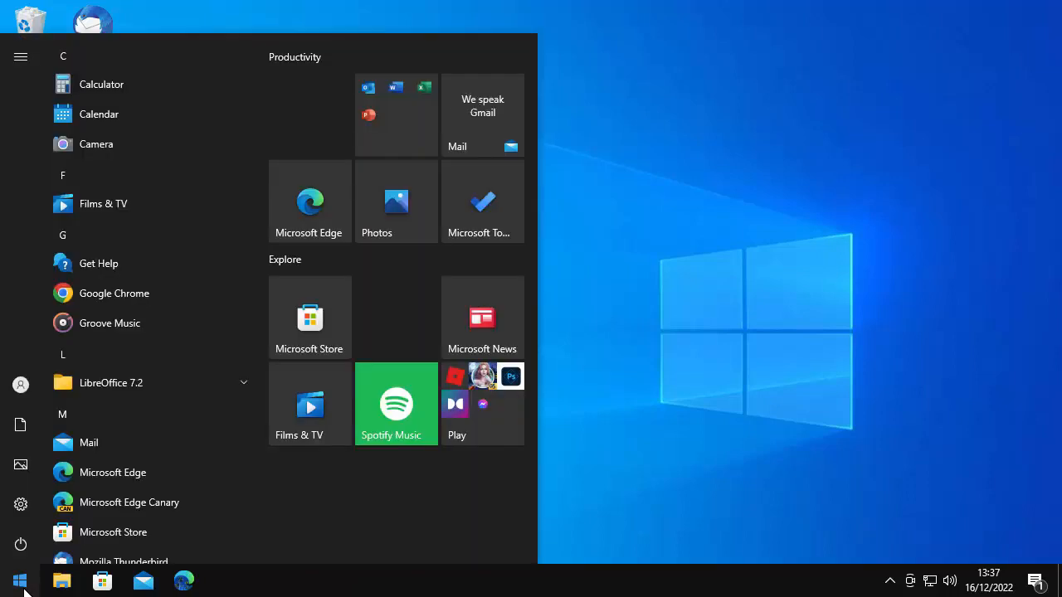
pyautogui.write('files')
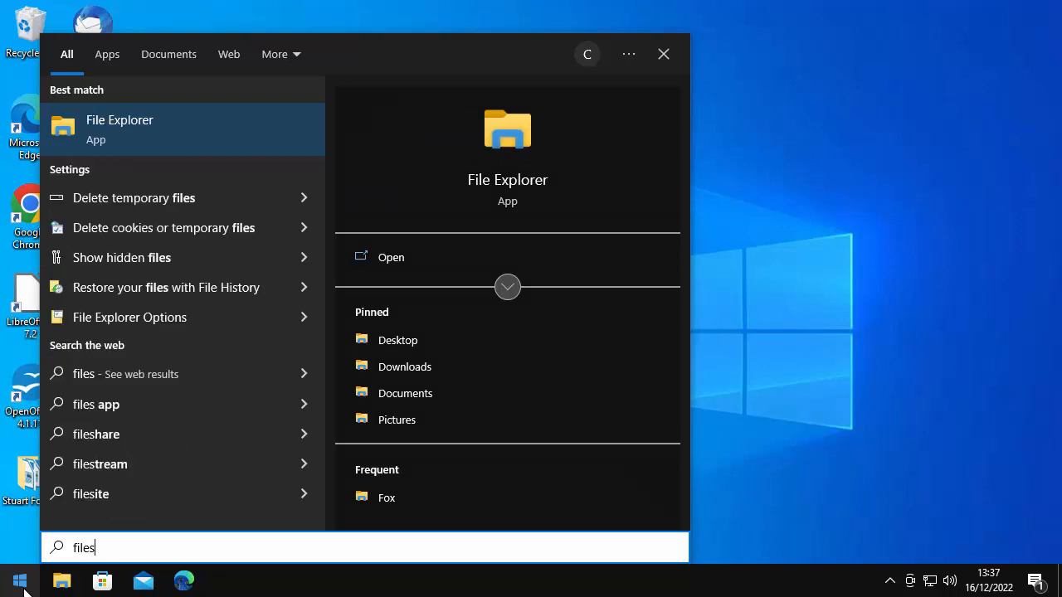